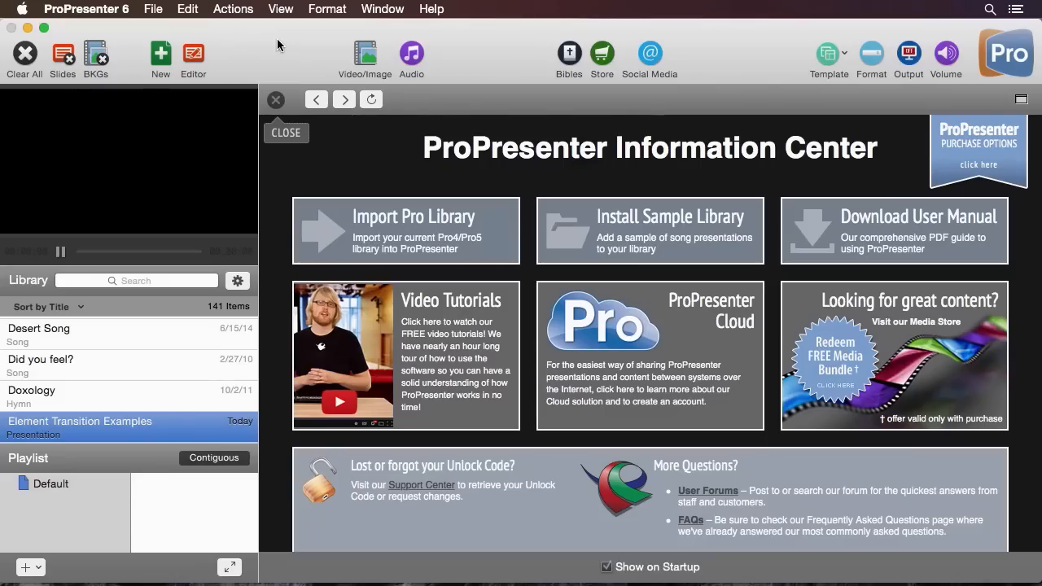
Open ProPresenter 6 Preferences from the app menu, landing on the General tab.
{"action": "left_click", "coordinate": [87, 9]}
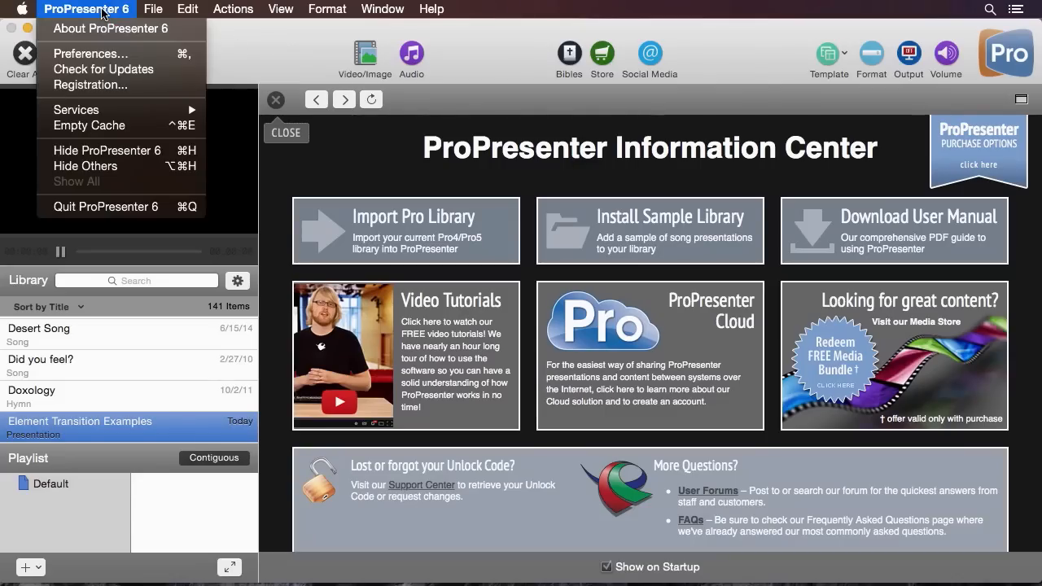
{"action": "left_click", "coordinate": [89, 53]}
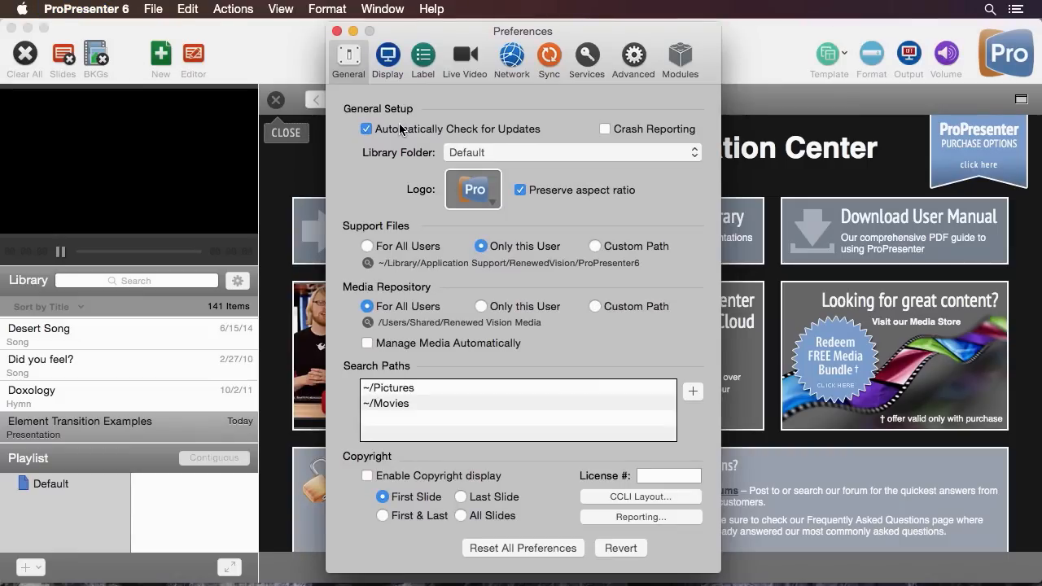
{"action": "mouse_move", "coordinate": [512, 162]}
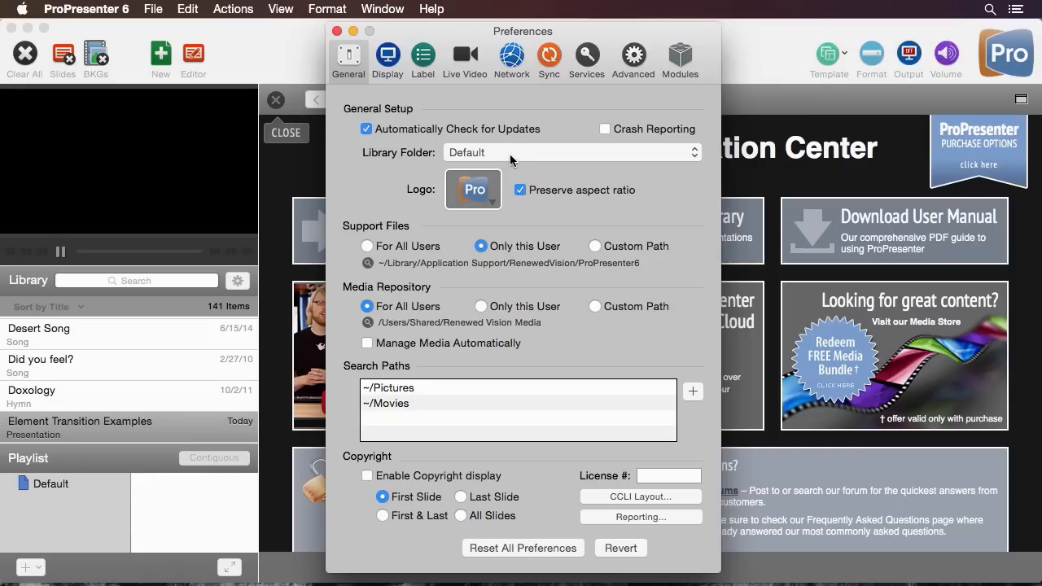
Add a Youth library folder pointing to Documents/ProPresenter6/Youth.
{"action": "left_click", "coordinate": [571, 152]}
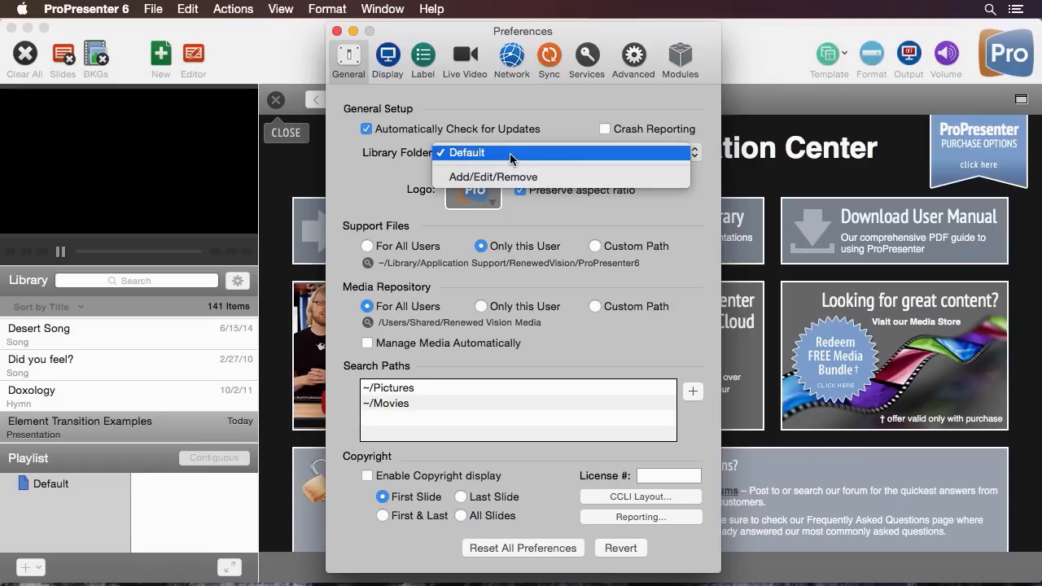
{"action": "mouse_move", "coordinate": [492, 176]}
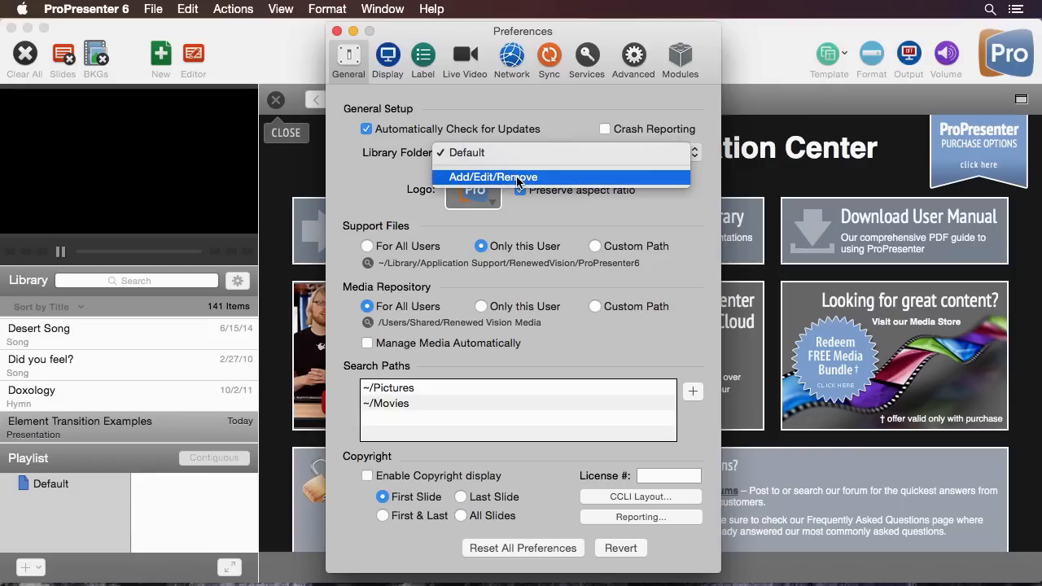
{"action": "left_click", "coordinate": [491, 177]}
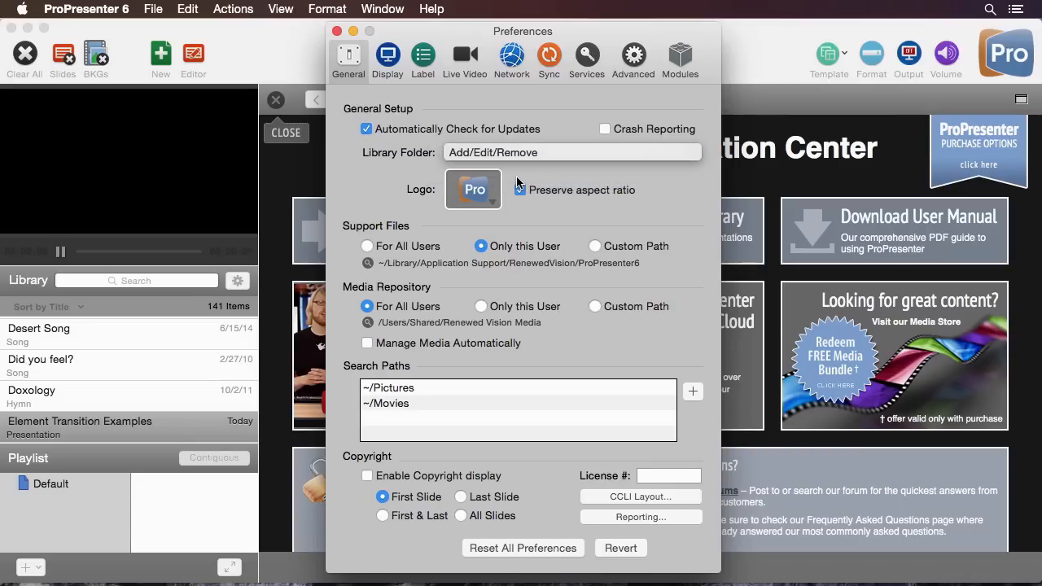
{"action": "left_click", "coordinate": [573, 152]}
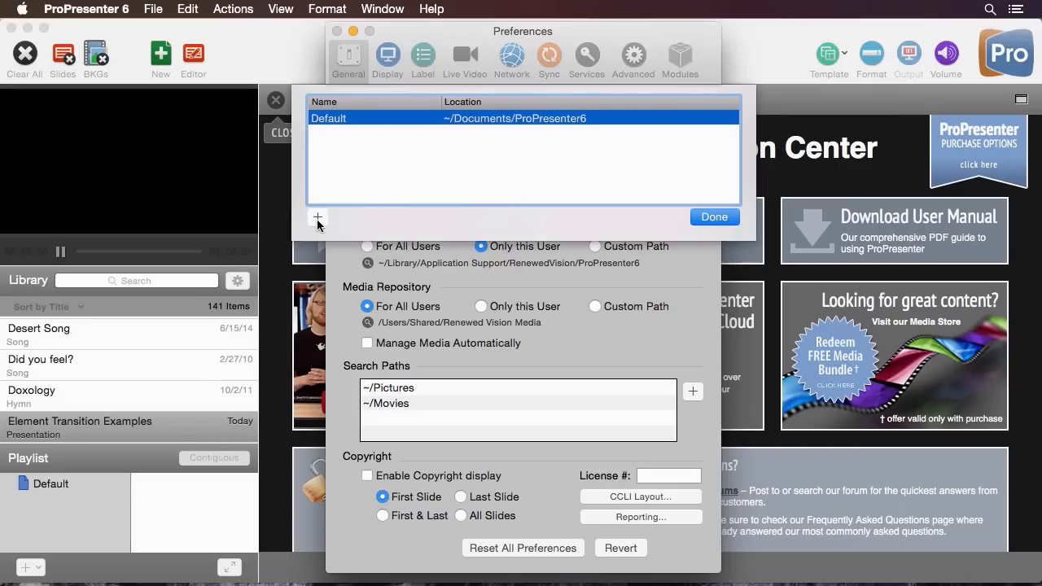
{"action": "left_click", "coordinate": [317, 220]}
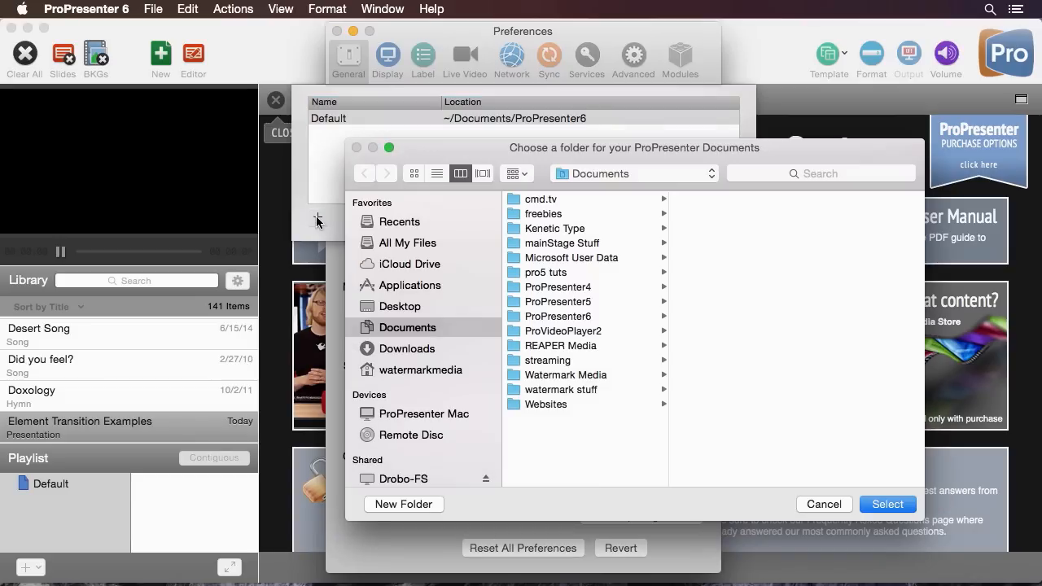
{"action": "left_click", "coordinate": [558, 316]}
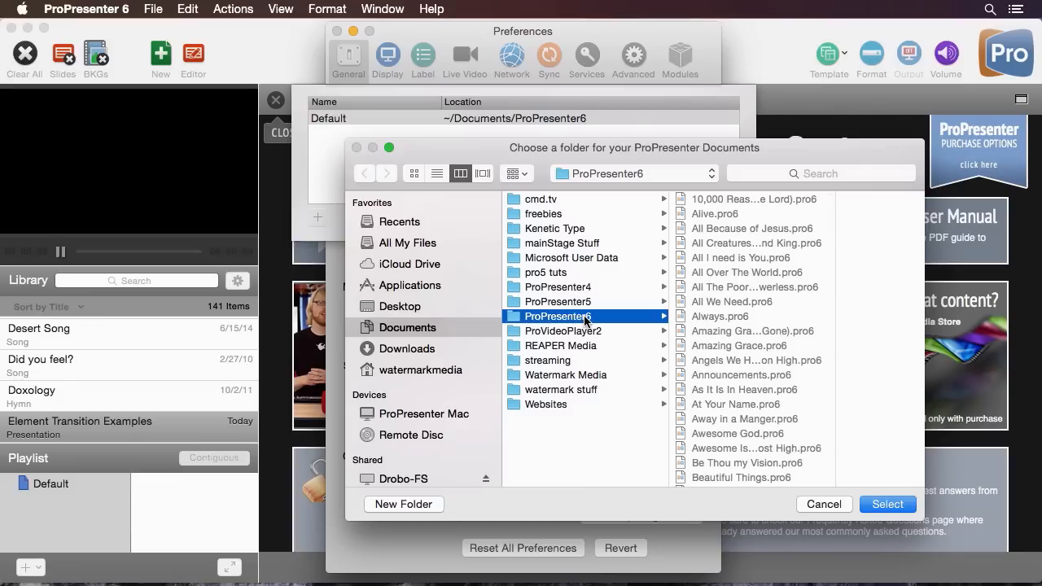
{"action": "scroll", "scroll_direction": "down", "scroll_amount": 3}
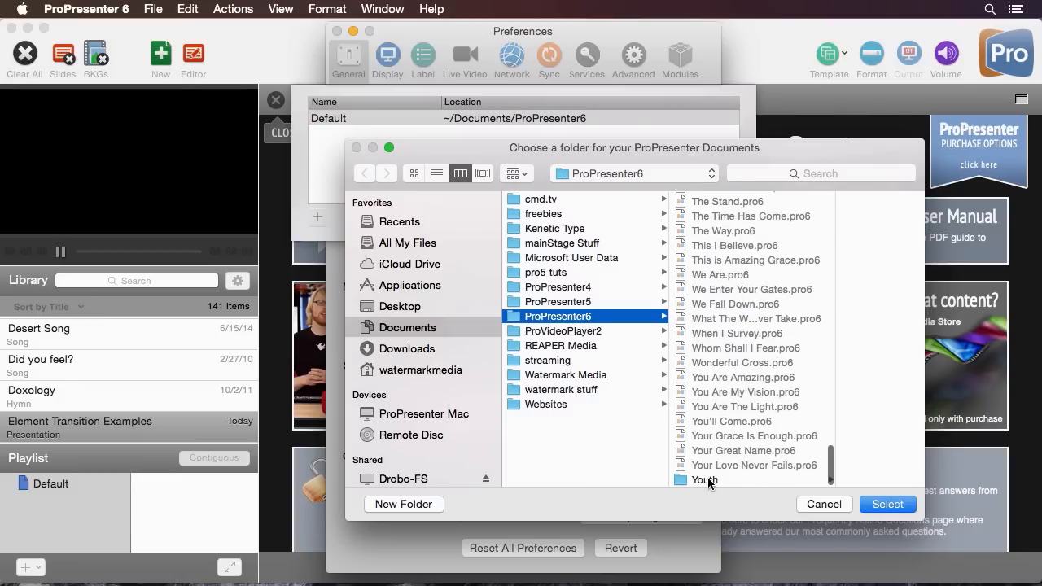
{"action": "left_click", "coordinate": [704, 480]}
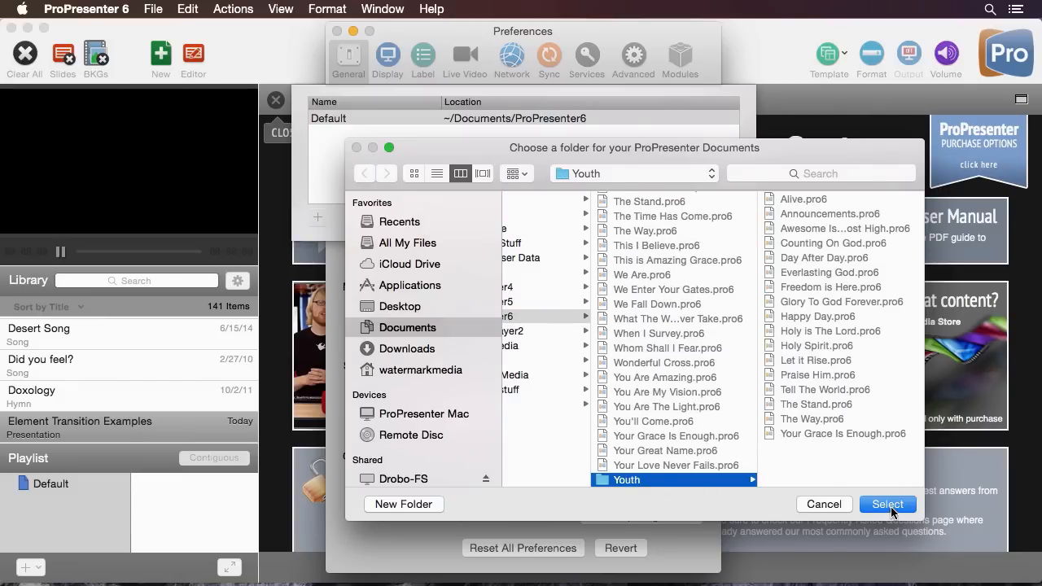
{"action": "left_click", "coordinate": [887, 504]}
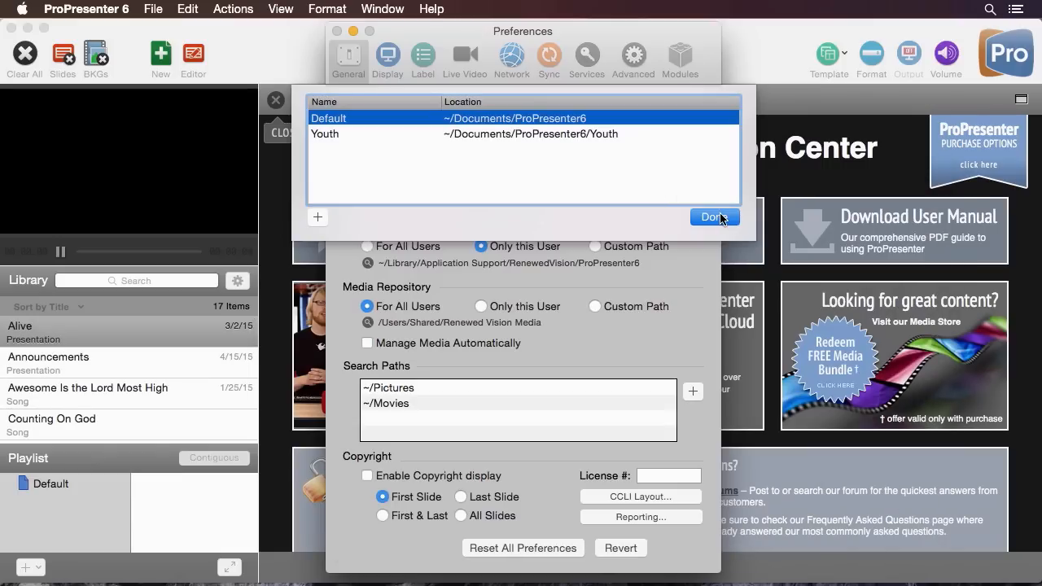
Finish editing folders and switch the library to Default, Youth, then back to Default.
{"action": "left_click", "coordinate": [713, 217]}
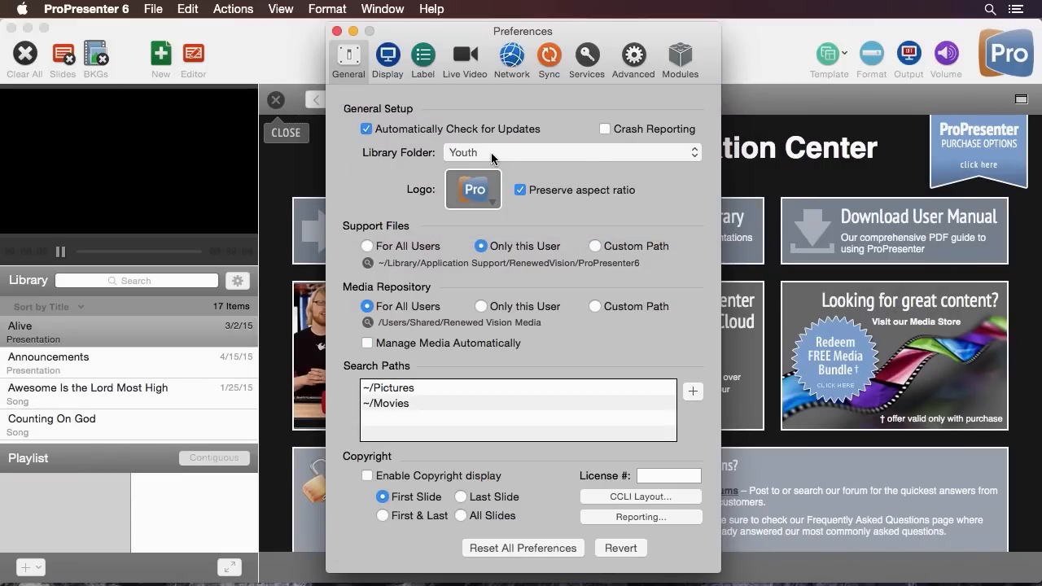
{"action": "left_click", "coordinate": [569, 152]}
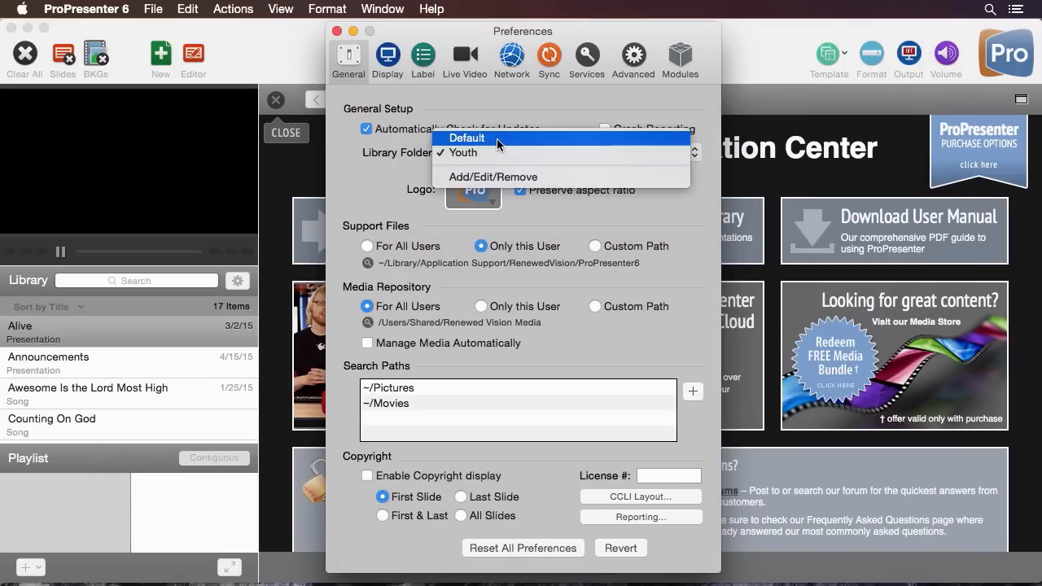
{"action": "left_click", "coordinate": [466, 152]}
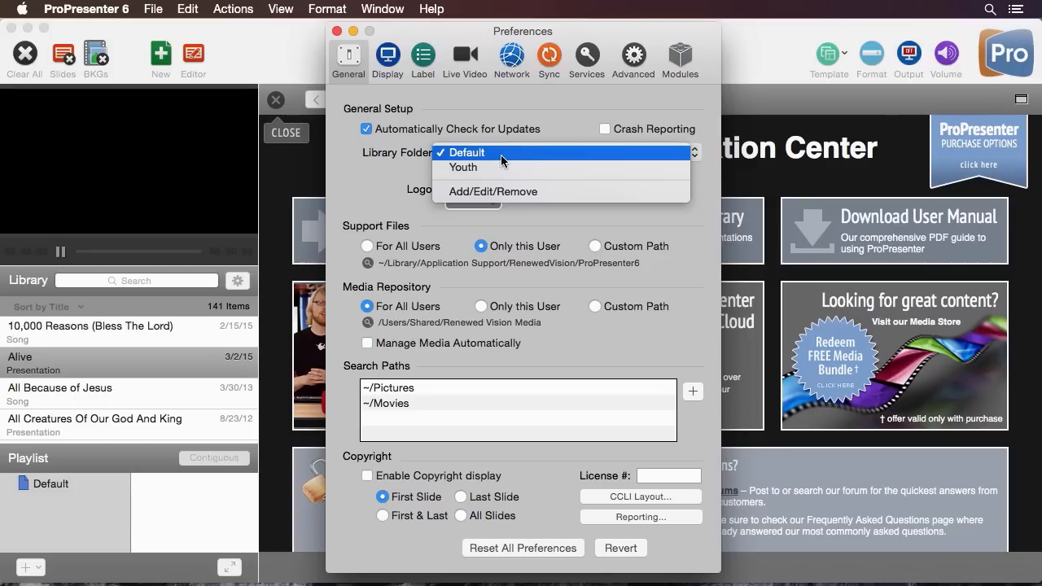
{"action": "mouse_move", "coordinate": [484, 167]}
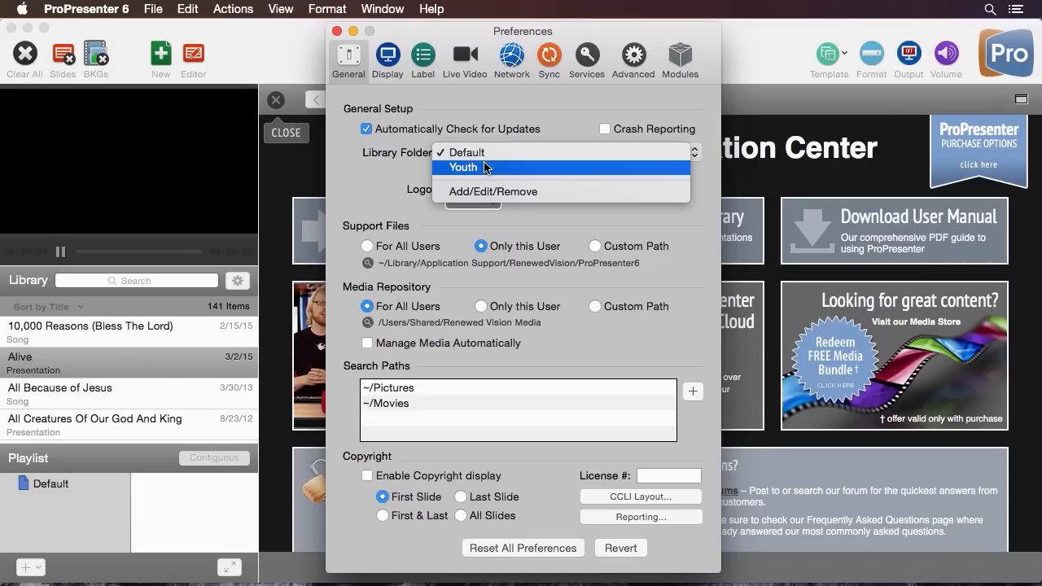
{"action": "left_click", "coordinate": [463, 167]}
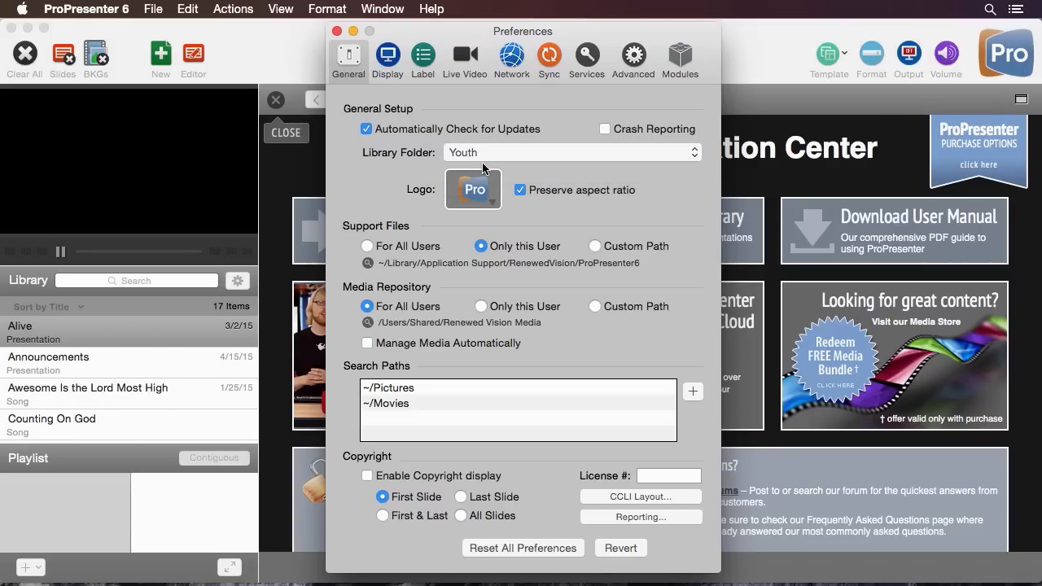
{"action": "left_click", "coordinate": [570, 152]}
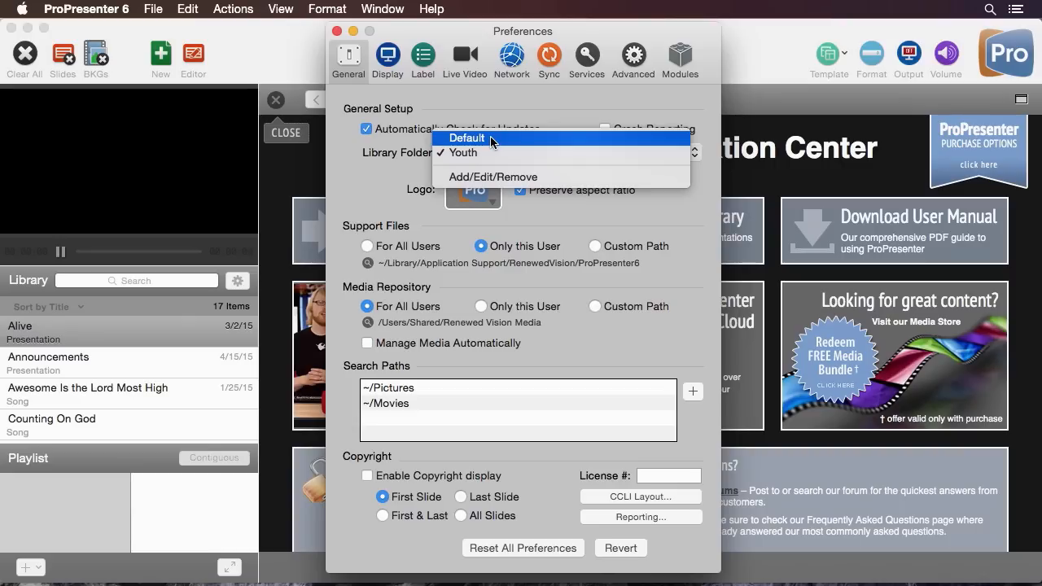
{"action": "left_click", "coordinate": [467, 138]}
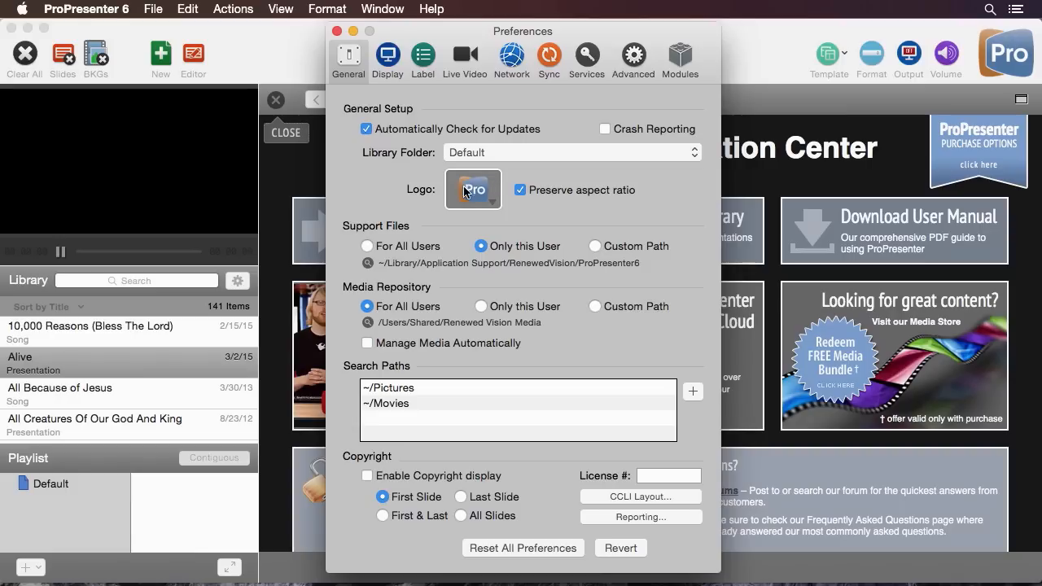
{"action": "mouse_move", "coordinate": [483, 201]}
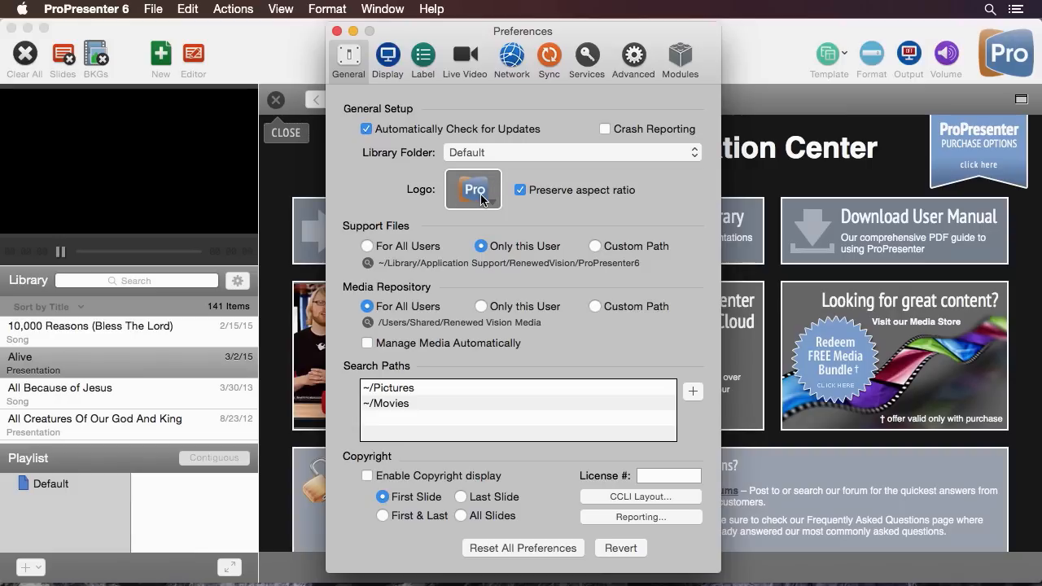
{"action": "mouse_move", "coordinate": [512, 201]}
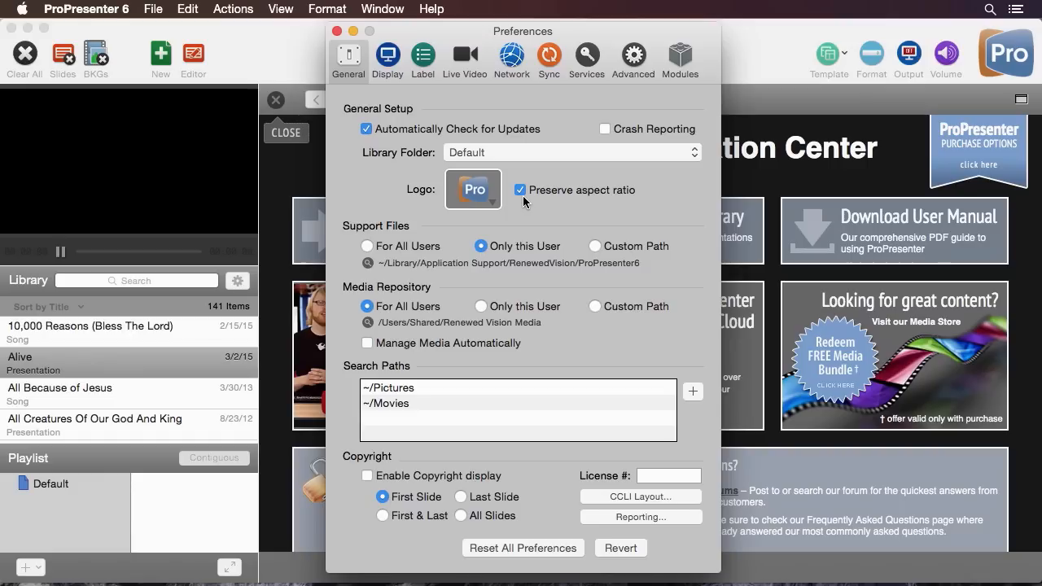
{"action": "mouse_move", "coordinate": [456, 267]}
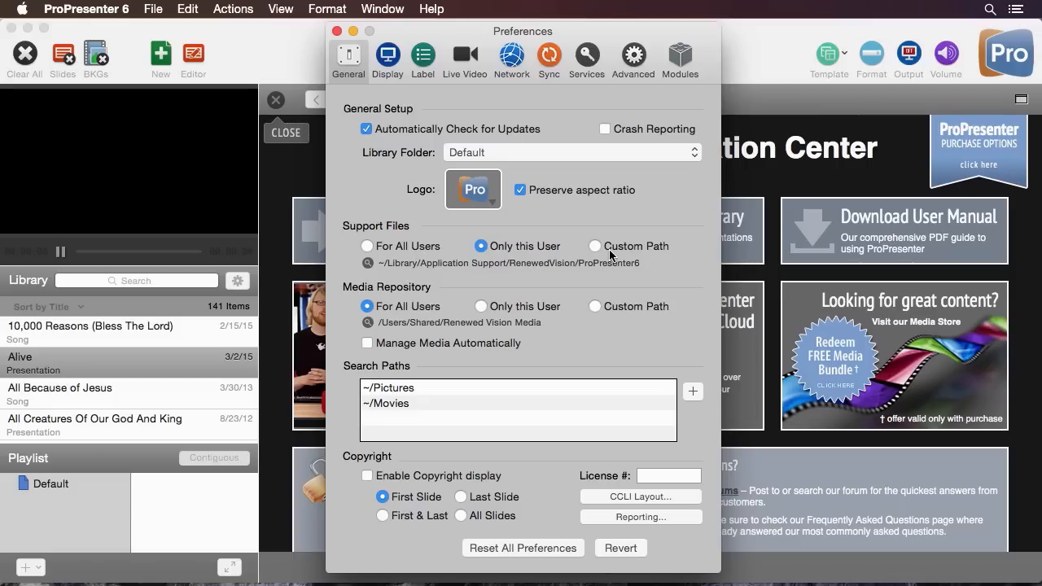
{"action": "mouse_move", "coordinate": [468, 307]}
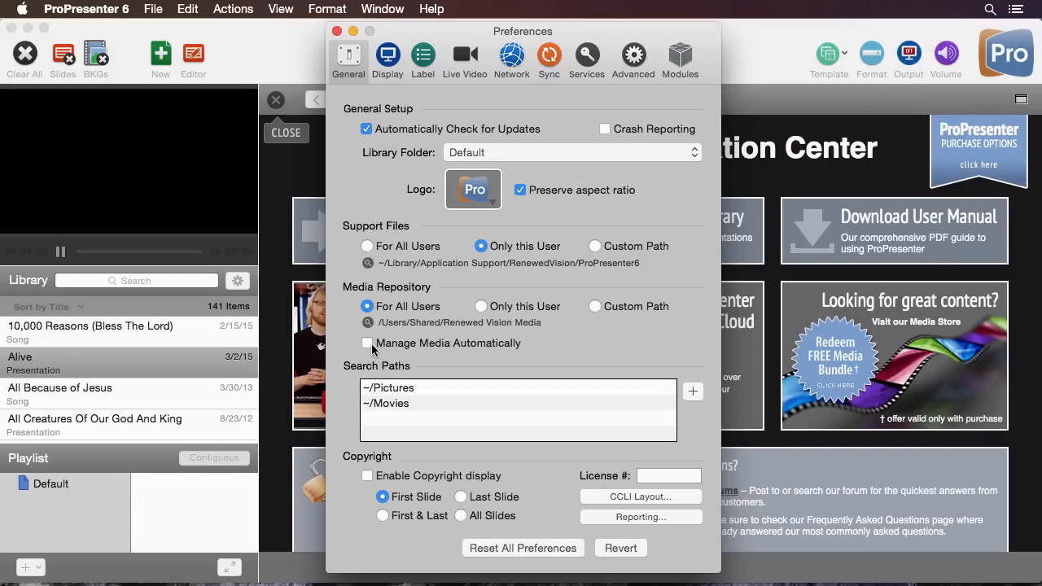
Enable Manage Media Automatically under Media Repository.
{"action": "left_click", "coordinate": [367, 342]}
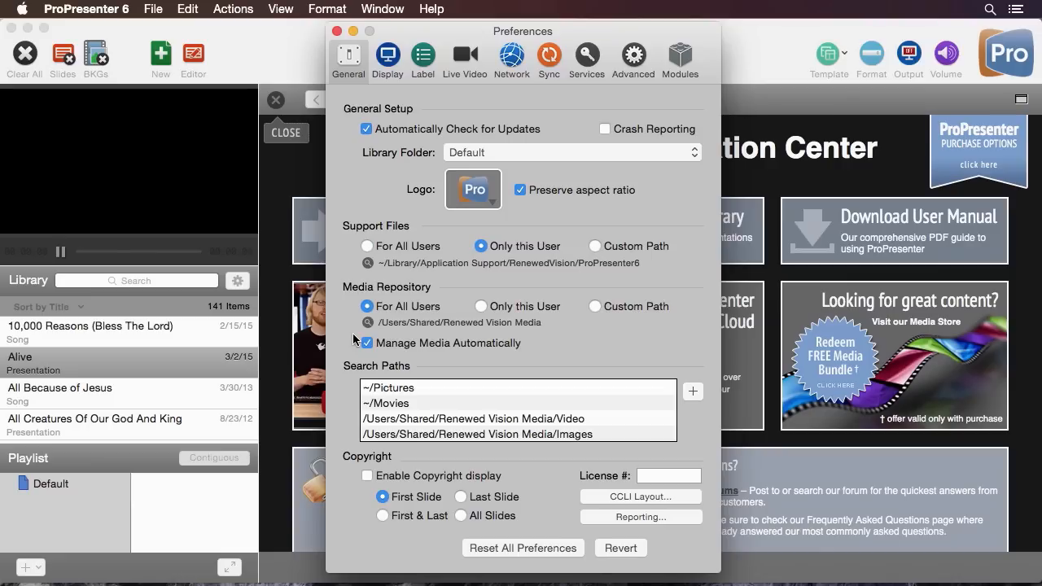
{"action": "mouse_move", "coordinate": [447, 415]}
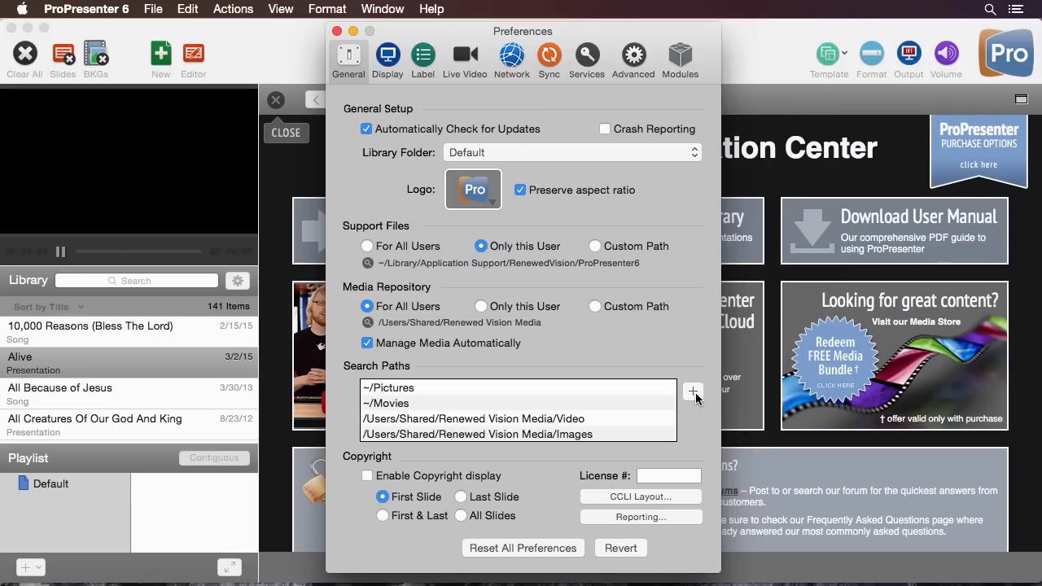
{"action": "mouse_move", "coordinate": [363, 480]}
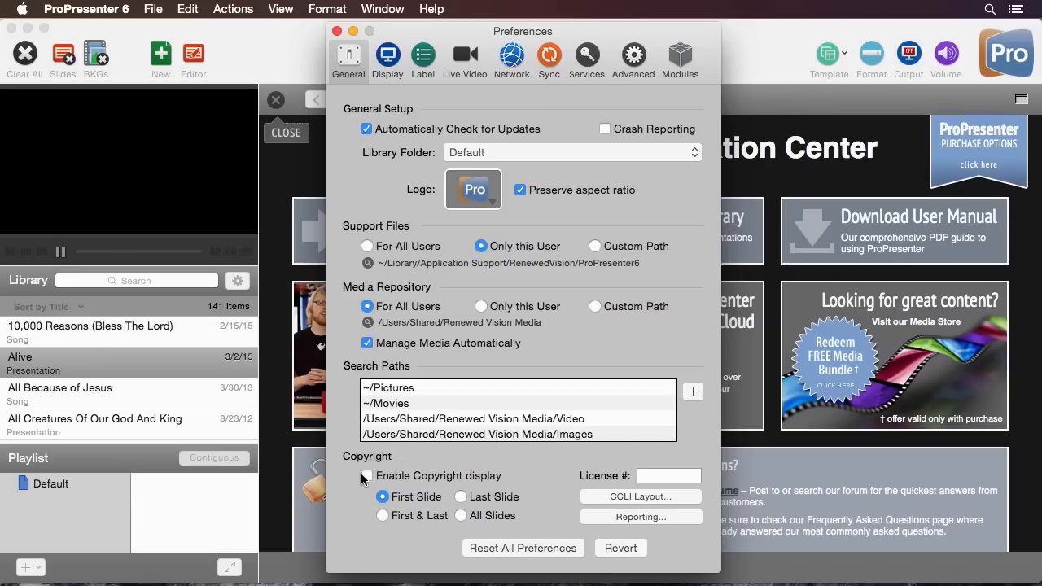
Turn on copyright display, enter license number 1234, and review the CCLI layout.
{"action": "left_click", "coordinate": [367, 475]}
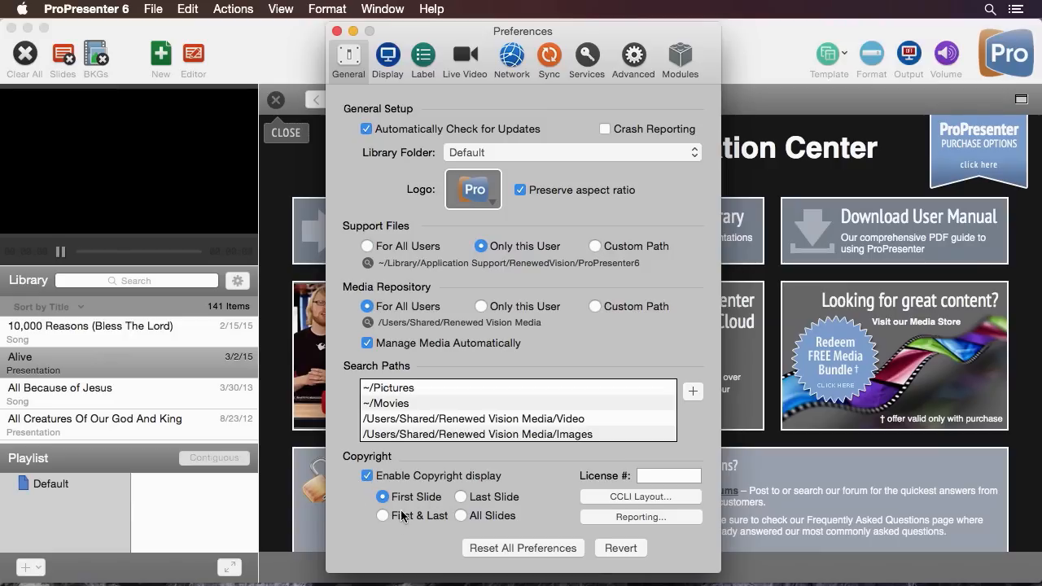
{"action": "mouse_move", "coordinate": [492, 507]}
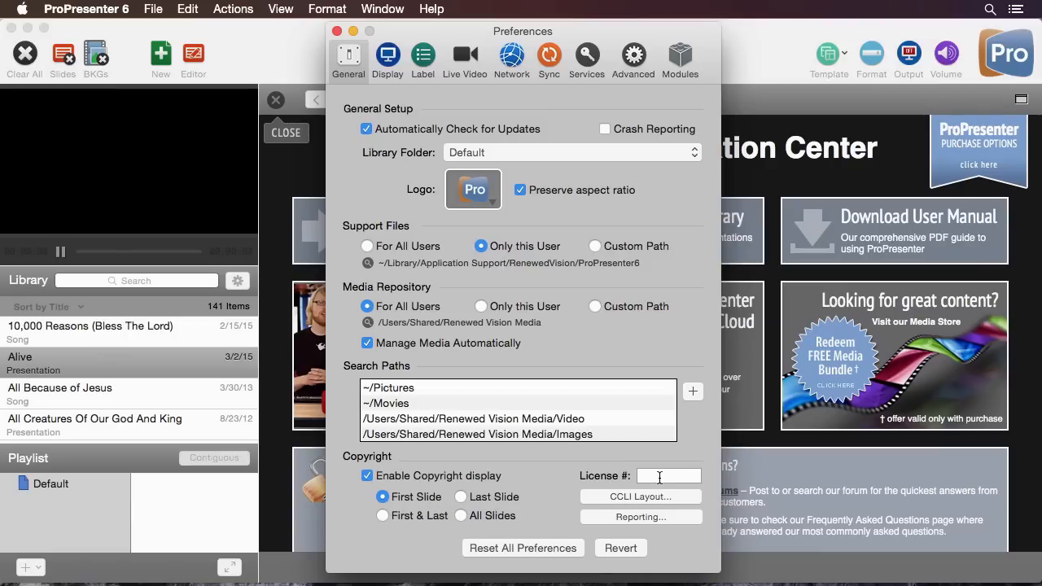
{"action": "type", "text": "1234"}
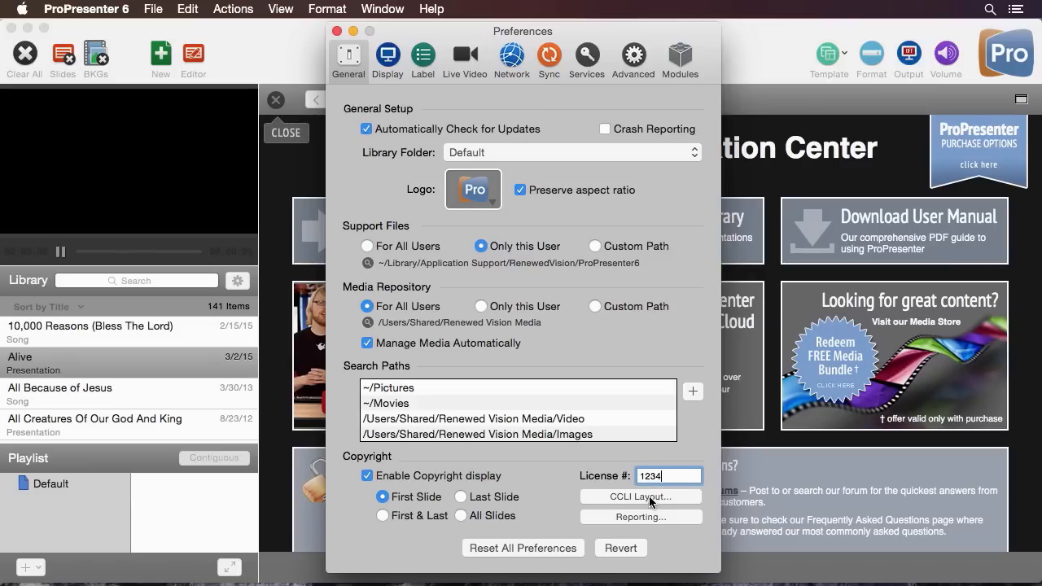
{"action": "left_click", "coordinate": [639, 496]}
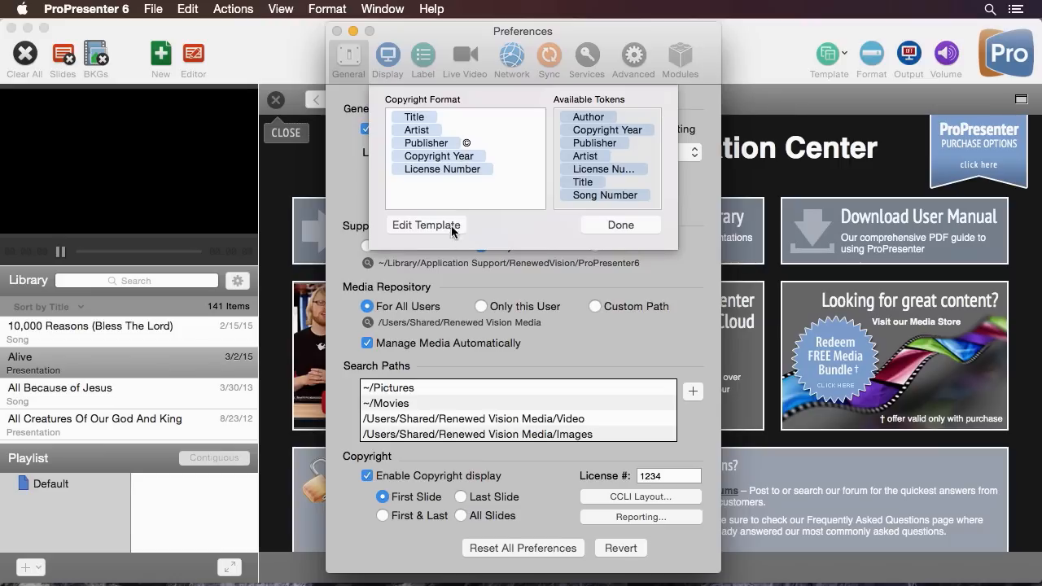
{"action": "mouse_move", "coordinate": [410, 230]}
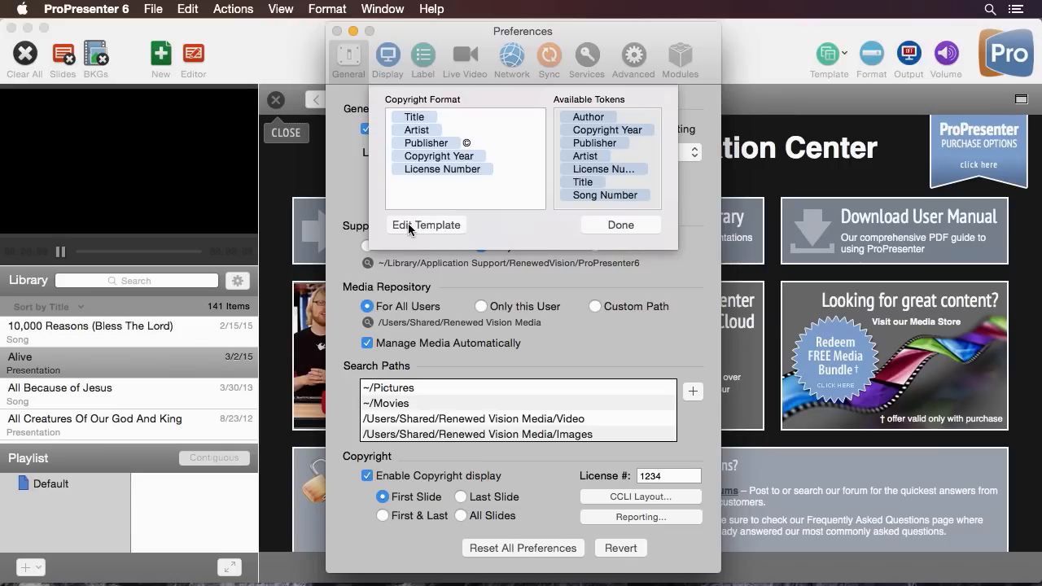
{"action": "left_click", "coordinate": [620, 225]}
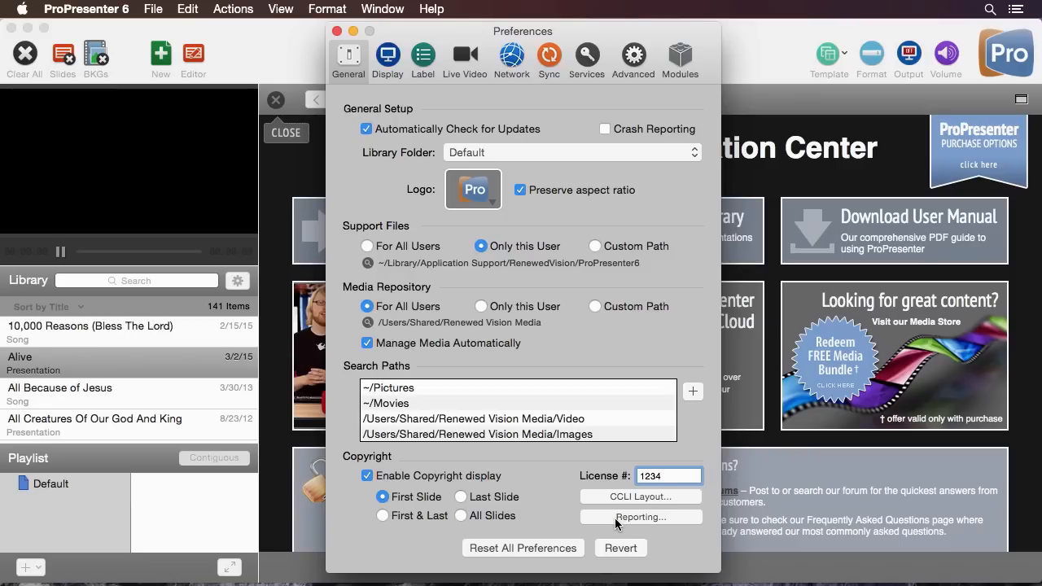
{"action": "mouse_move", "coordinate": [537, 541]}
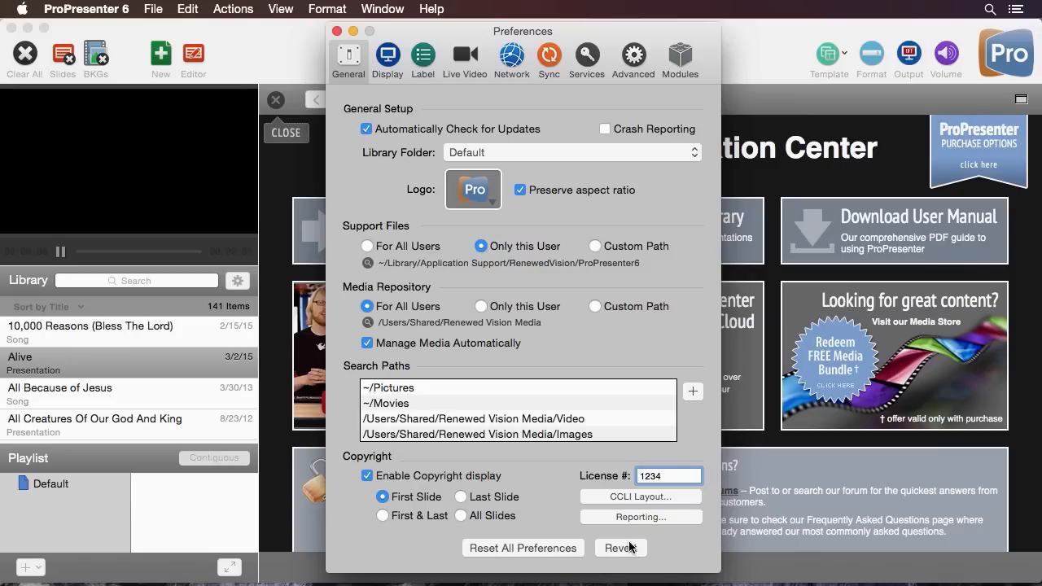
In Display preferences, select the SD and Output screens, then launch System Display Settings.
{"action": "left_click", "coordinate": [386, 54]}
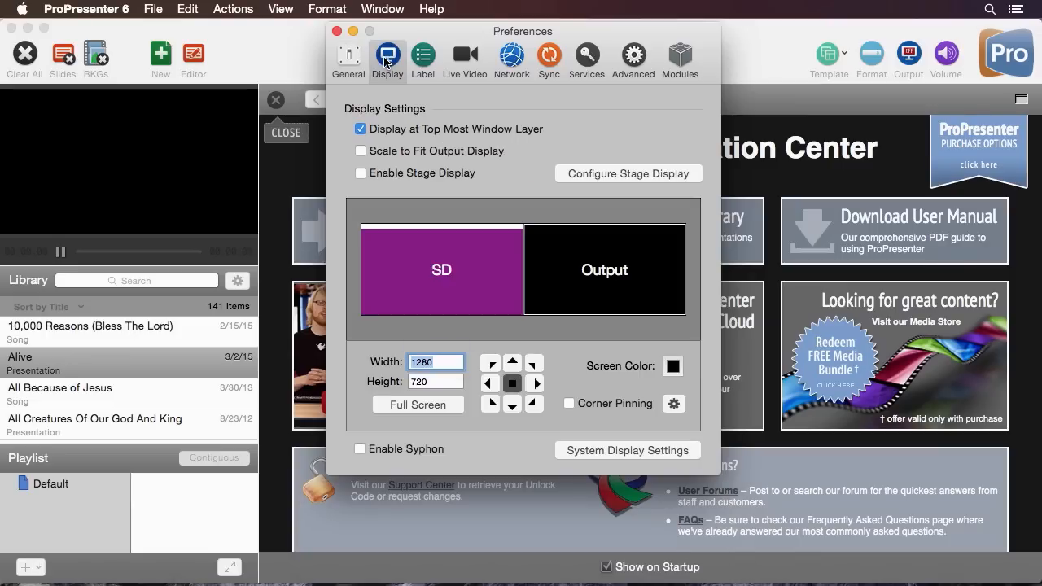
{"action": "mouse_move", "coordinate": [411, 120]}
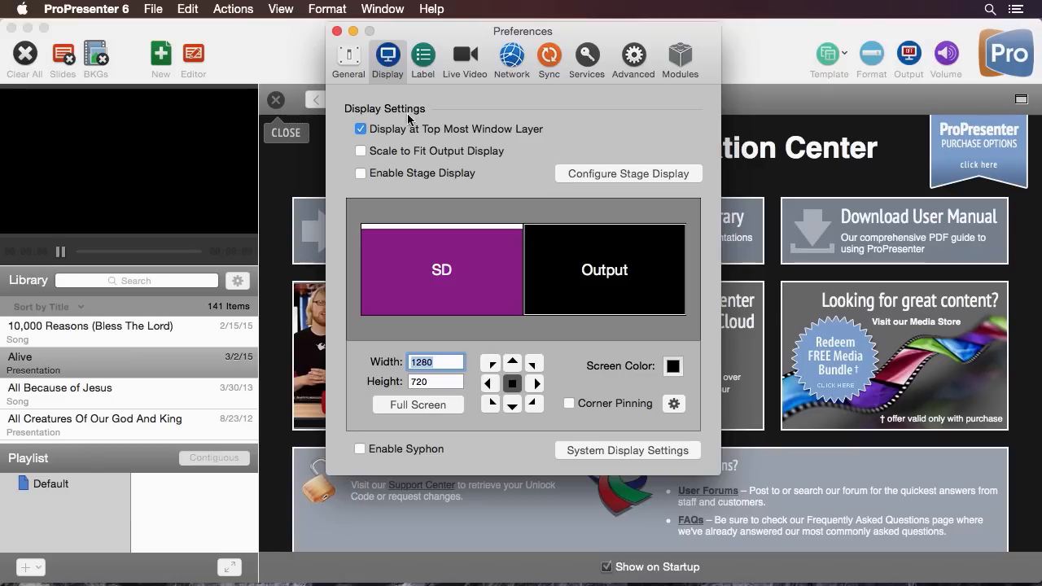
{"action": "mouse_move", "coordinate": [438, 141]}
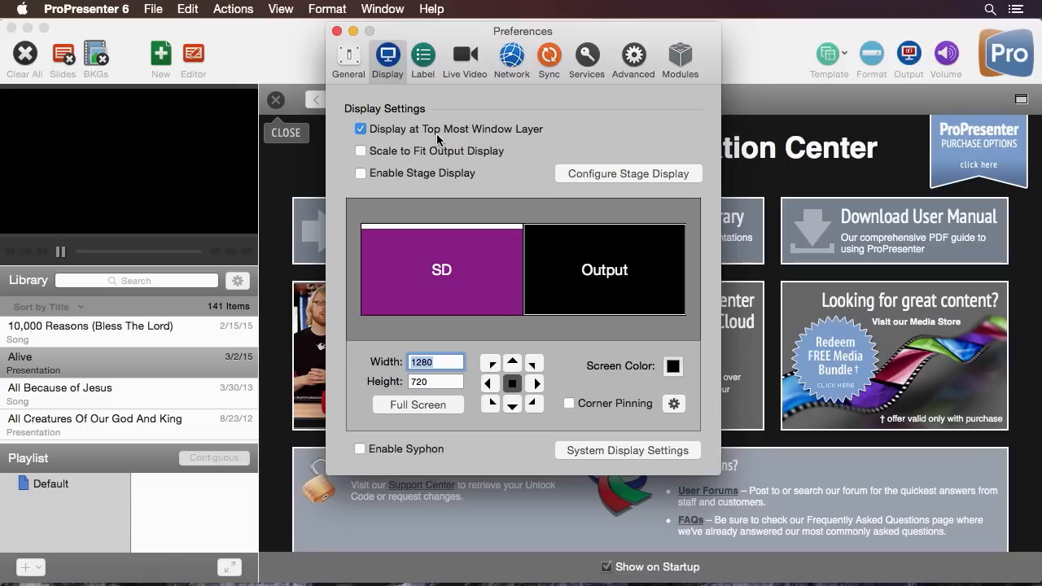
{"action": "mouse_move", "coordinate": [415, 151]}
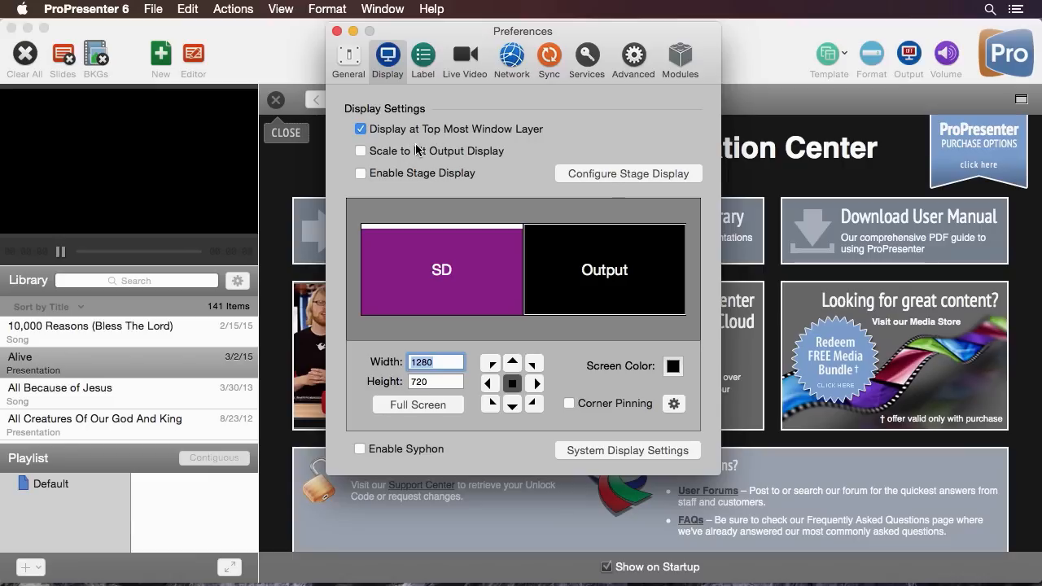
{"action": "mouse_move", "coordinate": [391, 180]}
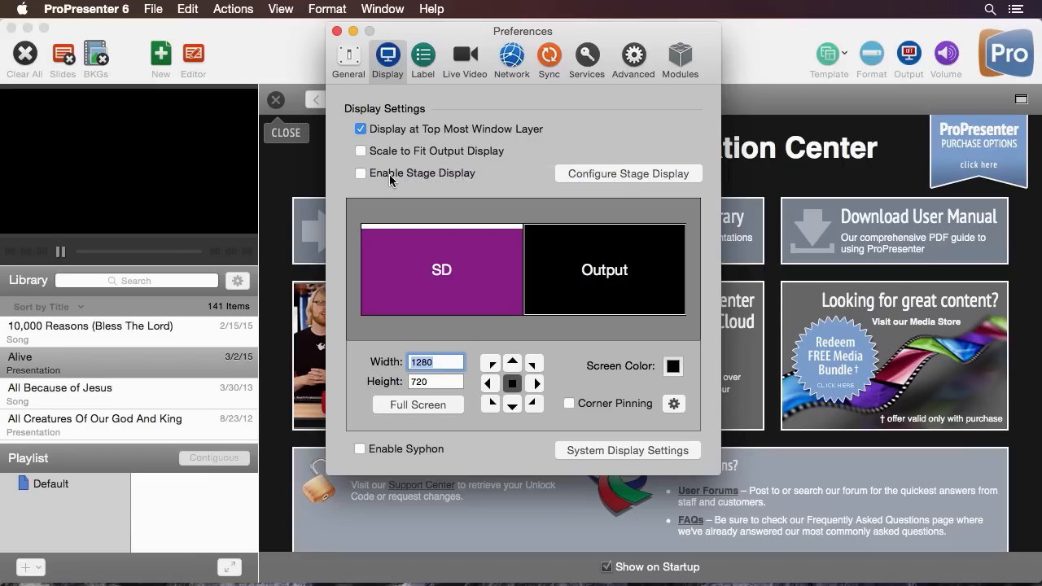
{"action": "mouse_move", "coordinate": [399, 185]}
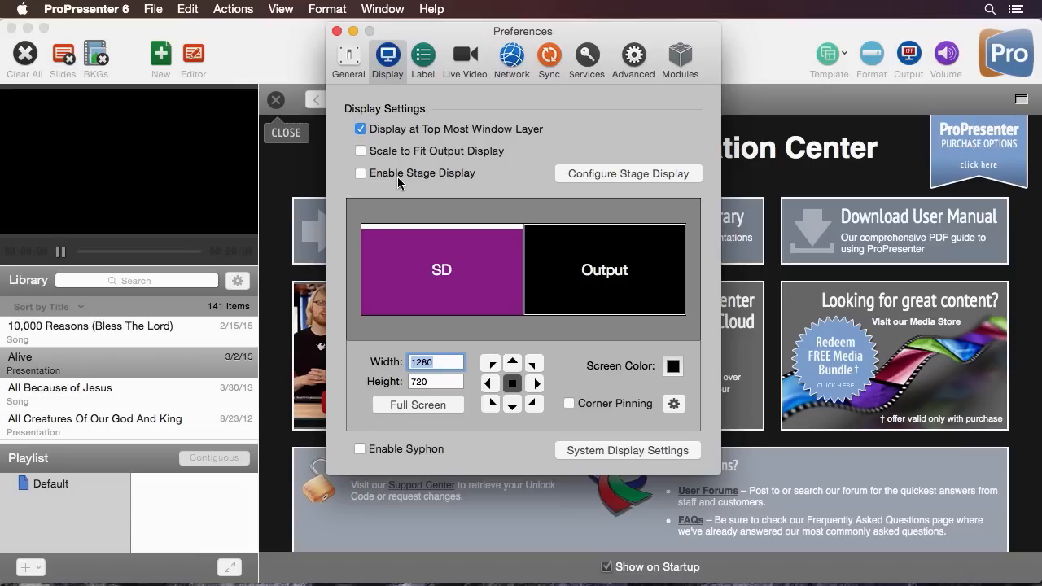
{"action": "mouse_move", "coordinate": [505, 273]}
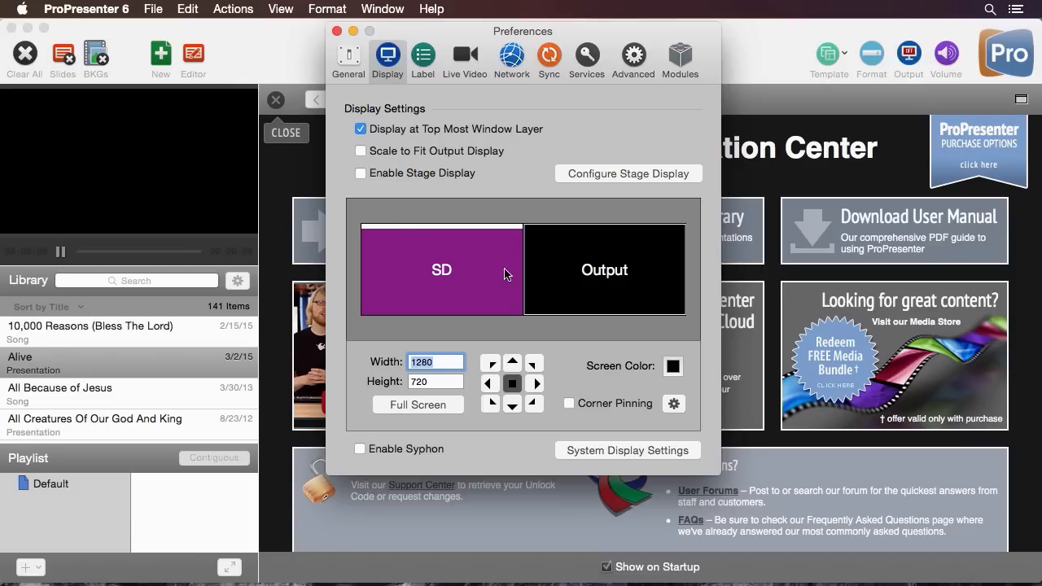
{"action": "mouse_move", "coordinate": [472, 265]}
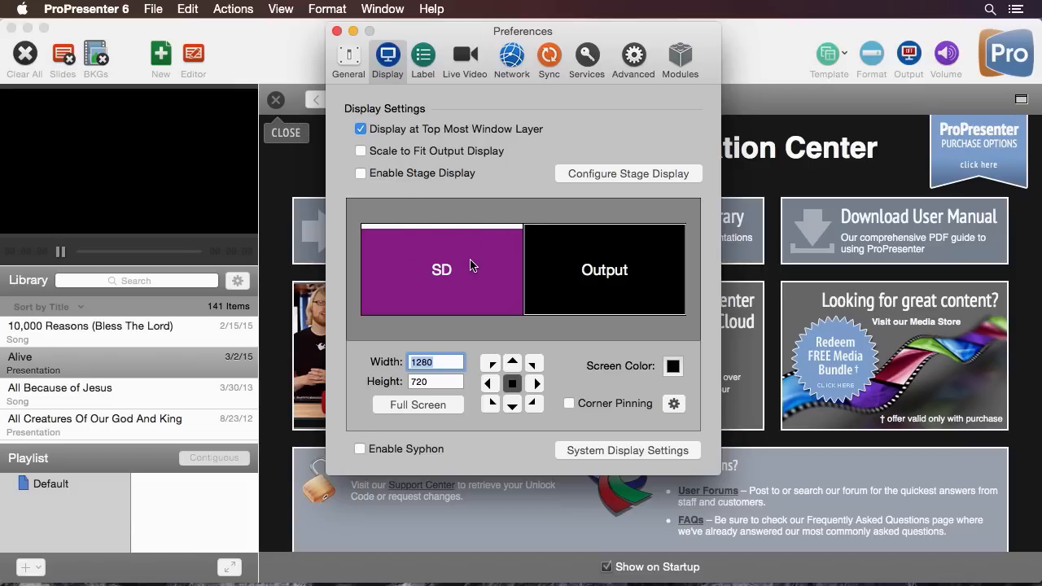
{"action": "mouse_move", "coordinate": [609, 272]}
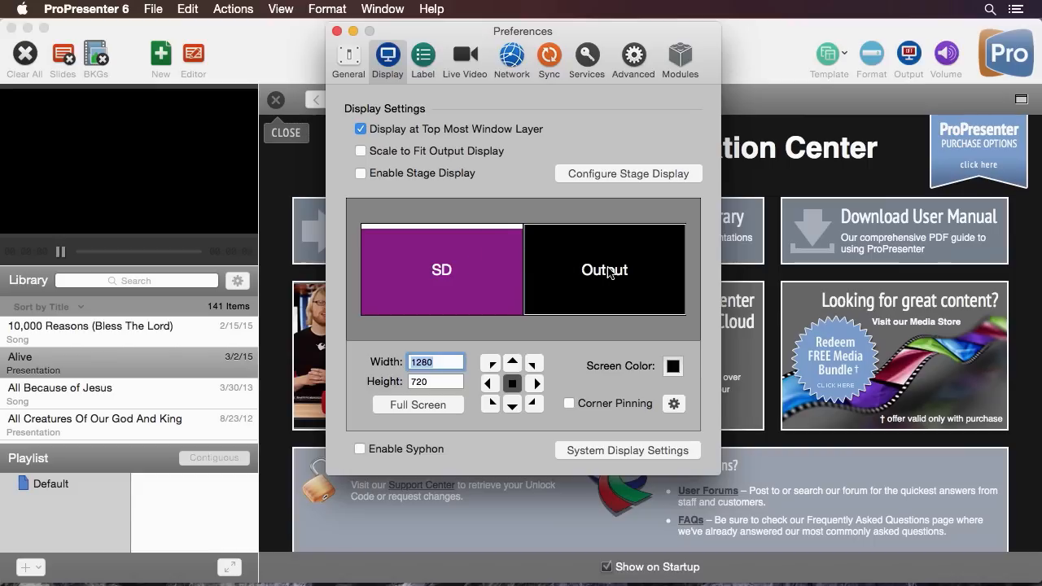
{"action": "mouse_move", "coordinate": [447, 283]}
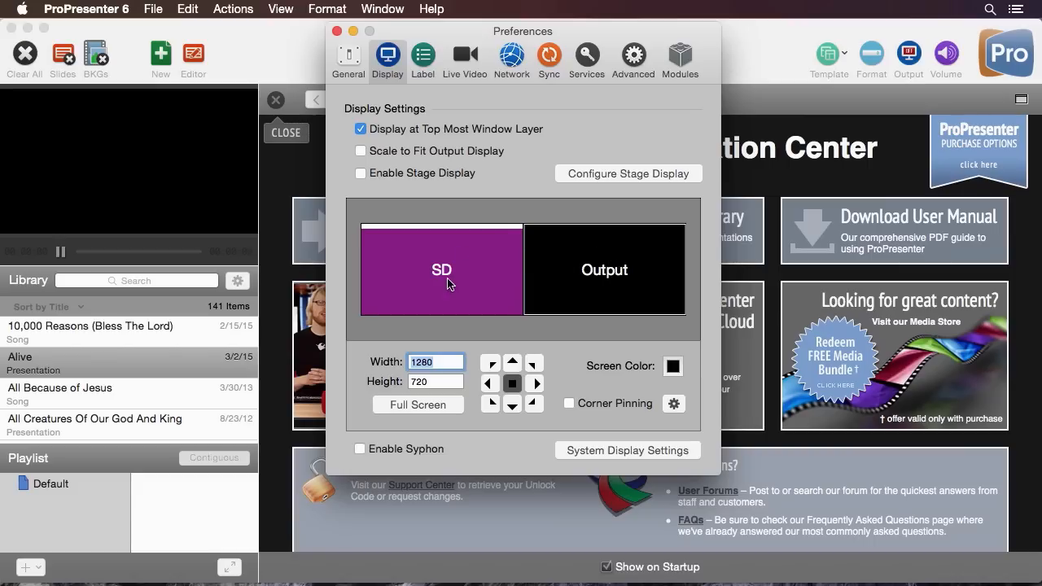
{"action": "mouse_move", "coordinate": [459, 276]}
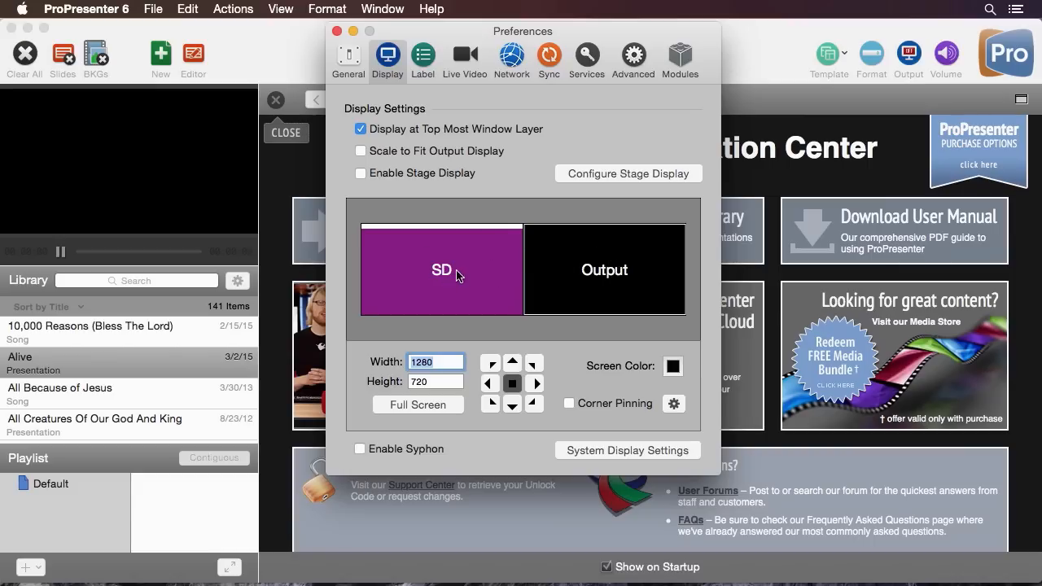
{"action": "left_click", "coordinate": [441, 269]}
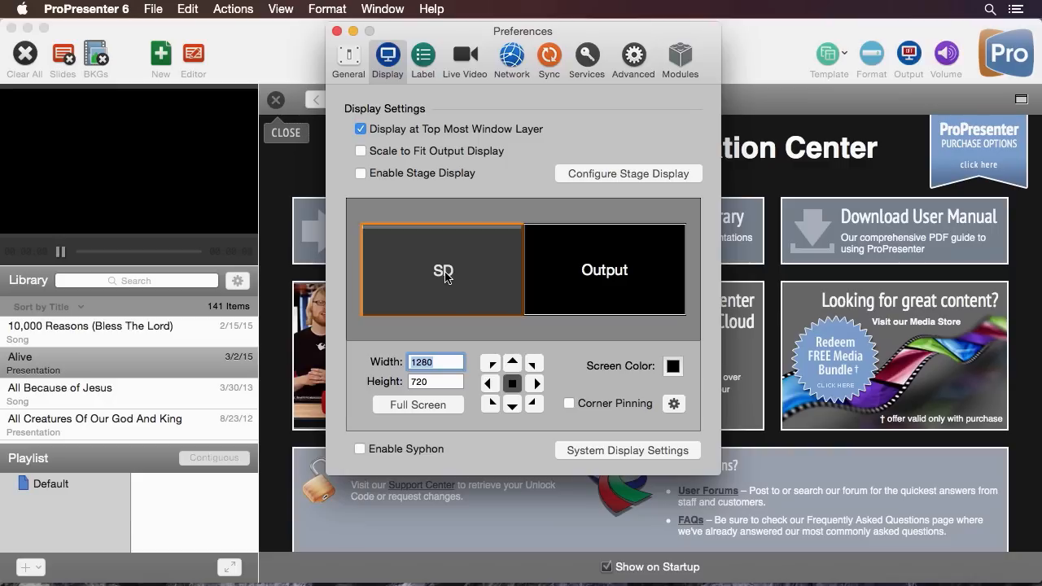
{"action": "left_click", "coordinate": [442, 270]}
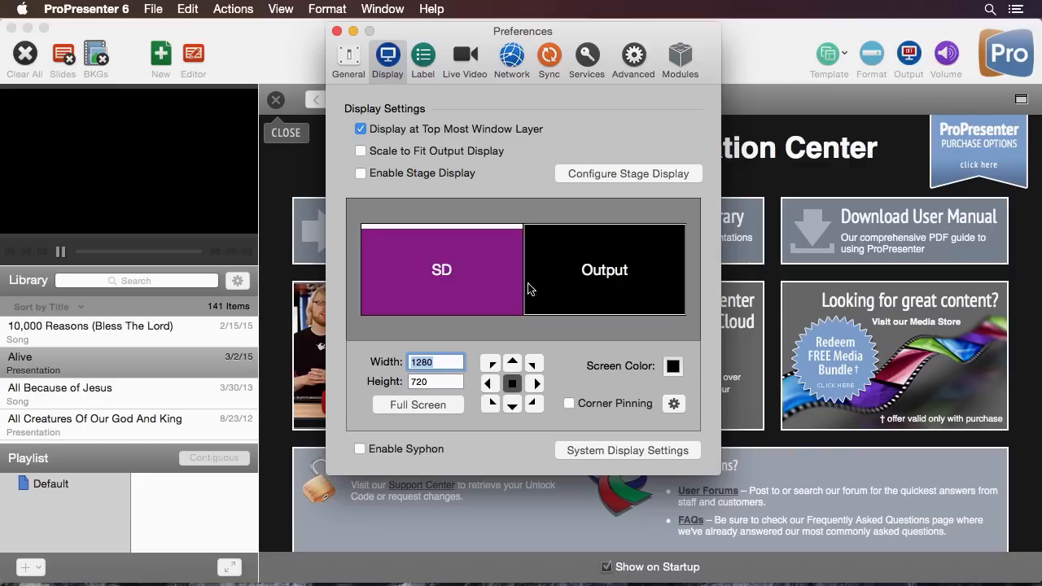
{"action": "mouse_move", "coordinate": [664, 274]}
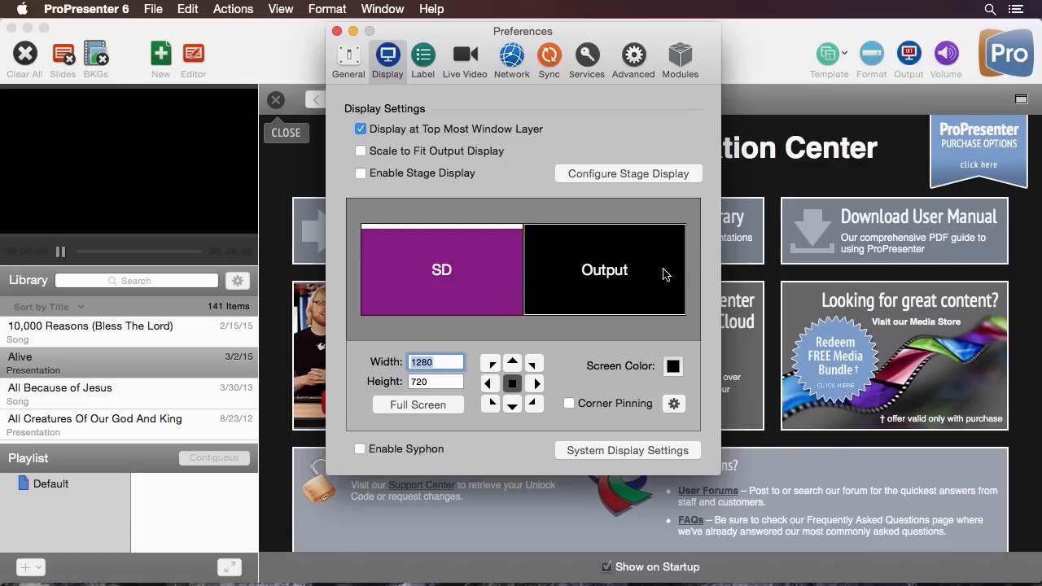
{"action": "left_click", "coordinate": [604, 270]}
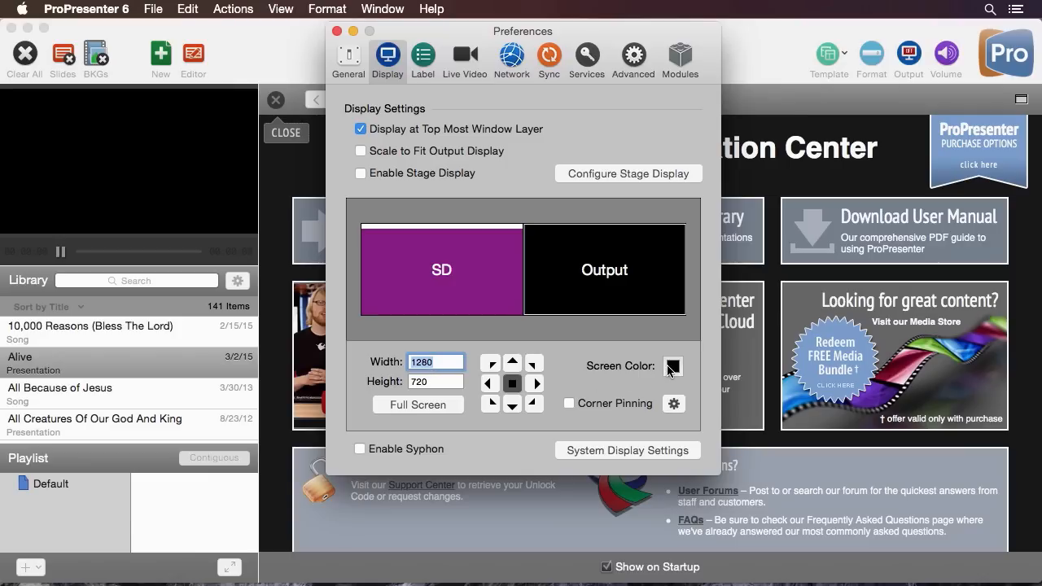
{"action": "mouse_move", "coordinate": [611, 404]}
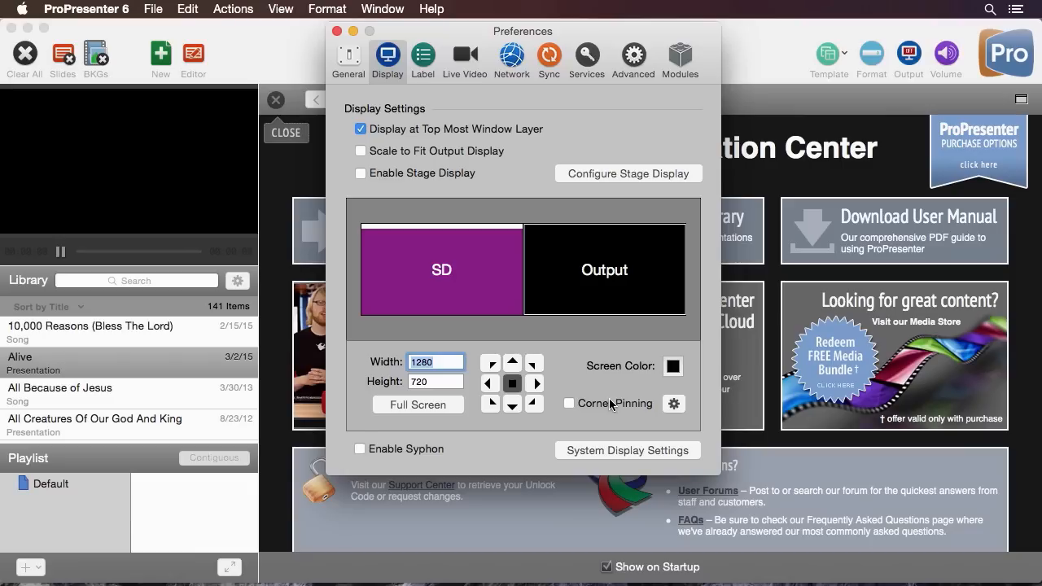
{"action": "mouse_move", "coordinate": [622, 453]}
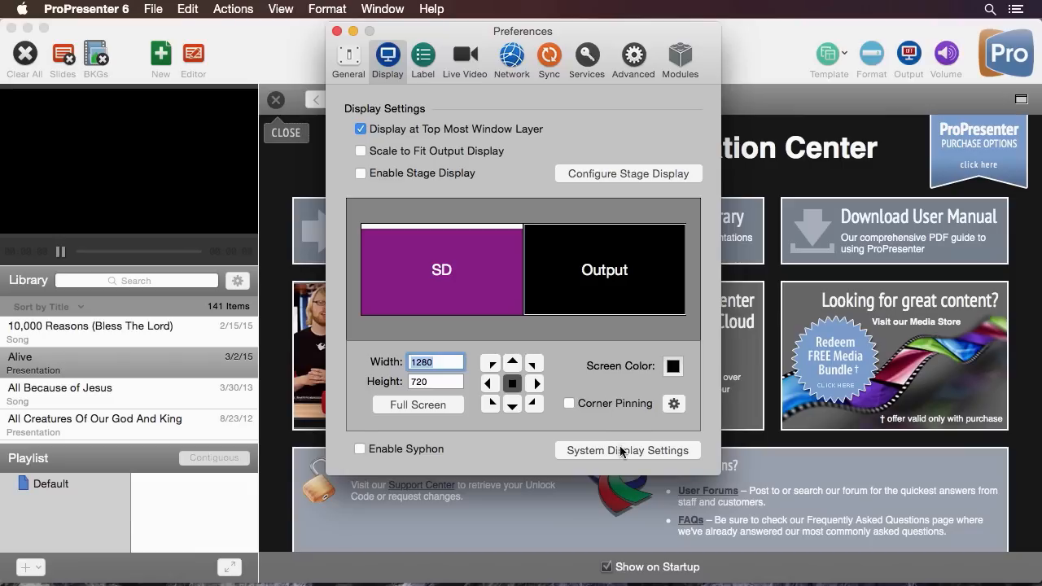
{"action": "mouse_move", "coordinate": [619, 457]}
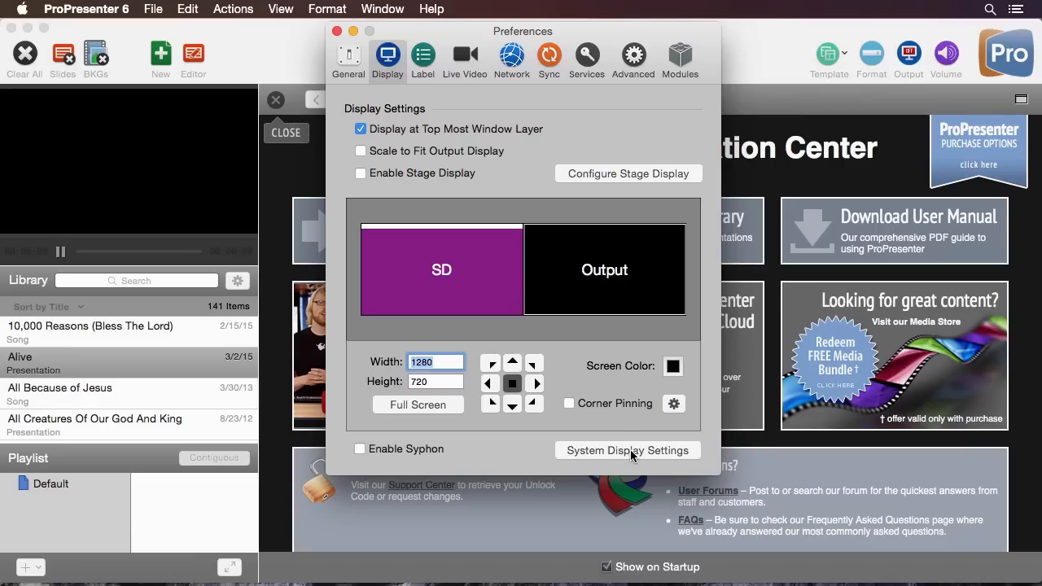
{"action": "left_click", "coordinate": [627, 450]}
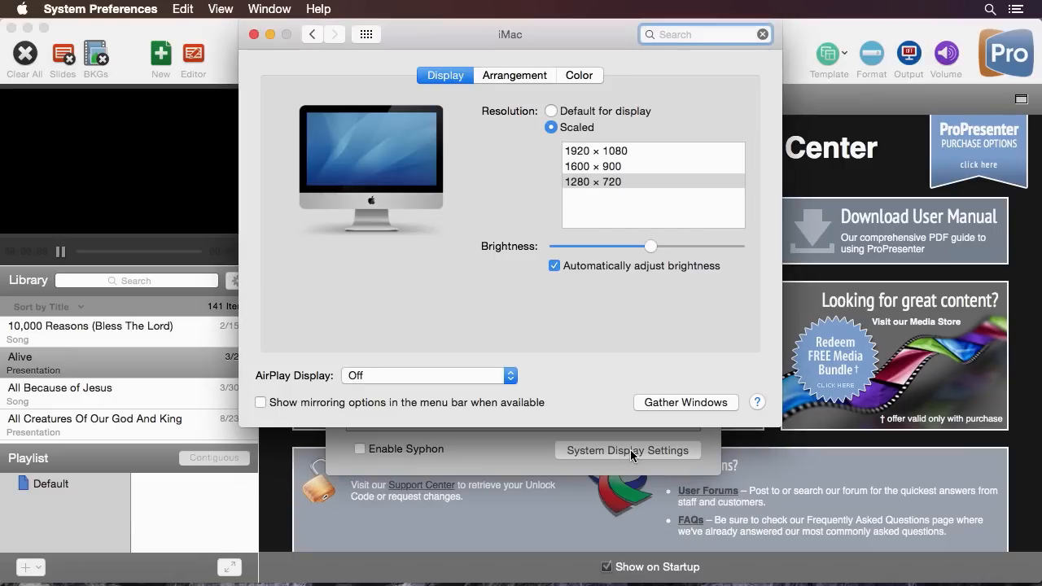
{"action": "mouse_move", "coordinate": [544, 222]}
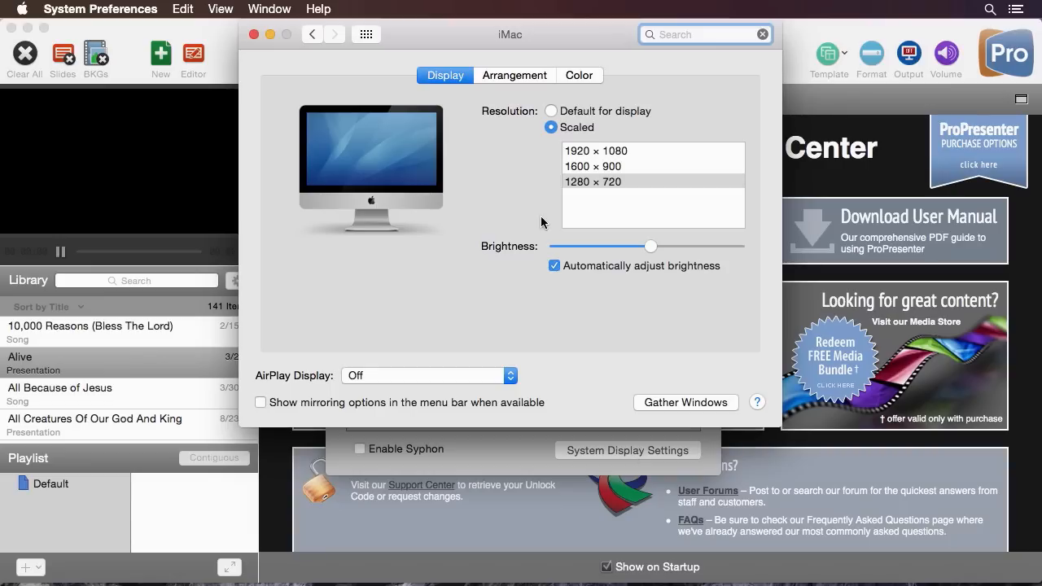
{"action": "mouse_move", "coordinate": [513, 80]}
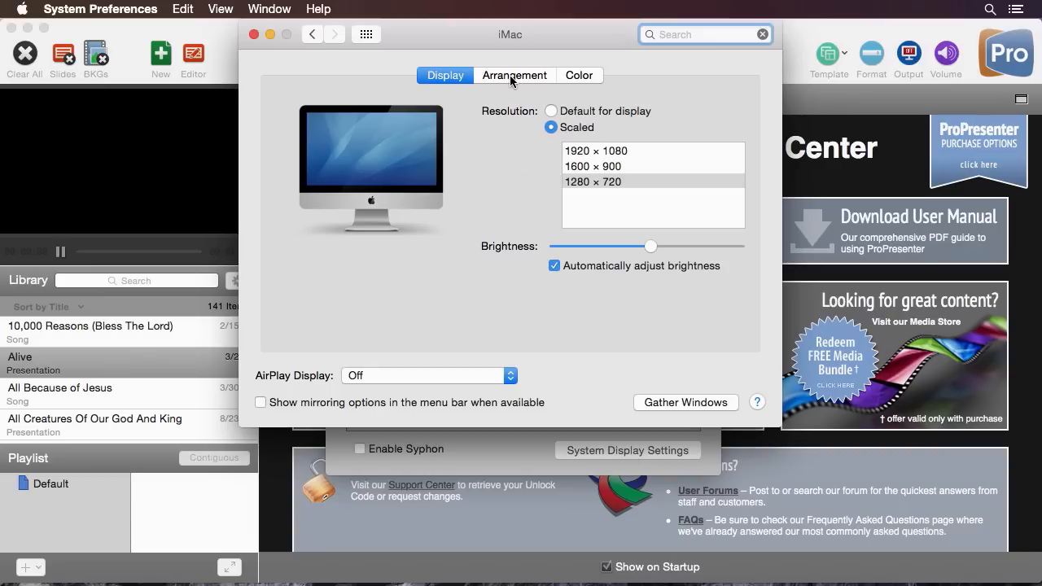
Review the iMac display arrangement and scaled resolutions, then return to all preference panes.
{"action": "left_click", "coordinate": [515, 75]}
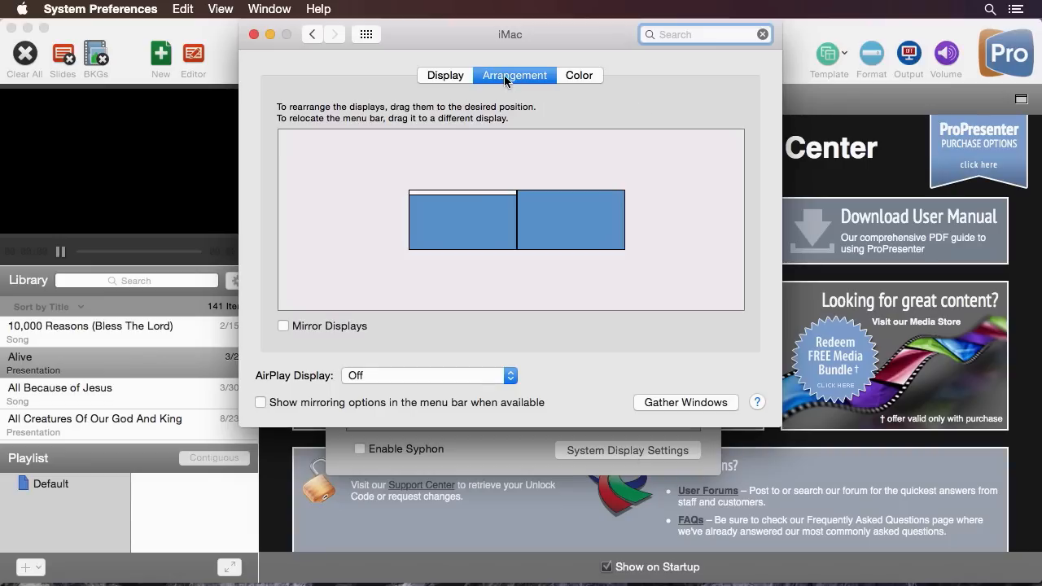
{"action": "mouse_move", "coordinate": [281, 332]}
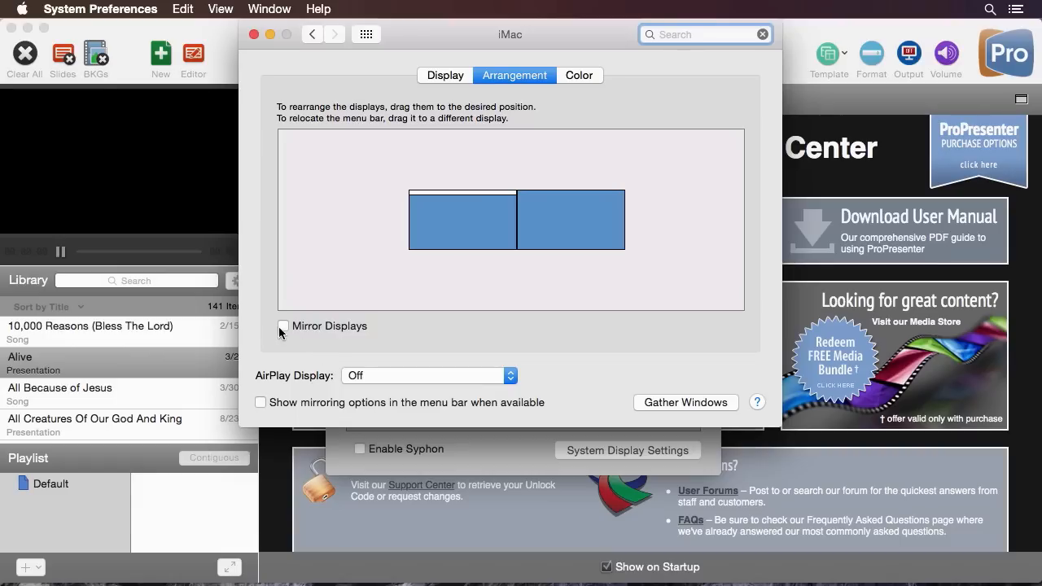
{"action": "mouse_move", "coordinate": [295, 332]}
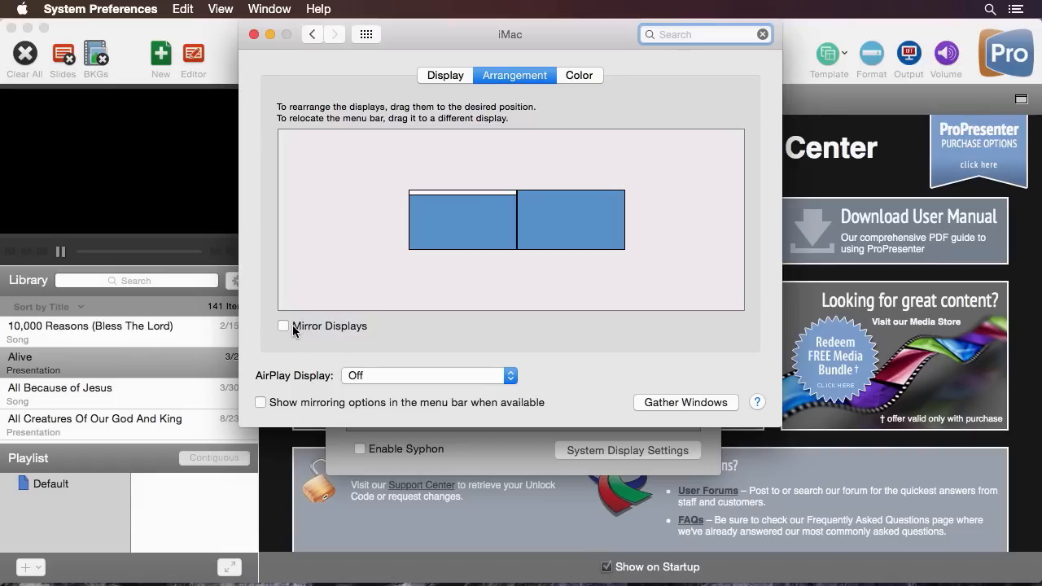
{"action": "mouse_move", "coordinate": [310, 333]}
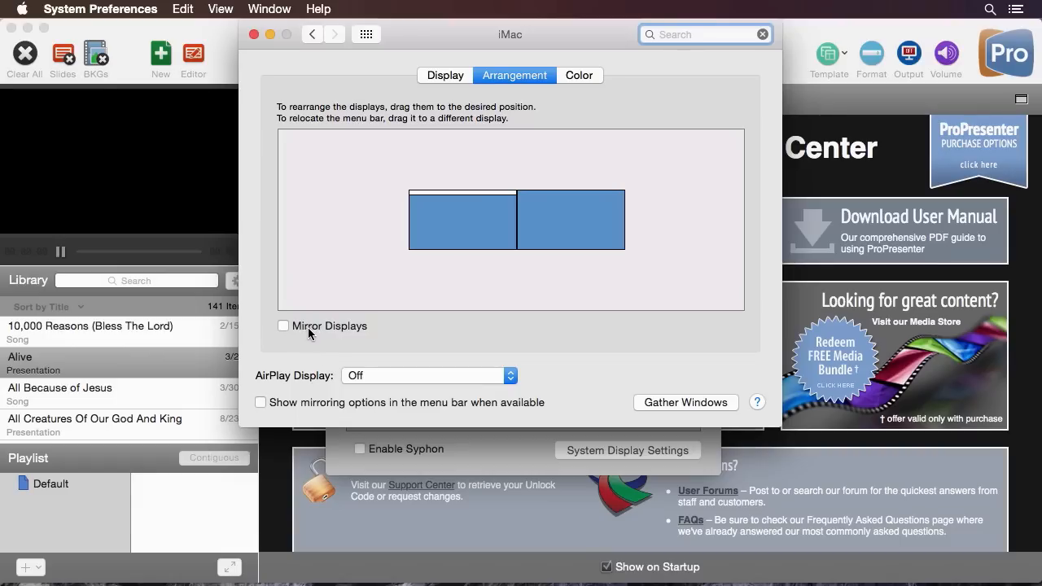
{"action": "mouse_move", "coordinate": [313, 332]}
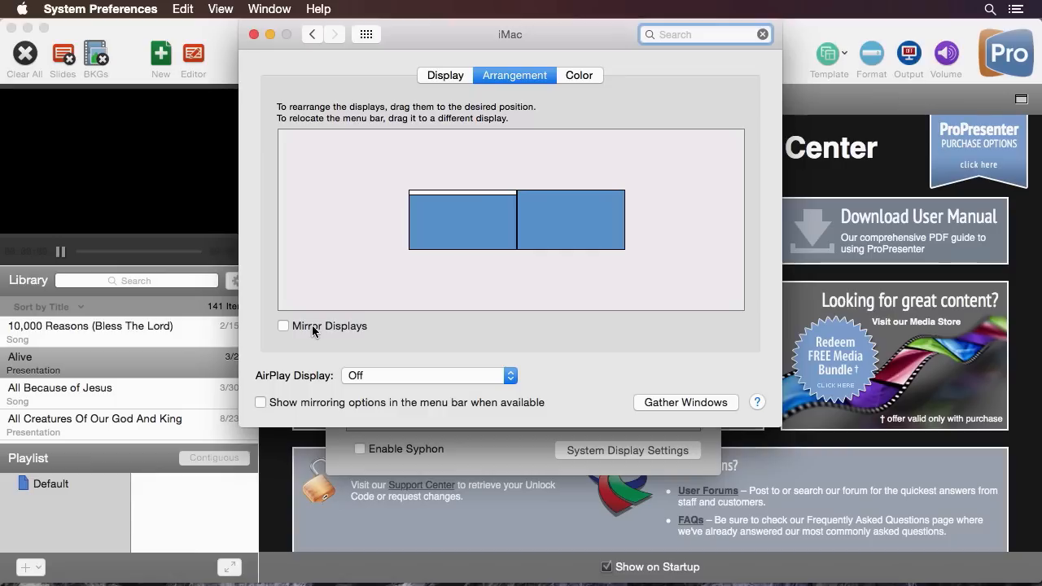
{"action": "mouse_move", "coordinate": [421, 145]}
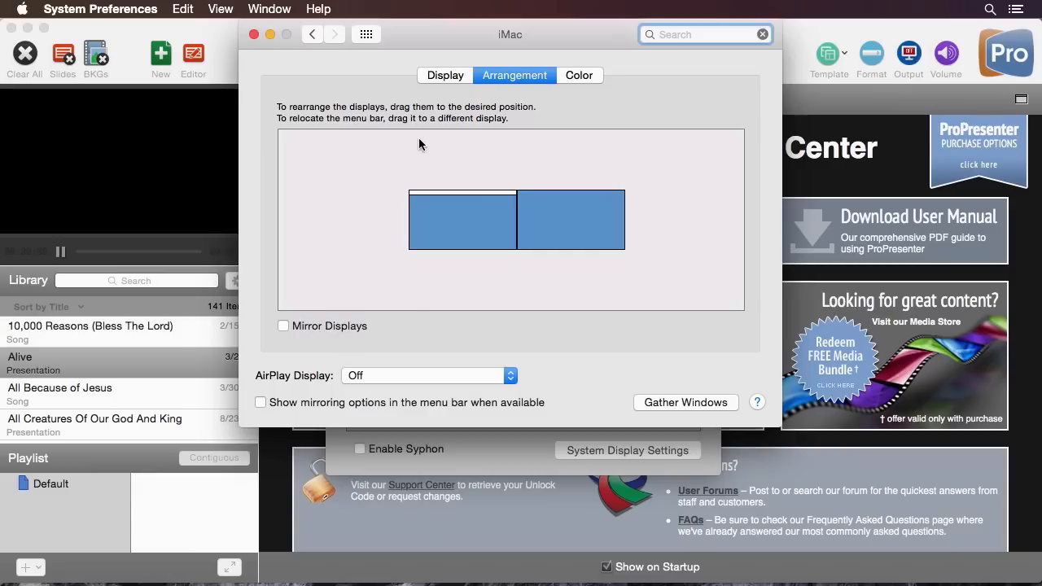
{"action": "left_click", "coordinate": [444, 75]}
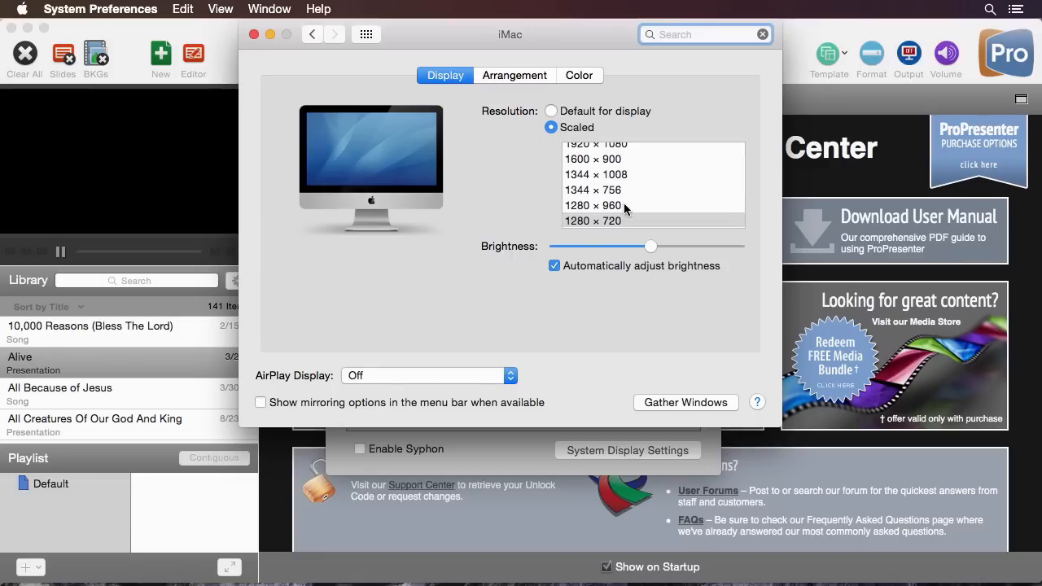
{"action": "scroll", "scroll_direction": "down", "scroll_amount": 3}
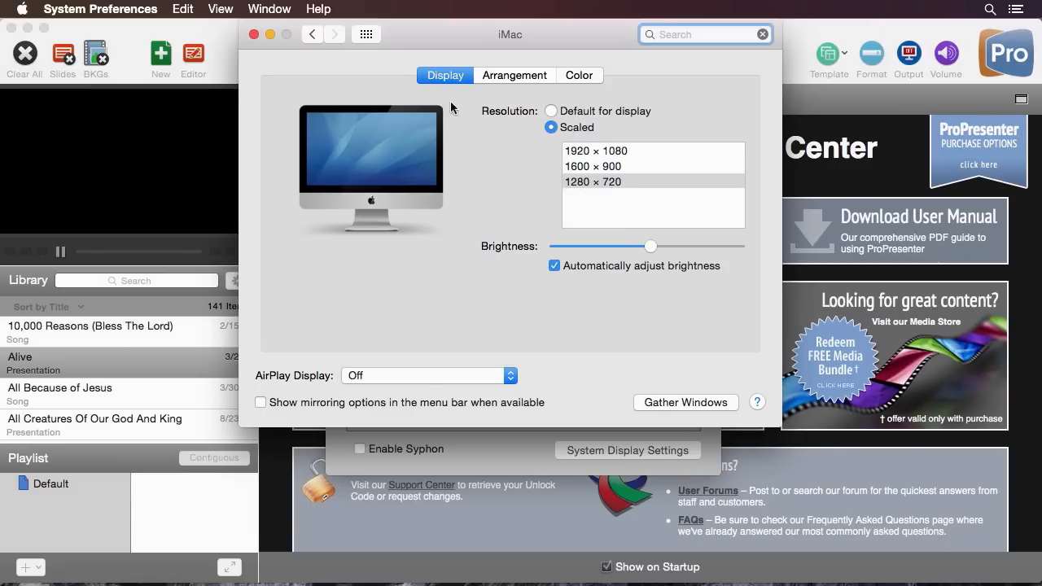
{"action": "left_click", "coordinate": [313, 34]}
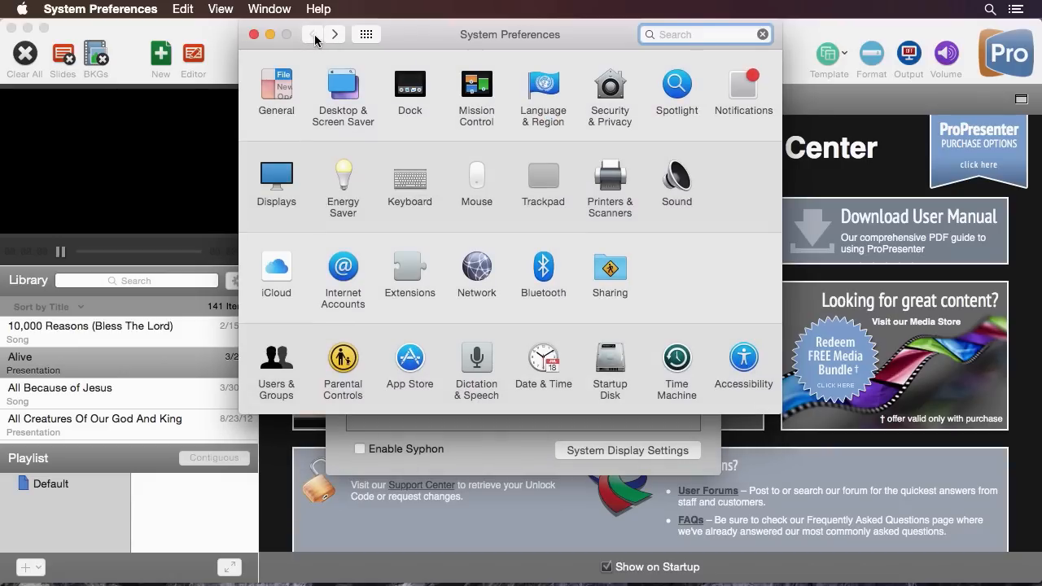
{"action": "mouse_move", "coordinate": [348, 96]}
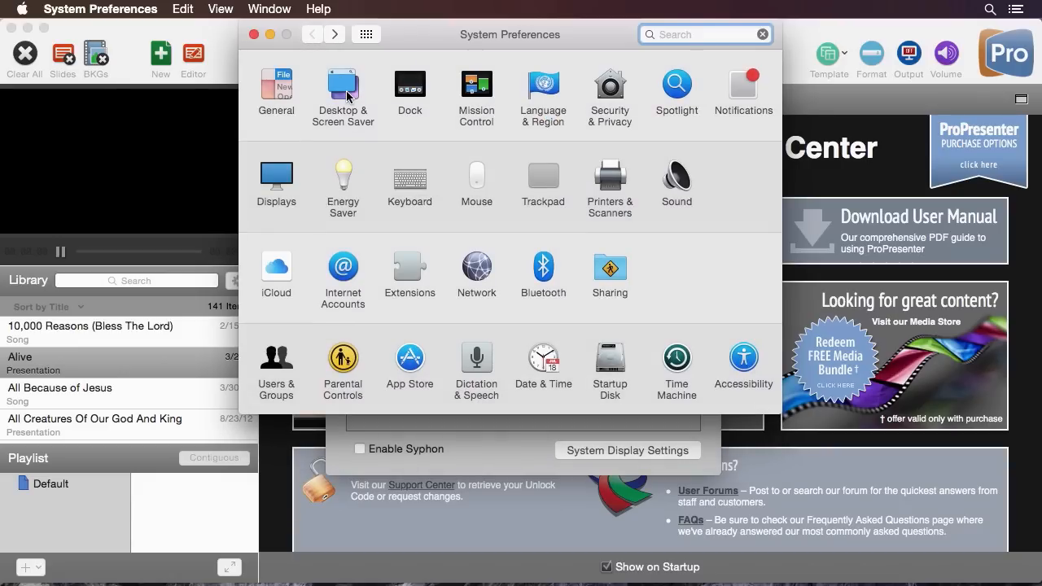
Check Desktop & Screen Saver hot corners without changes, then view the Desktop pictures.
{"action": "left_click", "coordinate": [343, 84]}
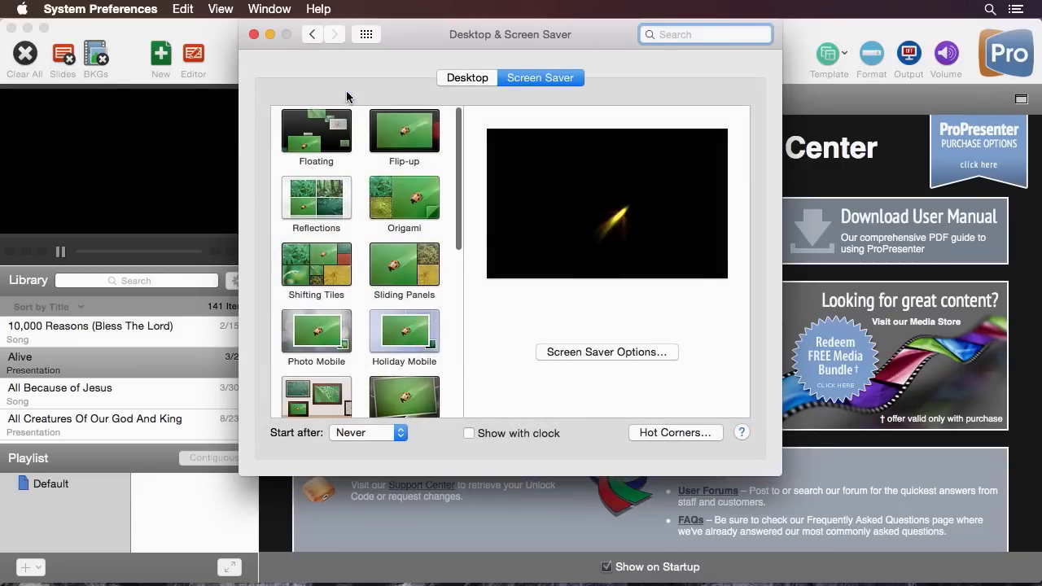
{"action": "mouse_move", "coordinate": [569, 201]}
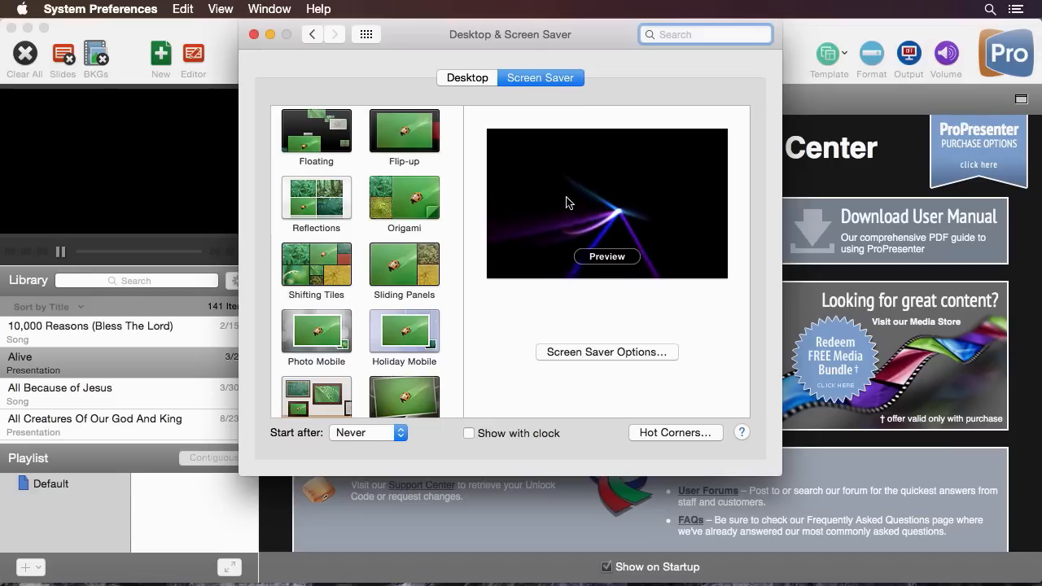
{"action": "mouse_move", "coordinate": [349, 446]}
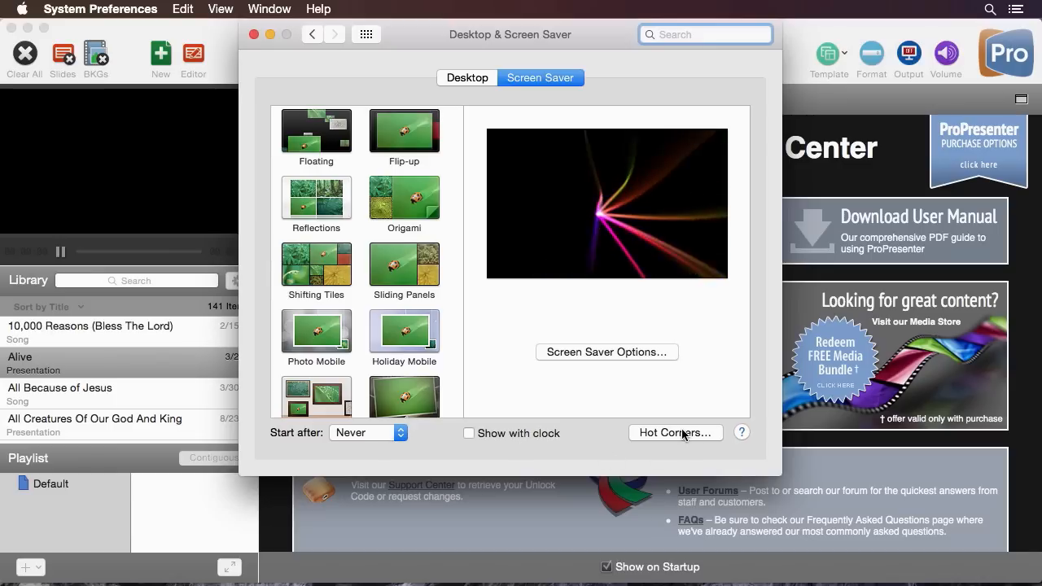
{"action": "left_click", "coordinate": [675, 432]}
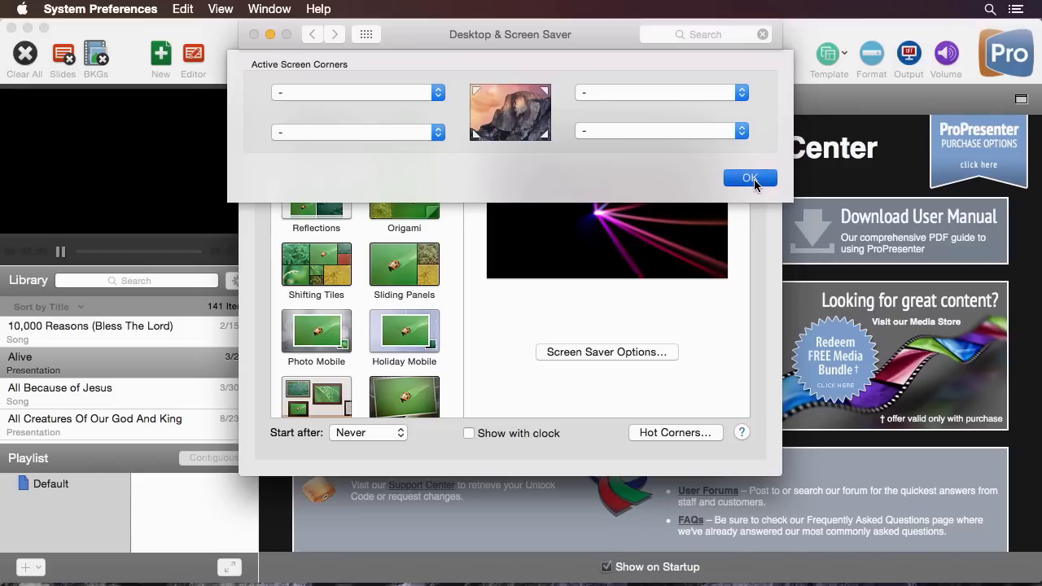
{"action": "left_click", "coordinate": [749, 179]}
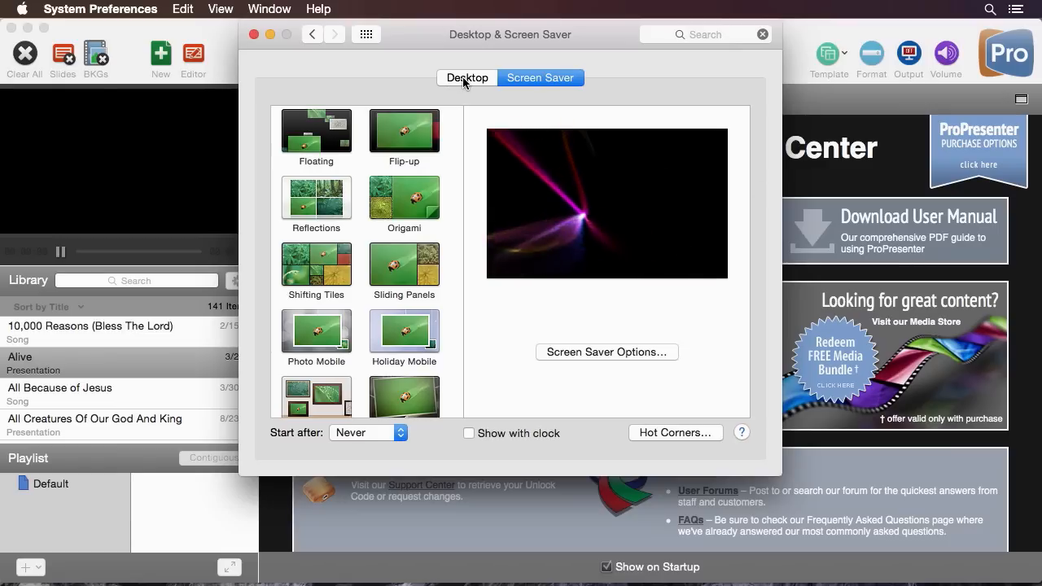
{"action": "left_click", "coordinate": [467, 77]}
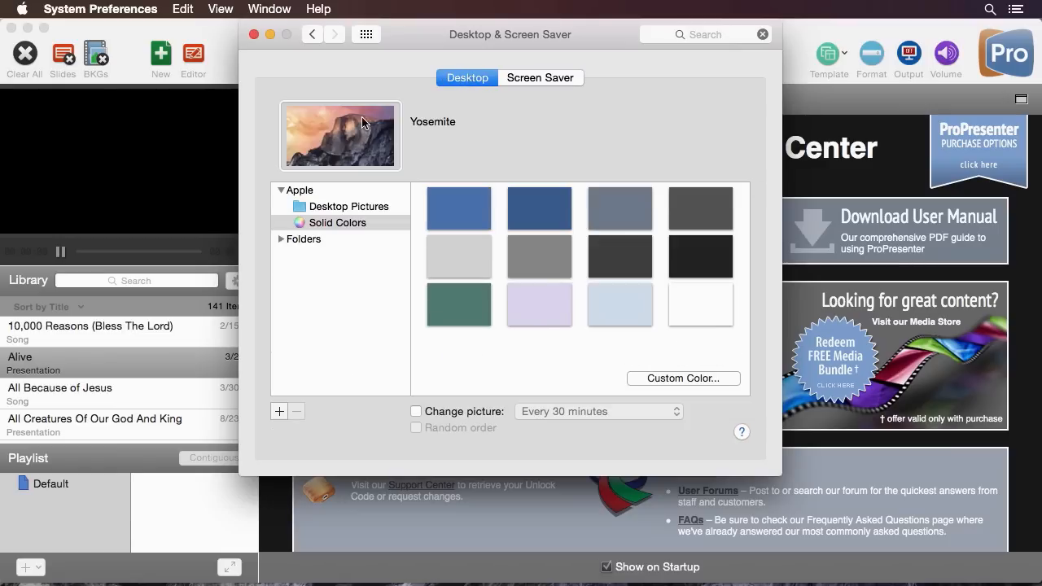
{"action": "mouse_move", "coordinate": [502, 239]}
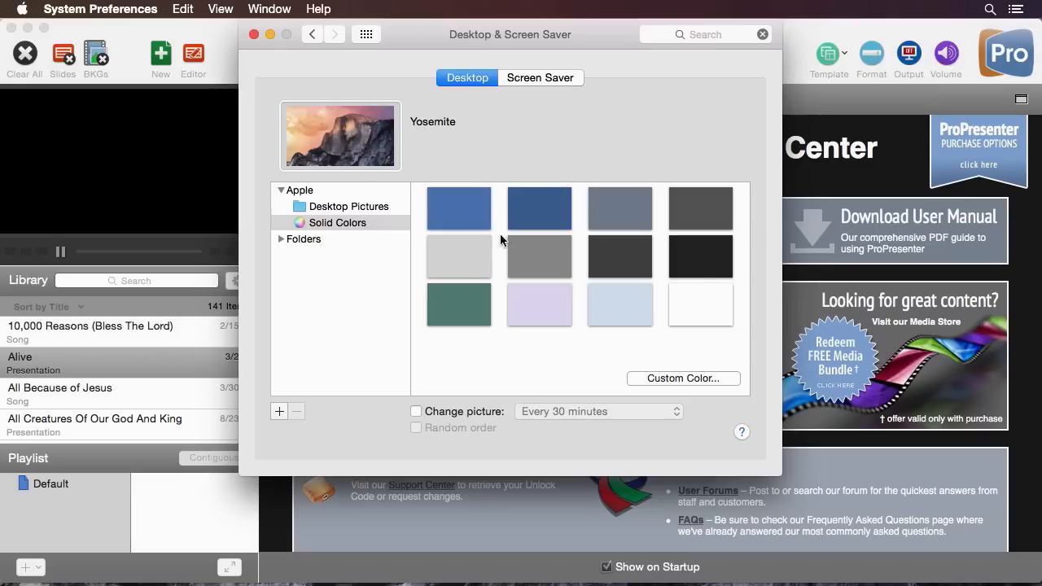
Close System Preferences to return to ProPresenter's Display preferences.
{"action": "left_click", "coordinate": [700, 257]}
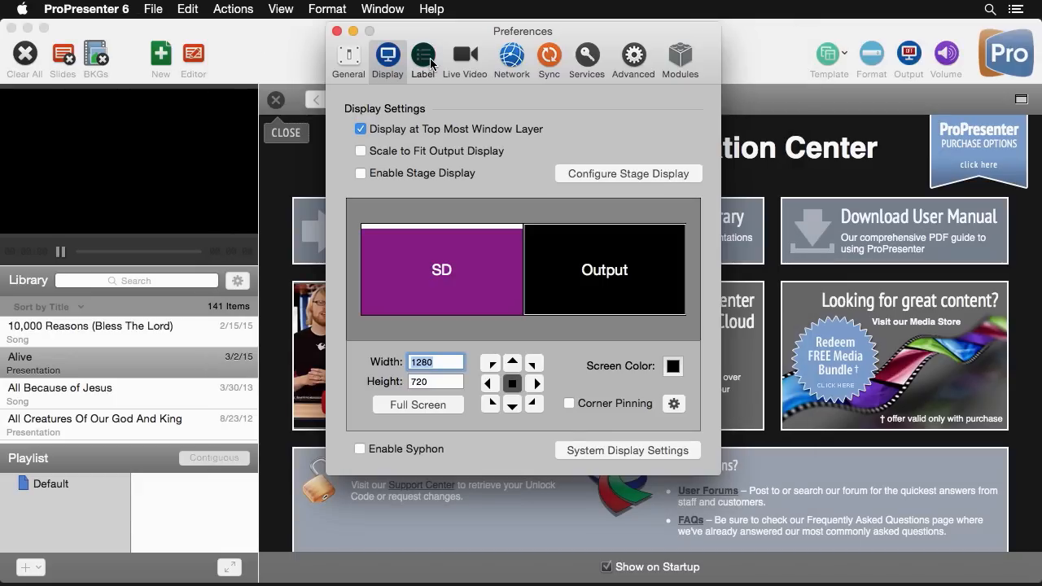
In Label preferences, add a new Bridge group and colour it yellow.
{"action": "left_click", "coordinate": [422, 58]}
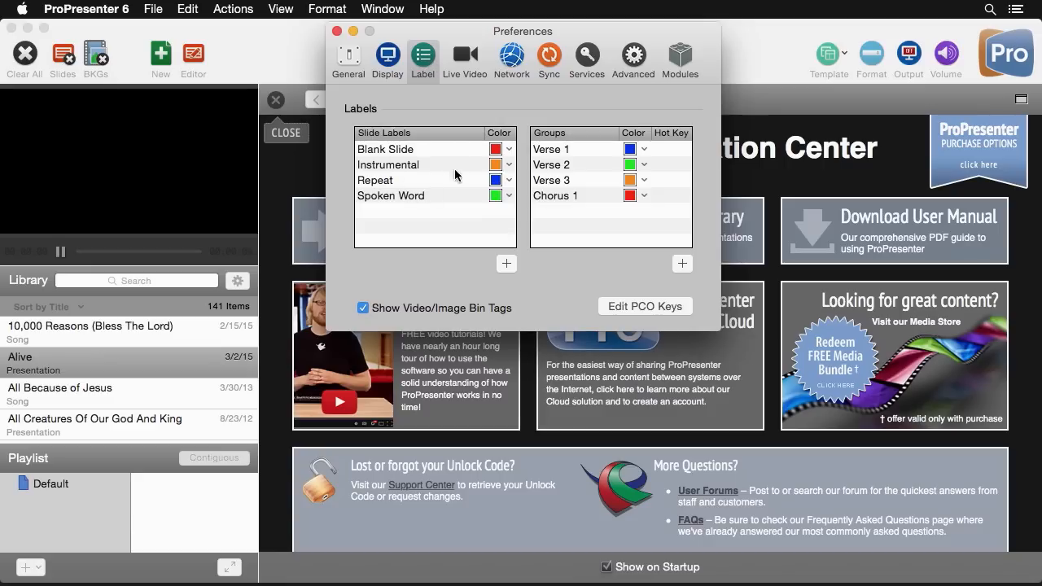
{"action": "mouse_move", "coordinate": [389, 153]}
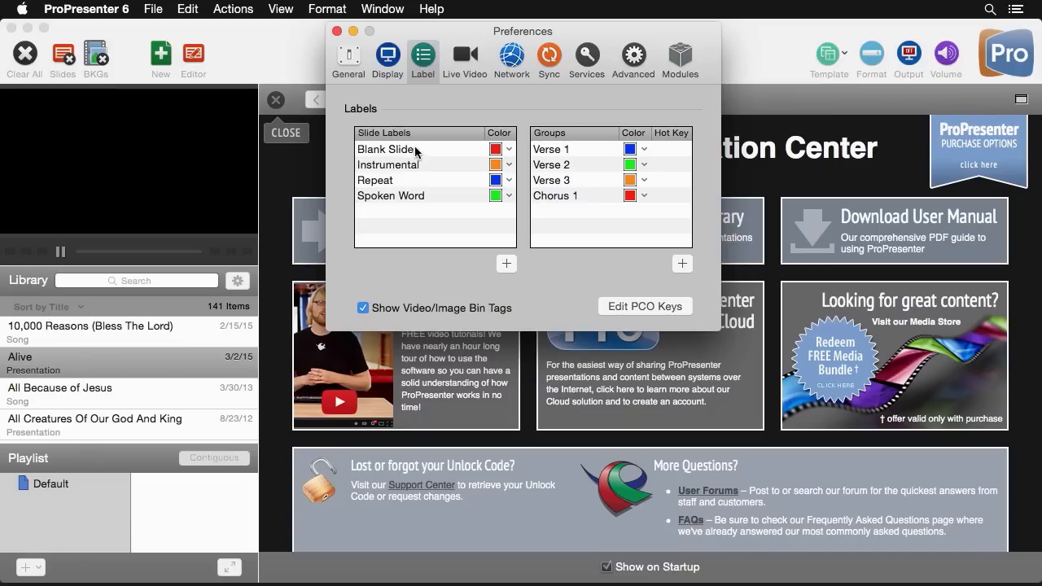
{"action": "mouse_move", "coordinate": [513, 152]}
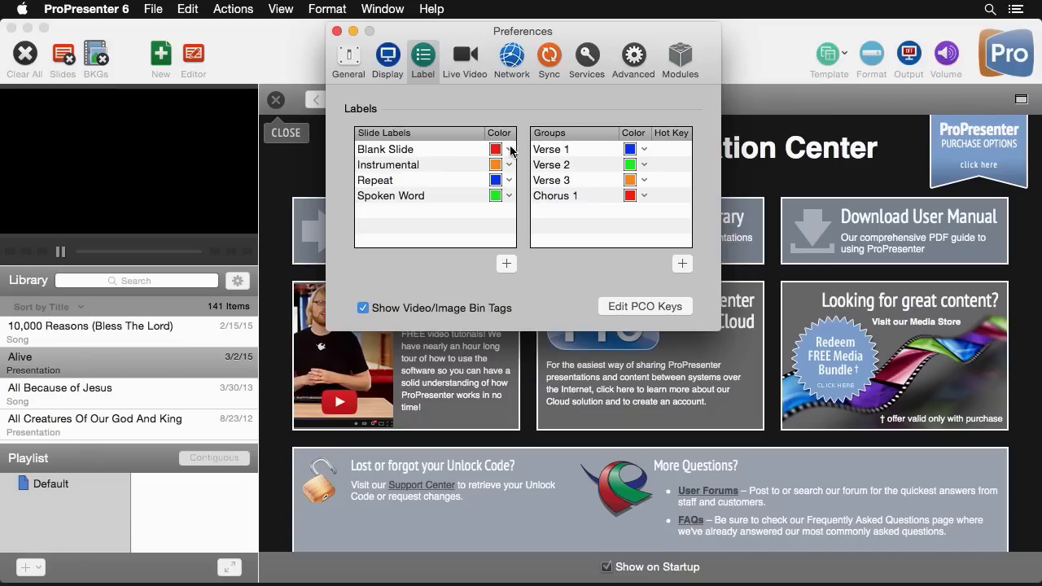
{"action": "mouse_move", "coordinate": [576, 174]}
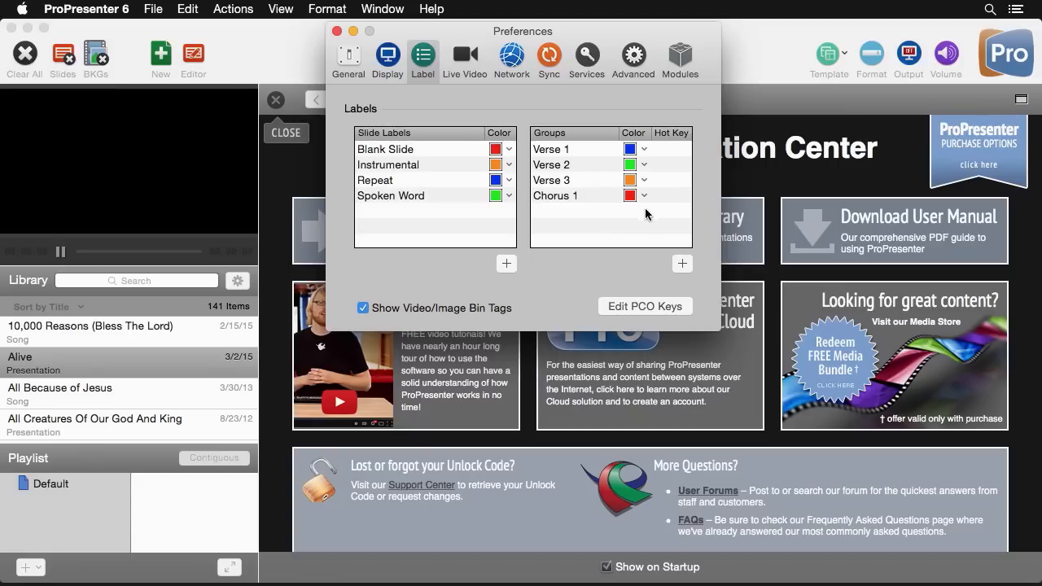
{"action": "mouse_move", "coordinate": [663, 275]}
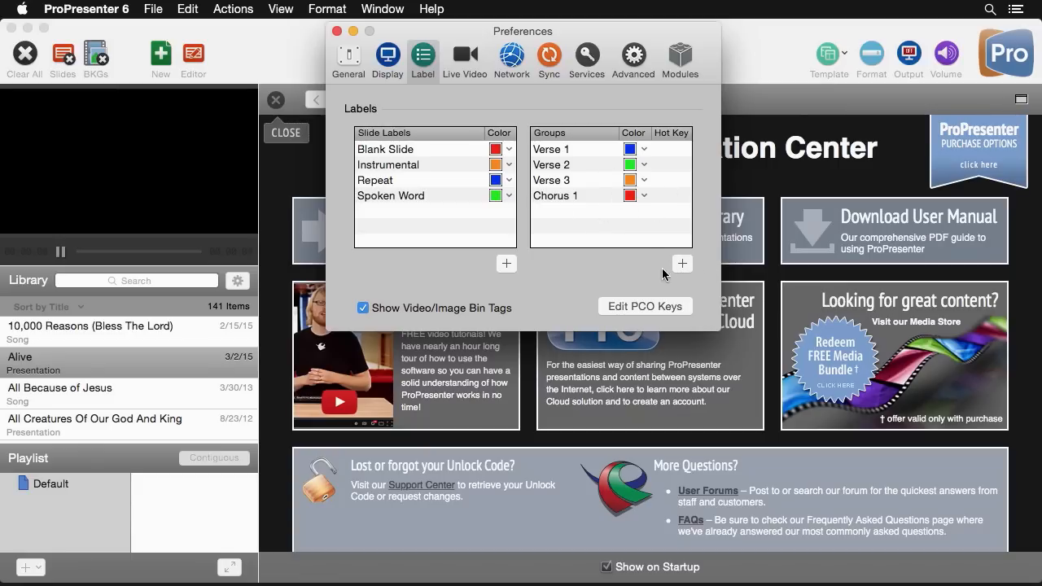
{"action": "left_click", "coordinate": [682, 263]}
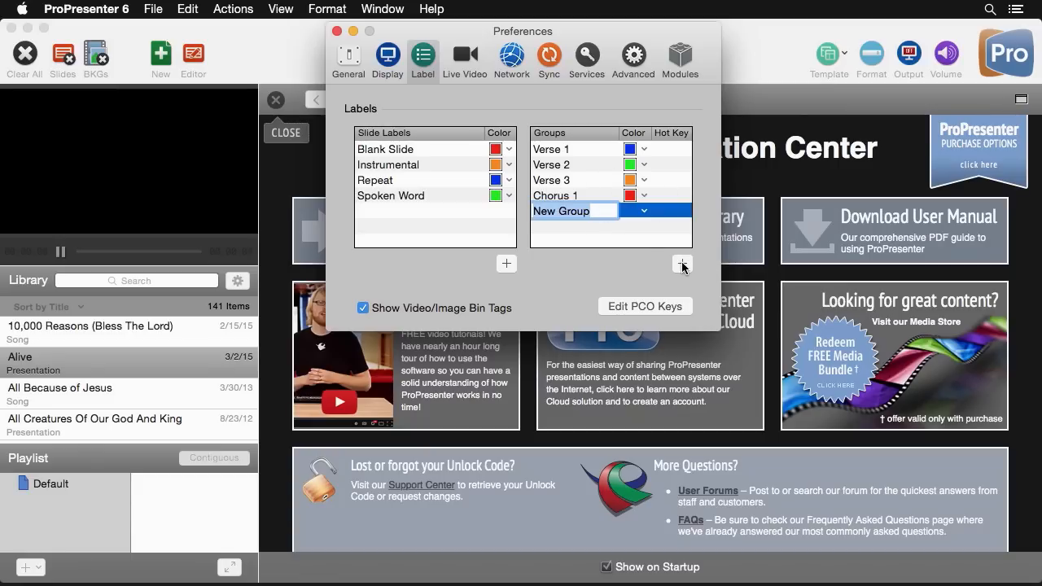
{"action": "type", "text": "Bridge"}
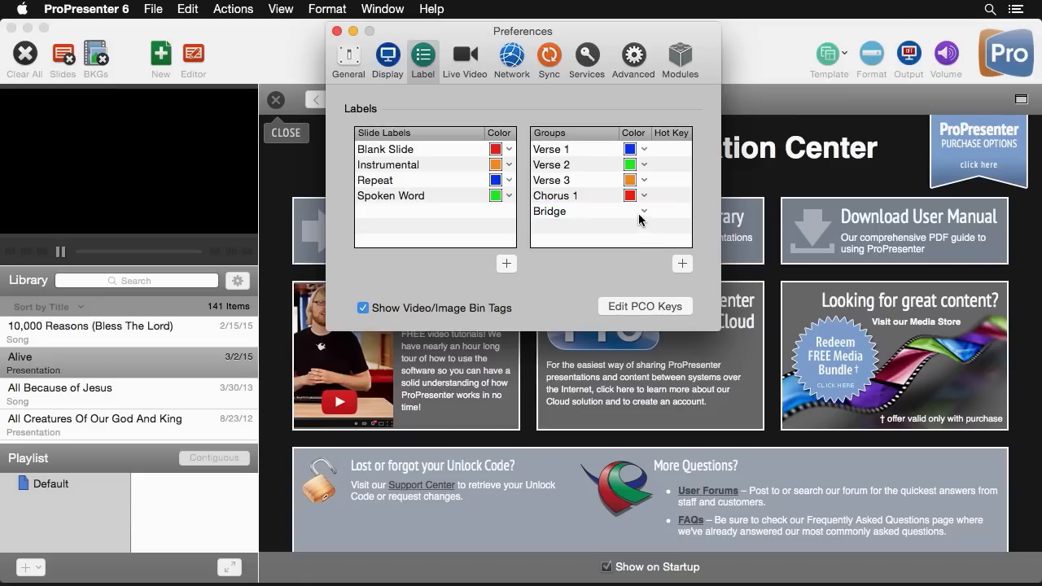
{"action": "left_click", "coordinate": [643, 212]}
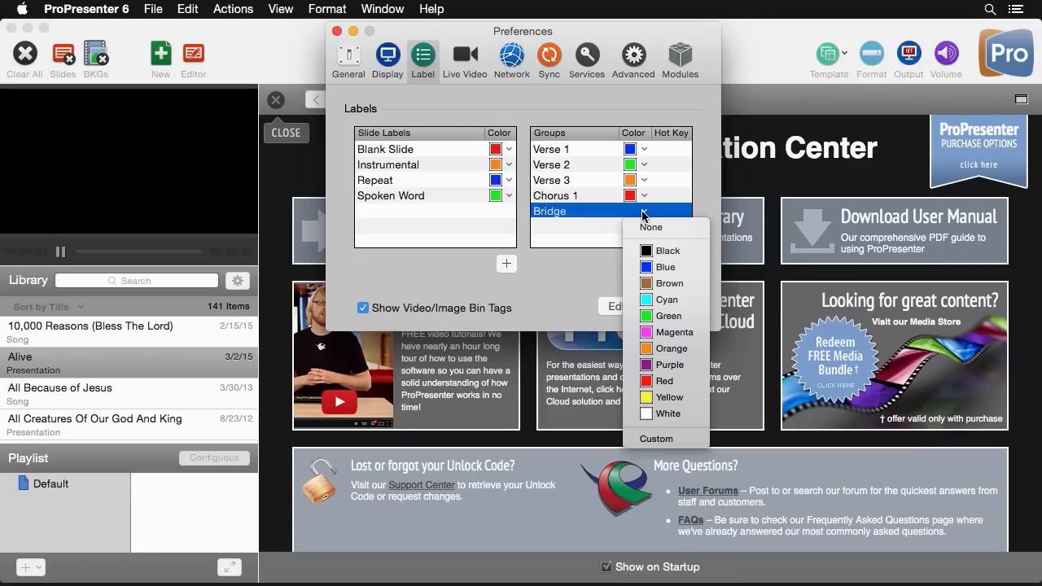
{"action": "left_click", "coordinate": [665, 397]}
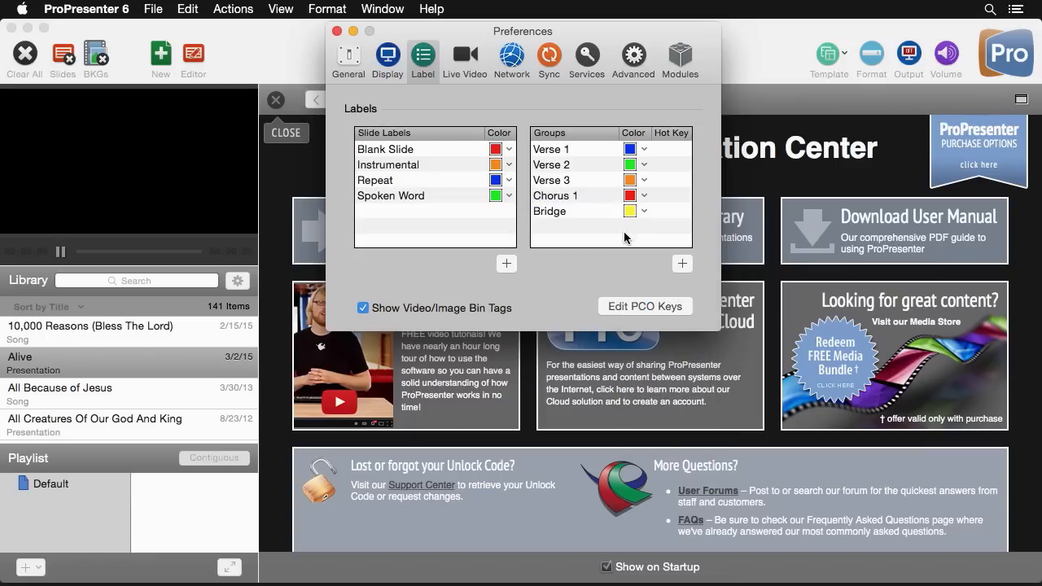
{"action": "mouse_move", "coordinate": [535, 164]}
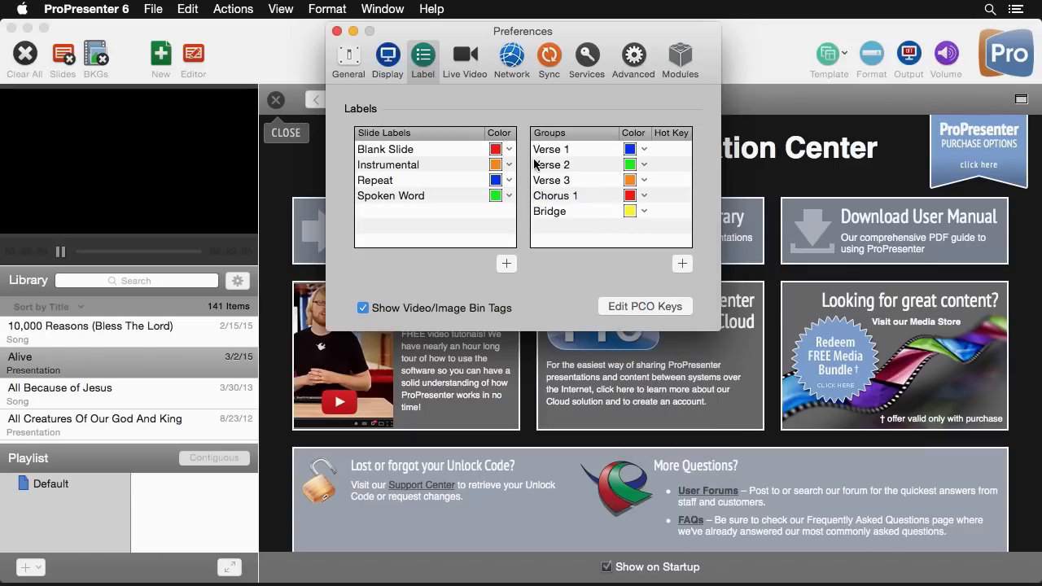
{"action": "left_click", "coordinate": [464, 57]}
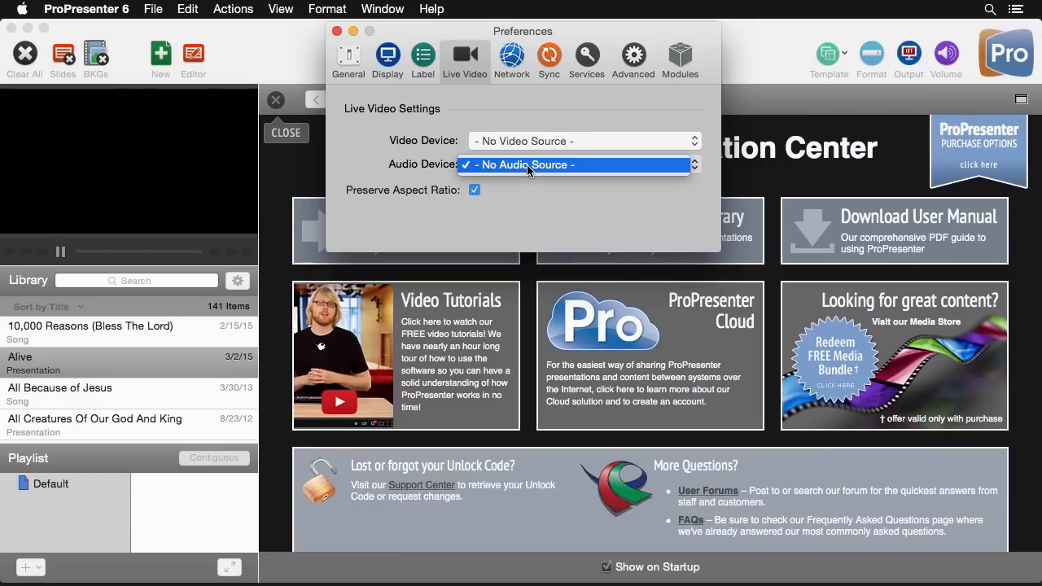
Keep the Live Video audio device at no source, with aspect ratio preserved.
{"action": "left_click", "coordinate": [521, 165]}
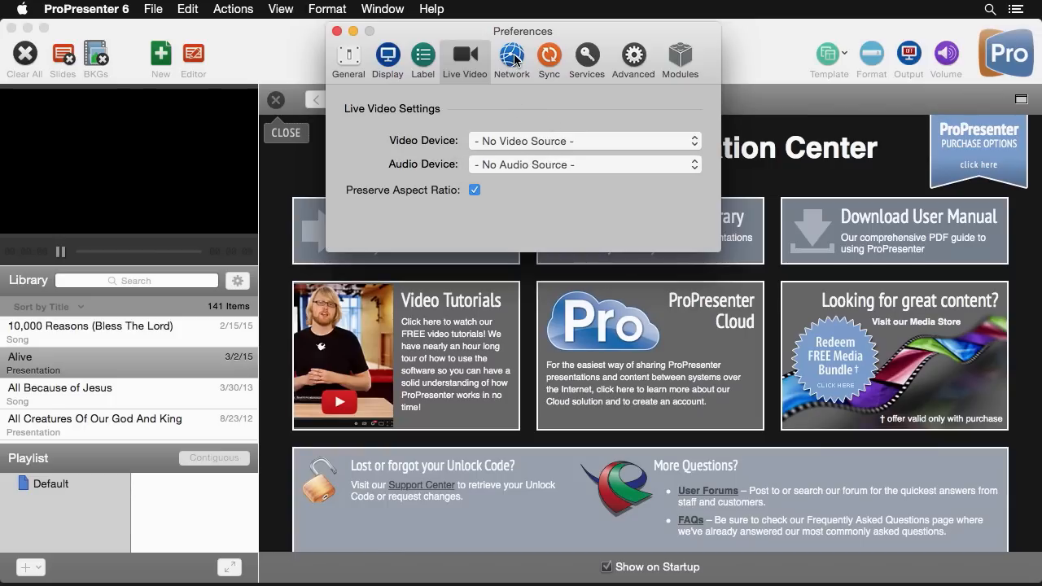
Enable networking as ProPresenter Mac on port 50163, then view the Sync preferences.
{"action": "left_click", "coordinate": [511, 56]}
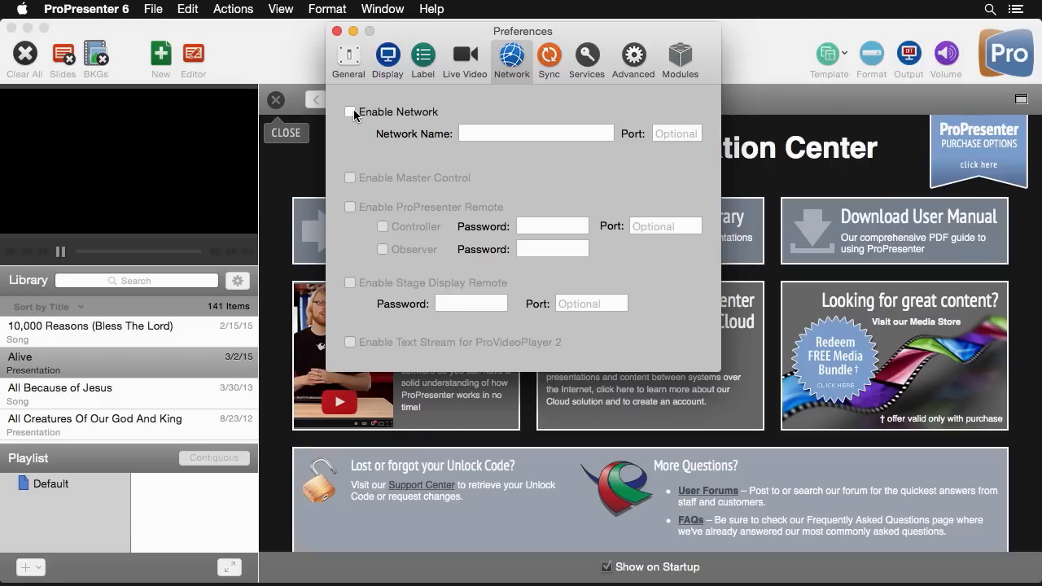
{"action": "left_click", "coordinate": [350, 112]}
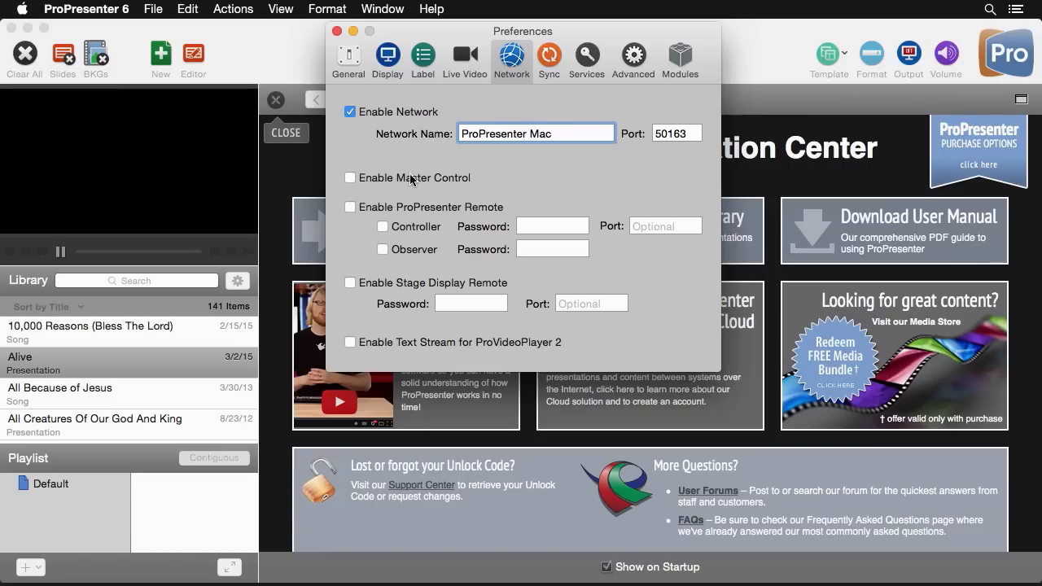
{"action": "mouse_move", "coordinate": [367, 185]}
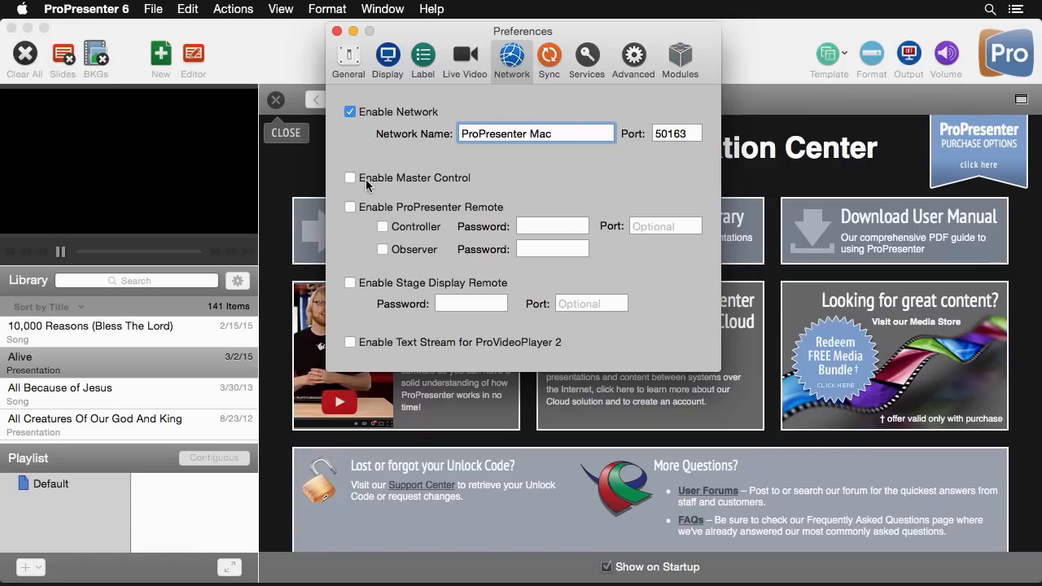
{"action": "mouse_move", "coordinate": [418, 220]}
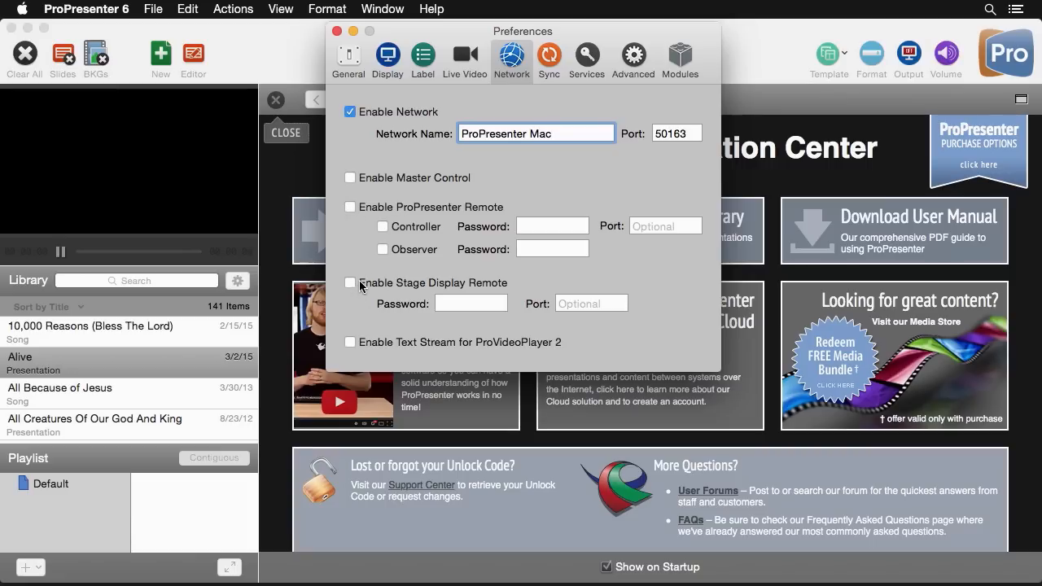
{"action": "mouse_move", "coordinate": [398, 354]}
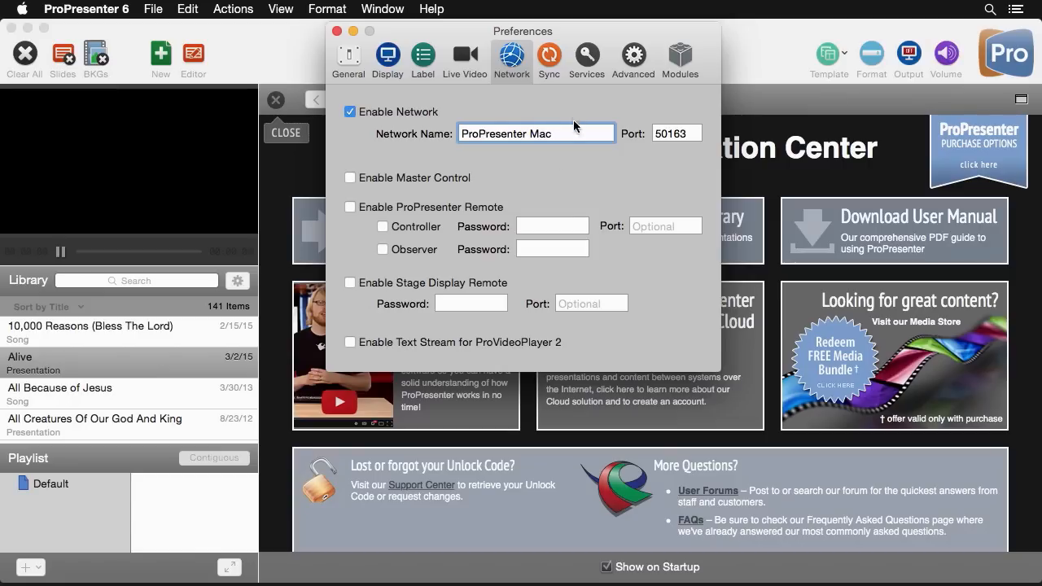
{"action": "left_click", "coordinate": [549, 53]}
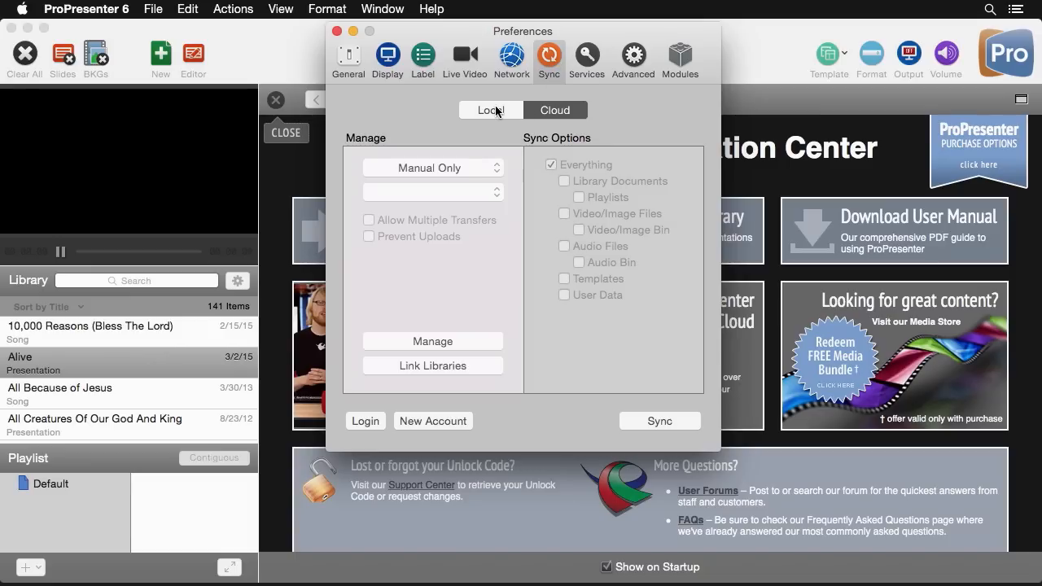
View the Planning Center Online, Instagram, Twitter and SongSelect login options.
{"action": "left_click", "coordinate": [586, 59]}
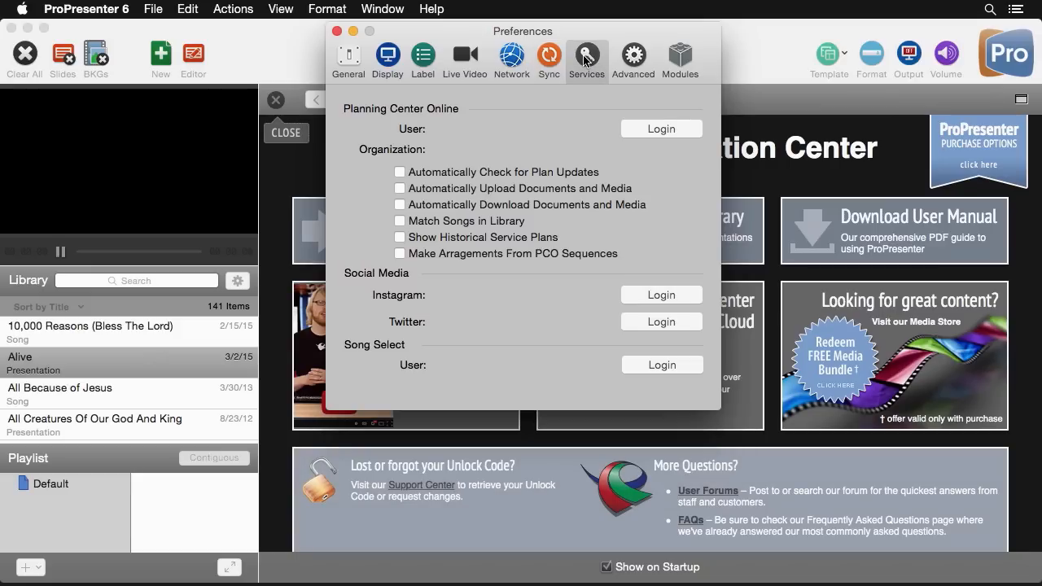
{"action": "mouse_move", "coordinate": [611, 135]}
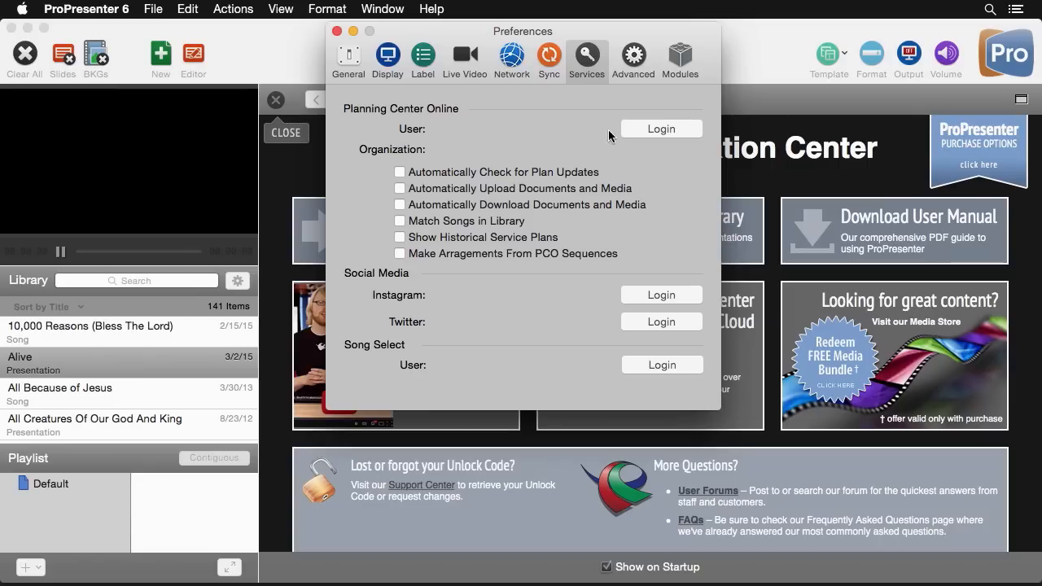
{"action": "mouse_move", "coordinate": [456, 117]}
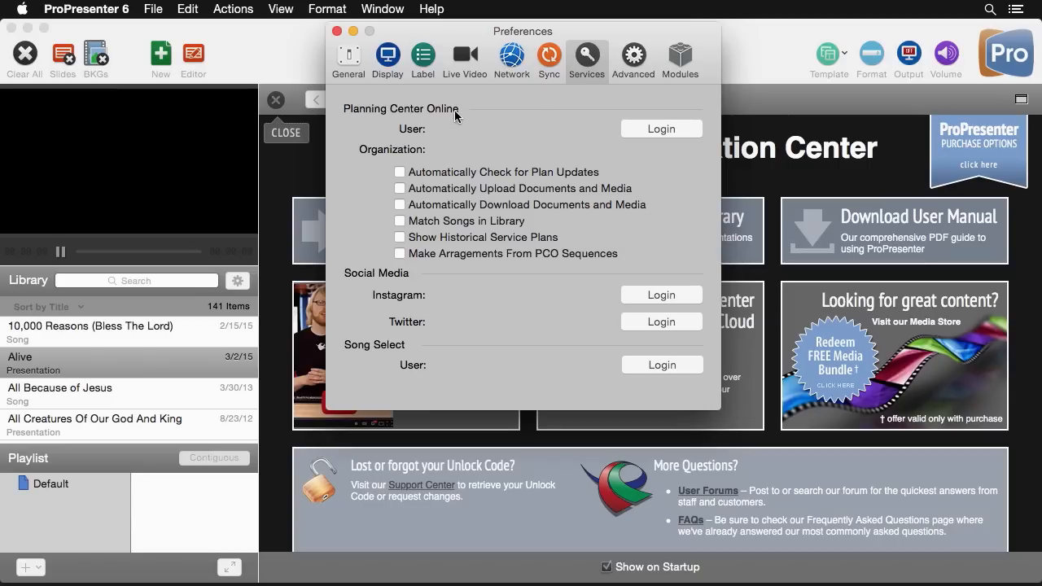
{"action": "mouse_move", "coordinate": [429, 291]}
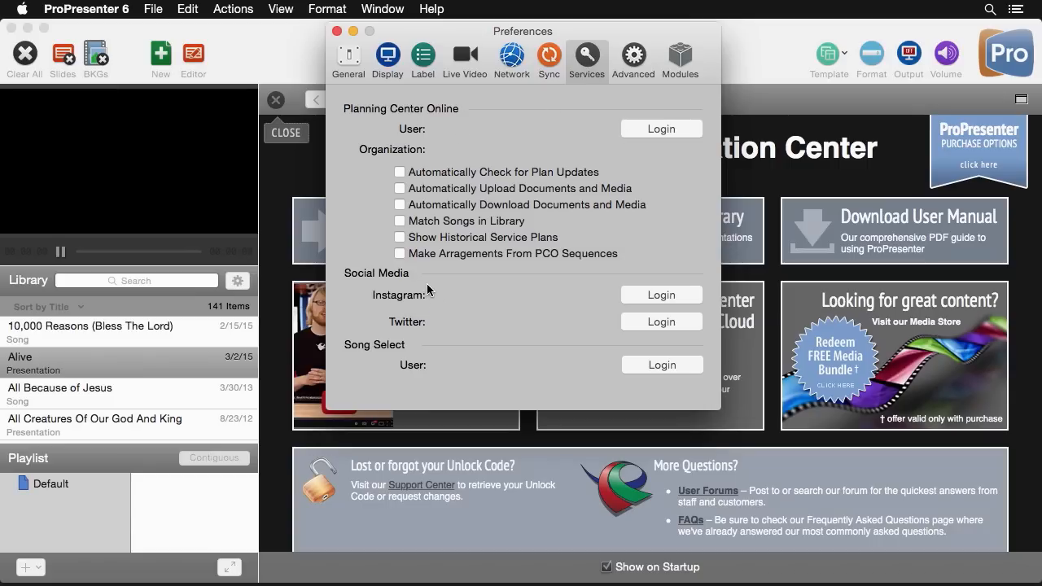
{"action": "mouse_move", "coordinate": [438, 358]}
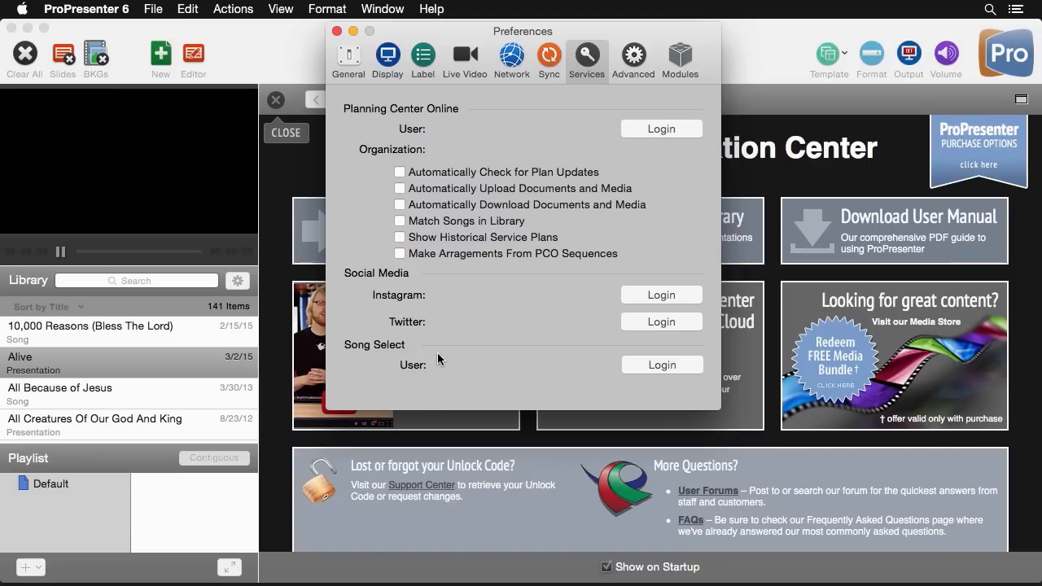
{"action": "mouse_move", "coordinate": [435, 372]}
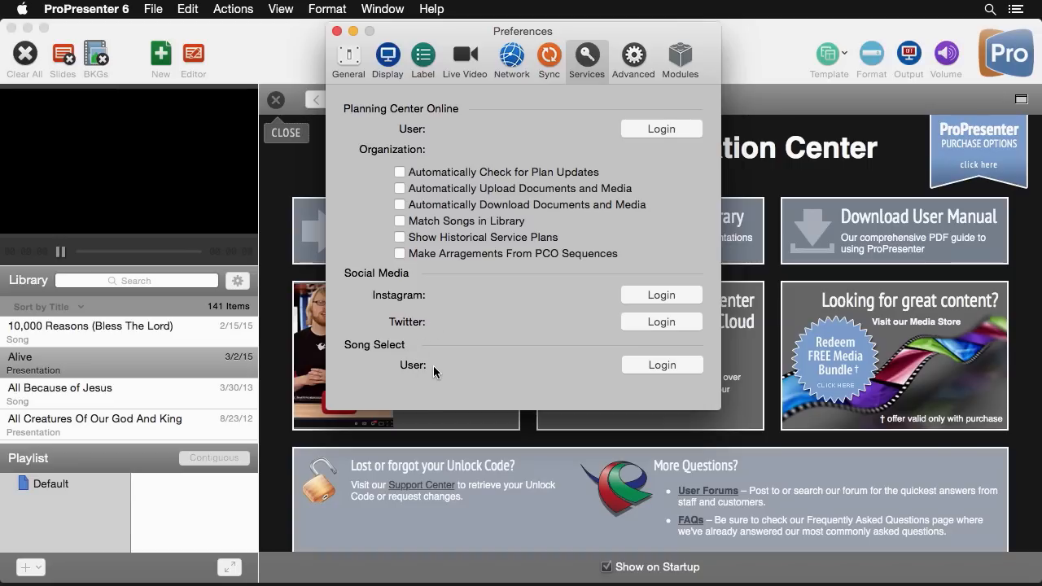
{"action": "mouse_move", "coordinate": [633, 55]}
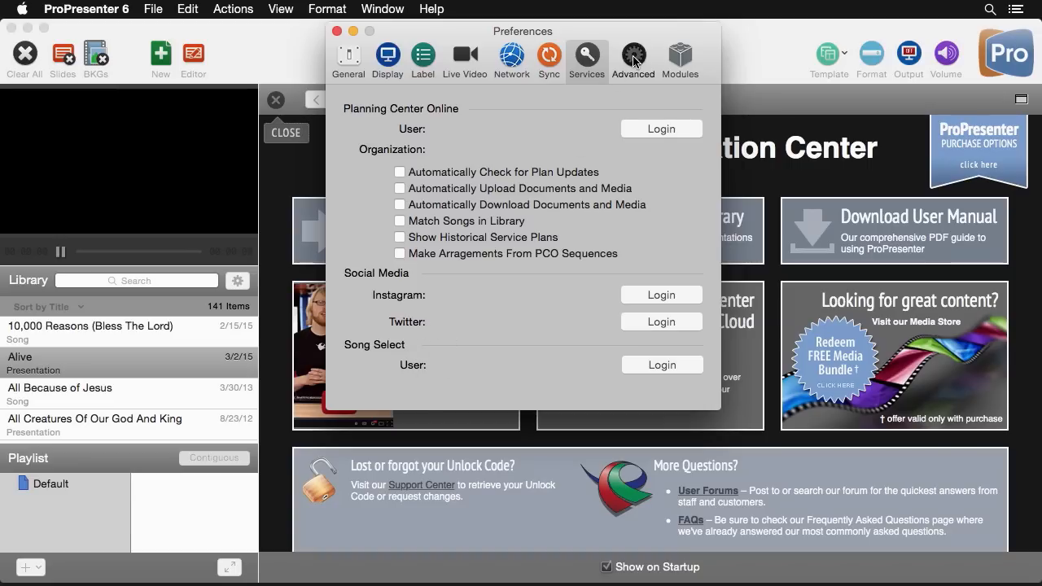
In Advanced, set background and foreground import scaling to Scale to Fit and toggle Option-Click suppression.
{"action": "left_click", "coordinate": [632, 55]}
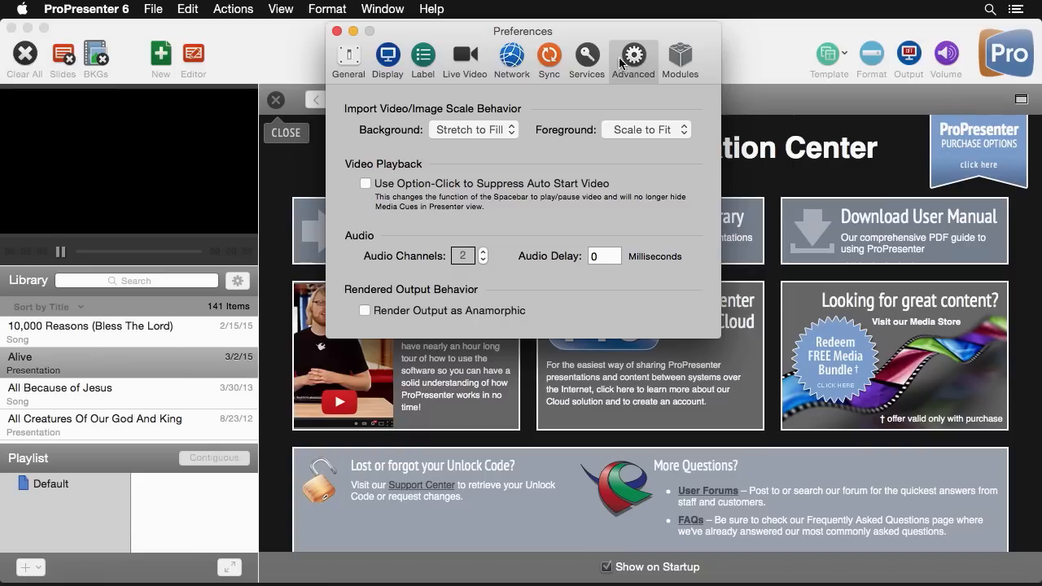
{"action": "mouse_move", "coordinate": [416, 119]}
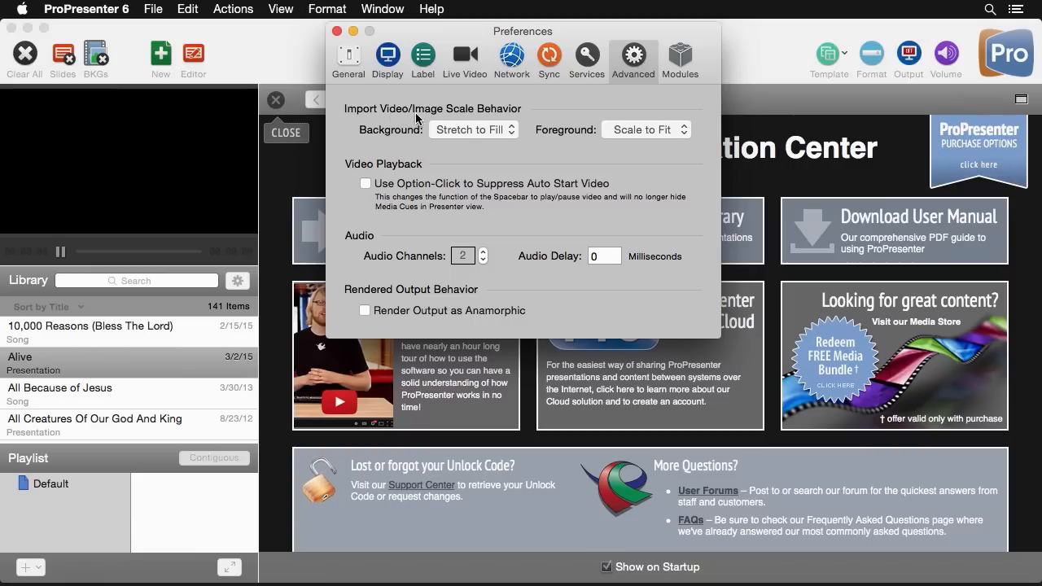
{"action": "mouse_move", "coordinate": [459, 118]}
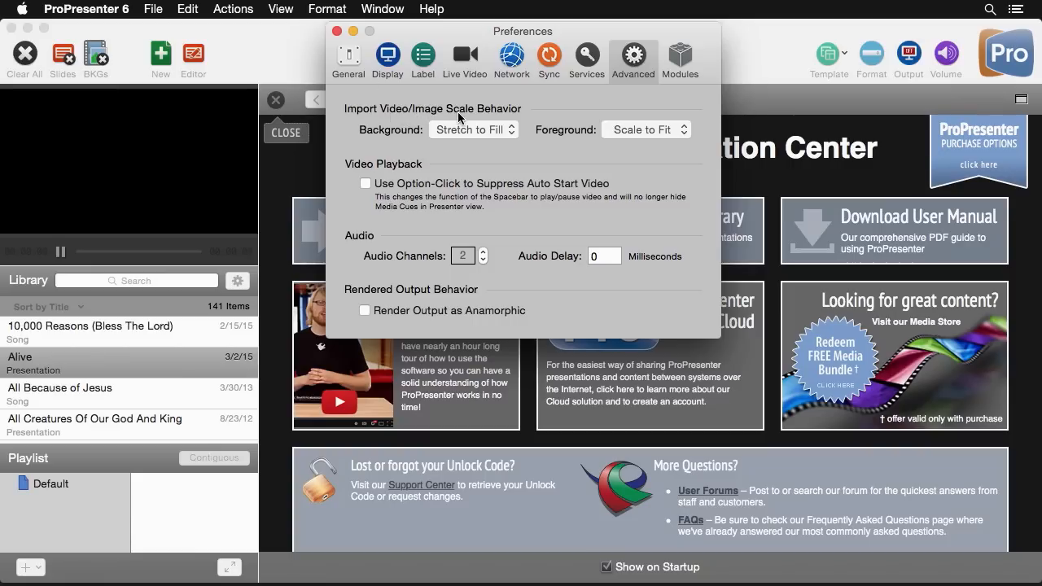
{"action": "mouse_move", "coordinate": [457, 140]}
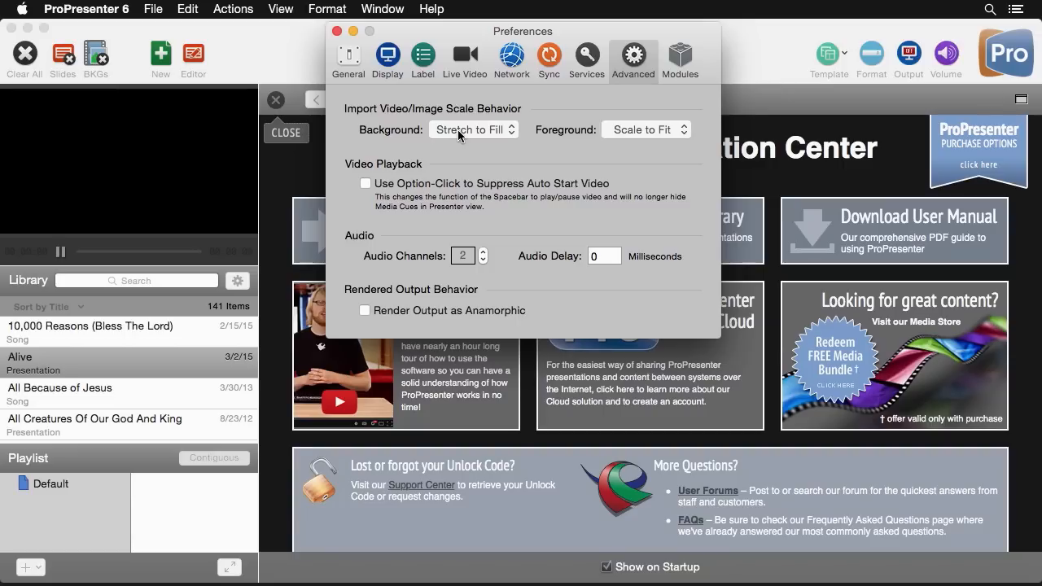
{"action": "left_click", "coordinate": [472, 130]}
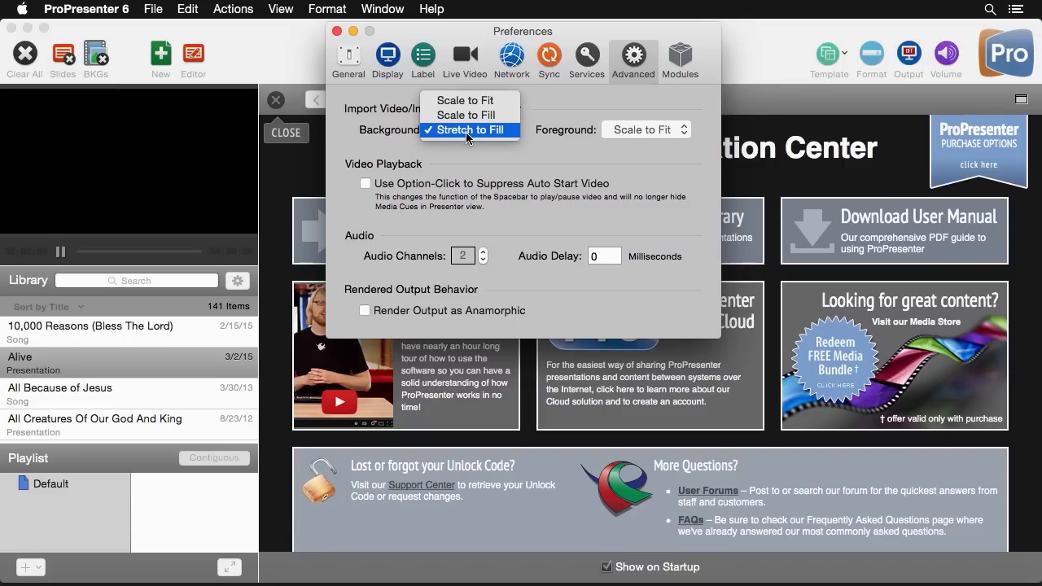
{"action": "mouse_move", "coordinate": [469, 100]}
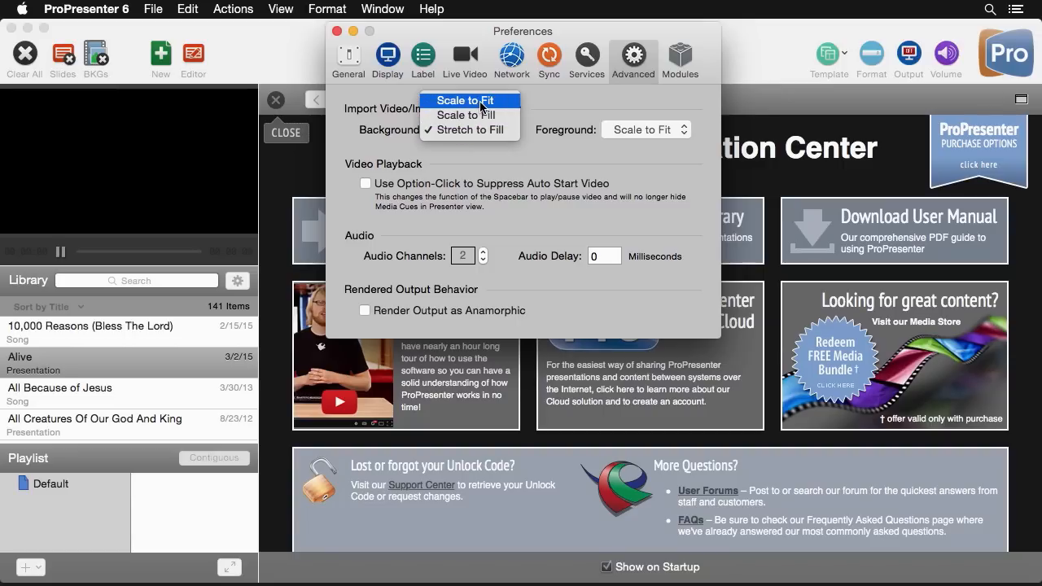
{"action": "mouse_move", "coordinate": [470, 129]}
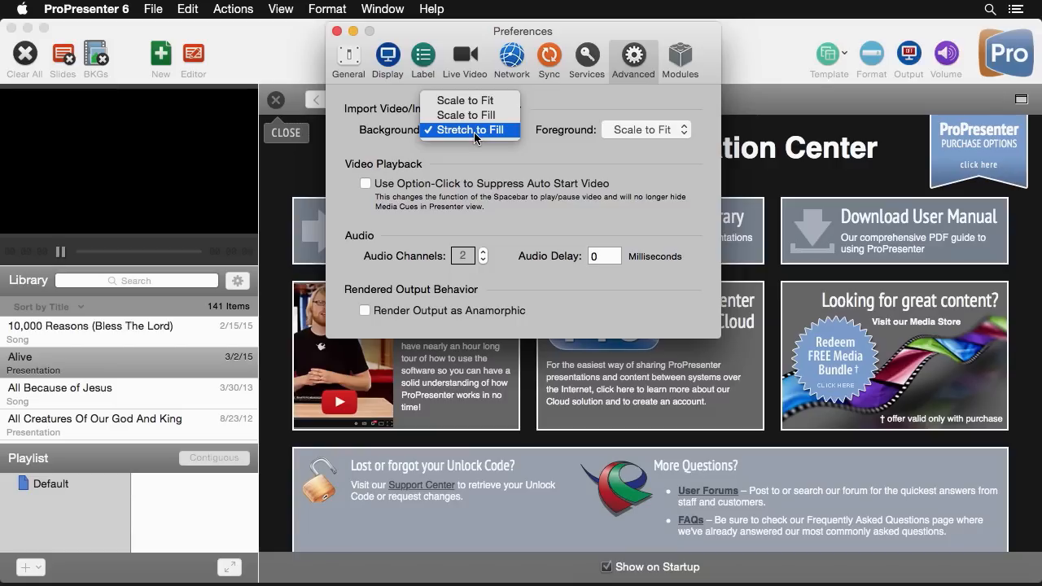
{"action": "mouse_move", "coordinate": [470, 115]}
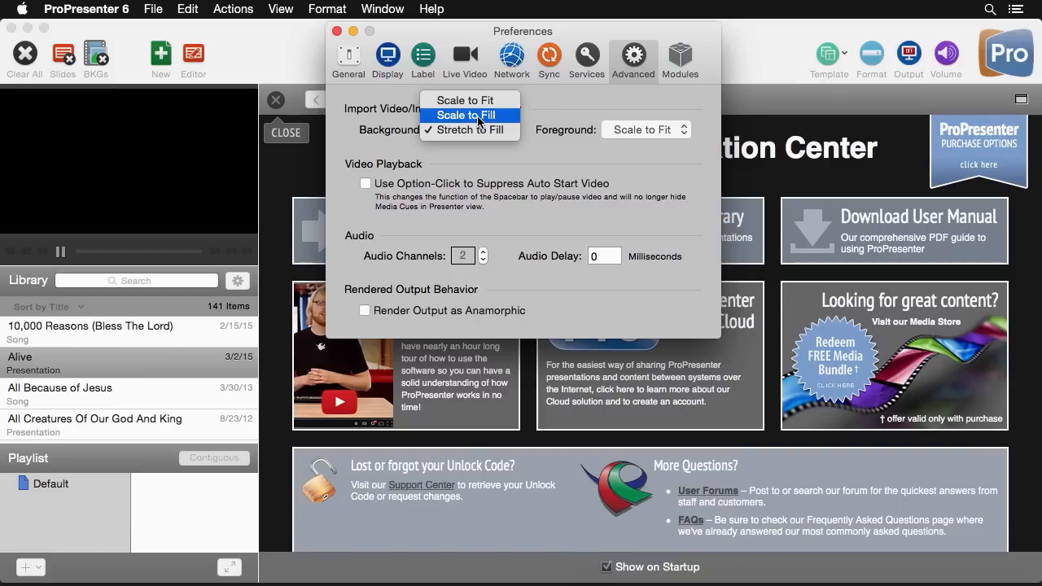
{"action": "mouse_move", "coordinate": [470, 100]}
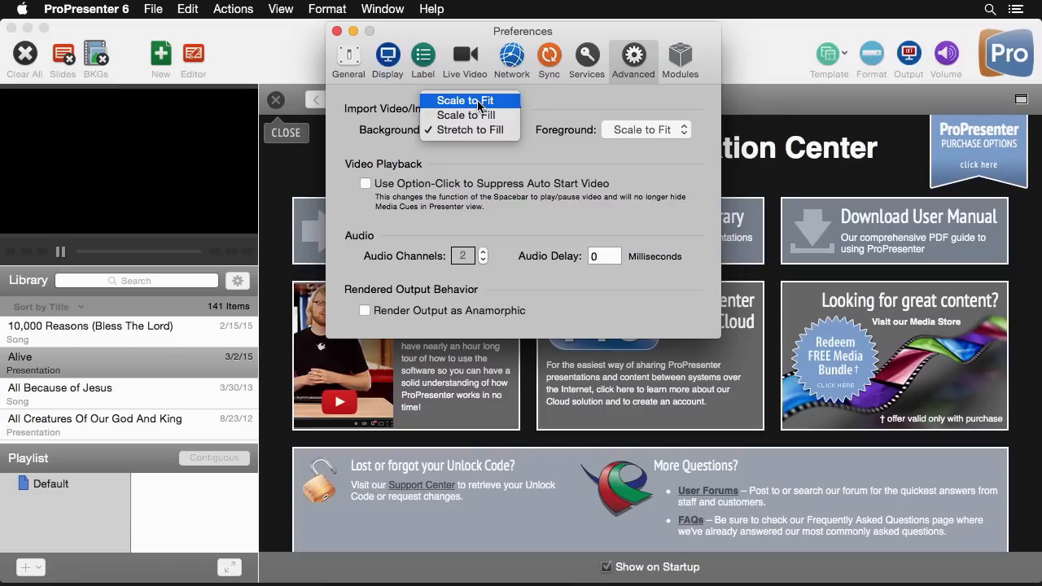
{"action": "mouse_move", "coordinate": [482, 108]}
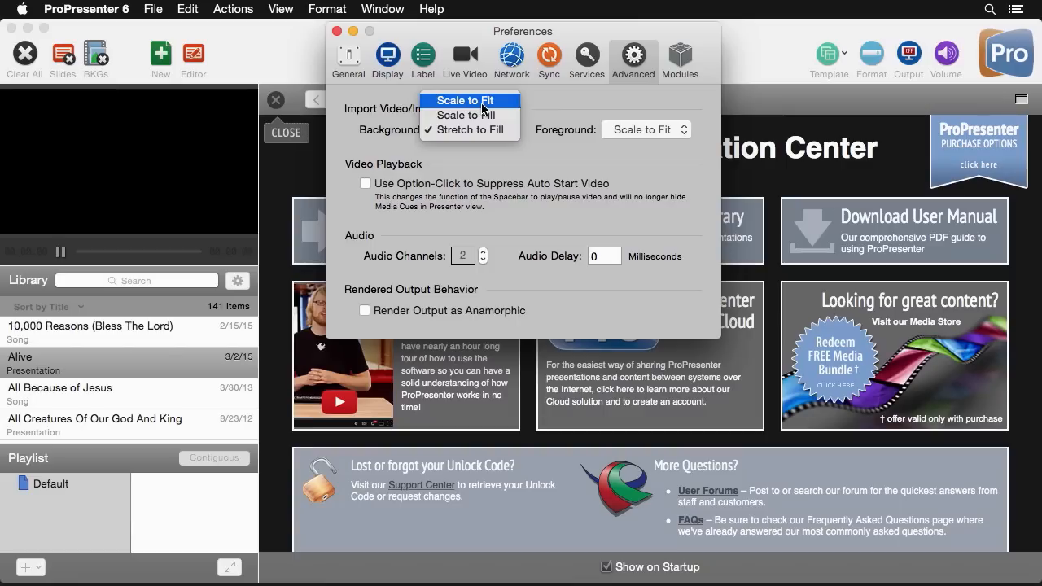
{"action": "left_click", "coordinate": [470, 101]}
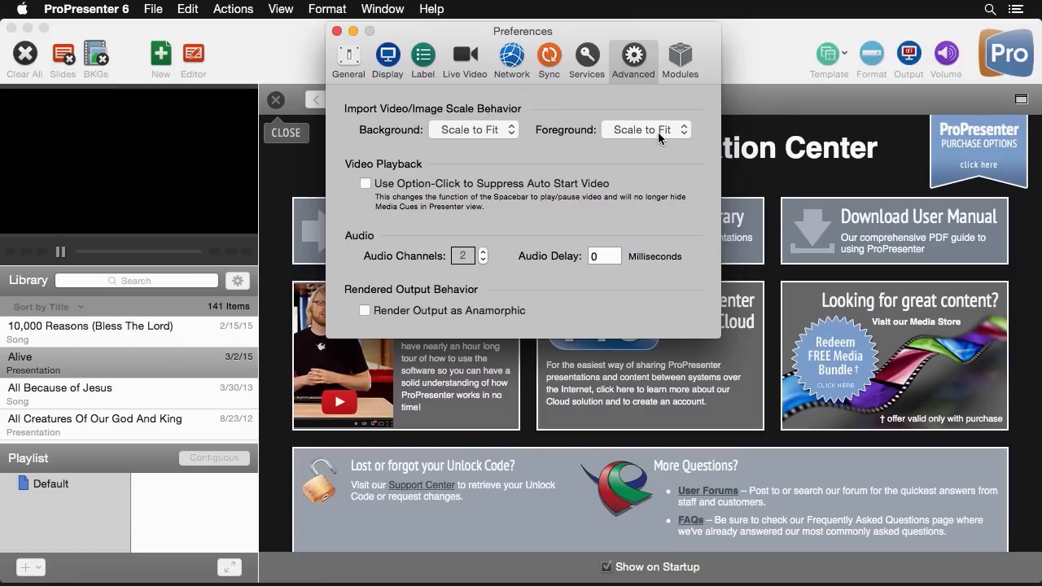
{"action": "left_click", "coordinate": [645, 130]}
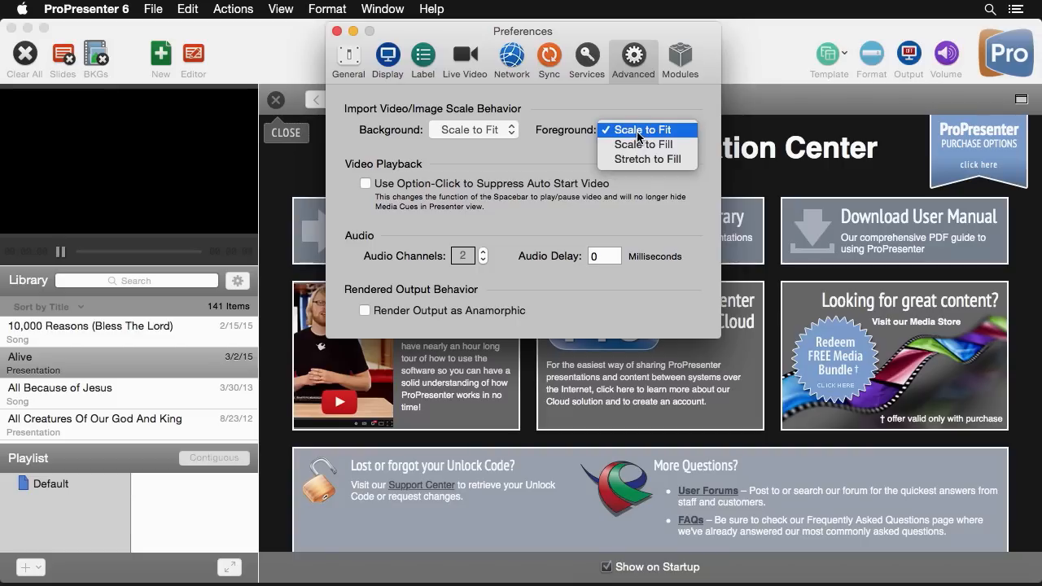
{"action": "left_click", "coordinate": [646, 129]}
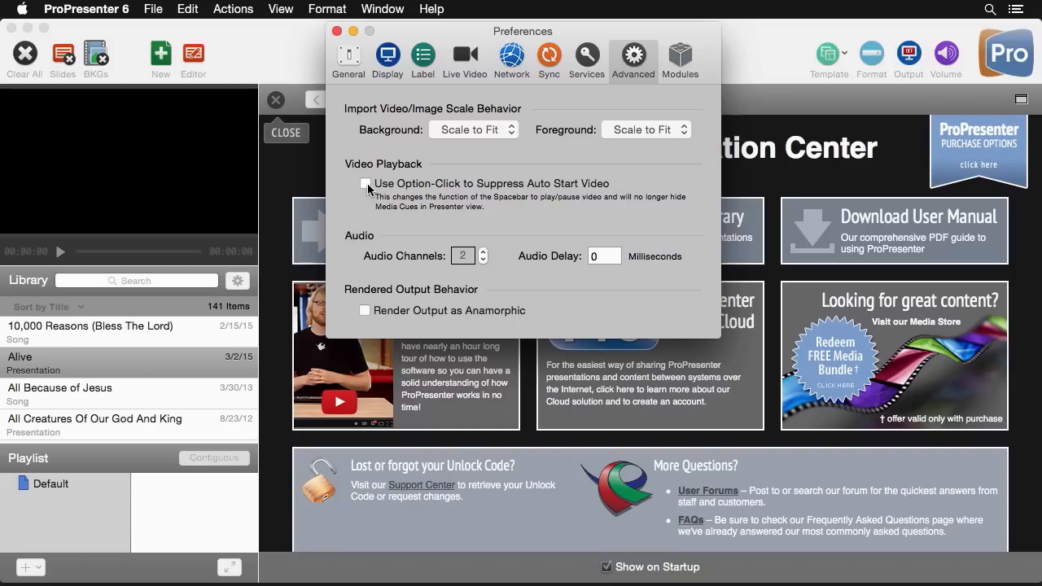
{"action": "left_click", "coordinate": [365, 183]}
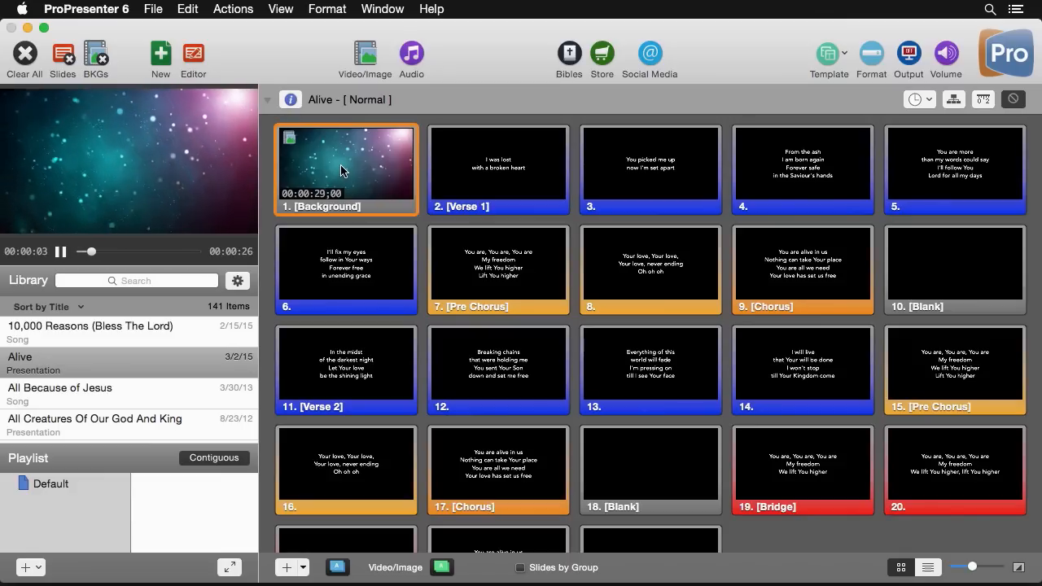
Pause, resume, clear and retrigger the Alive presentation's starfield background video.
{"action": "left_click", "coordinate": [60, 251]}
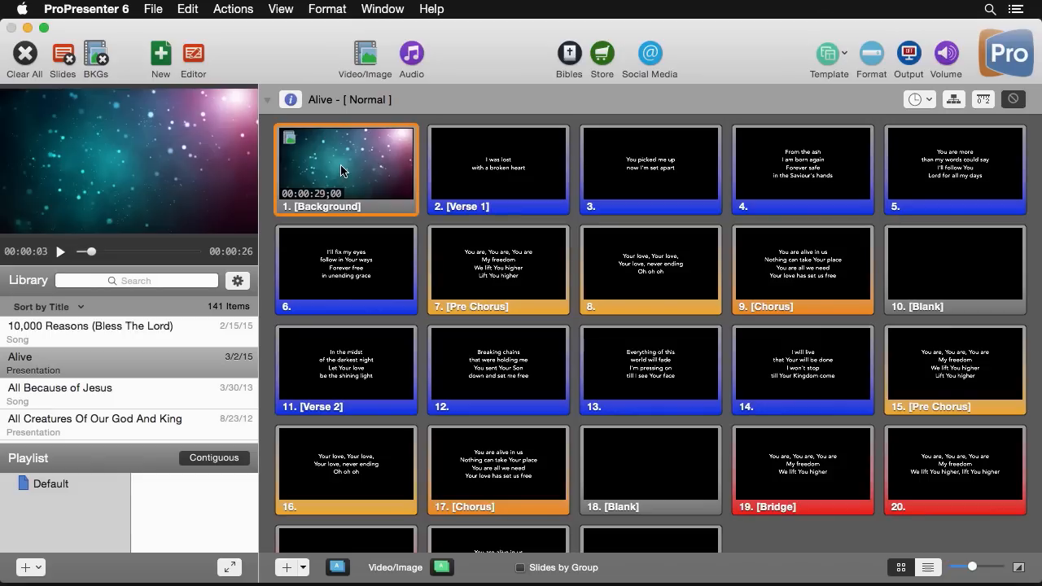
{"action": "left_click", "coordinate": [59, 251]}
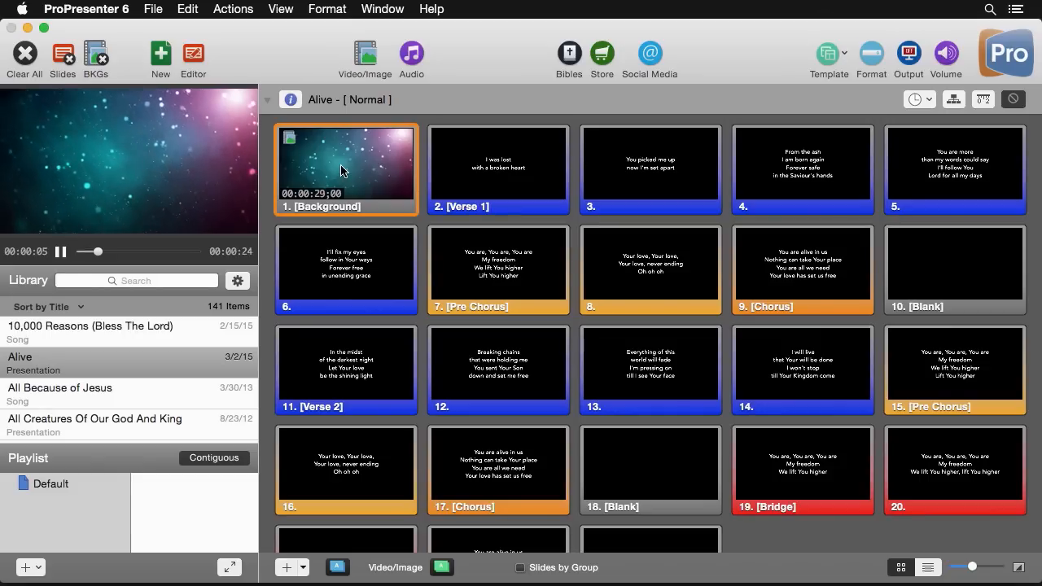
{"action": "left_click", "coordinate": [60, 251]}
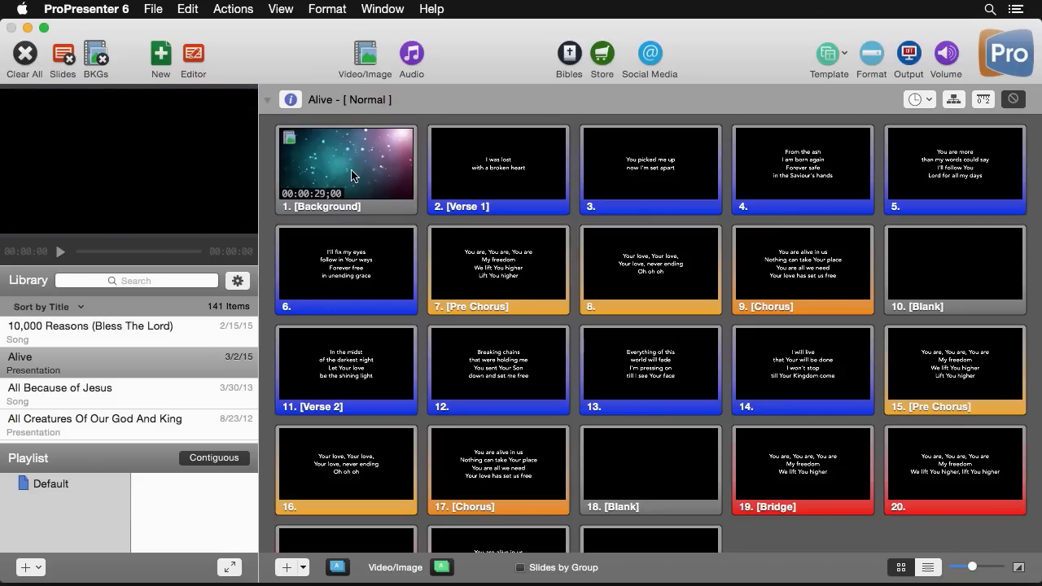
{"action": "left_click", "coordinate": [346, 169]}
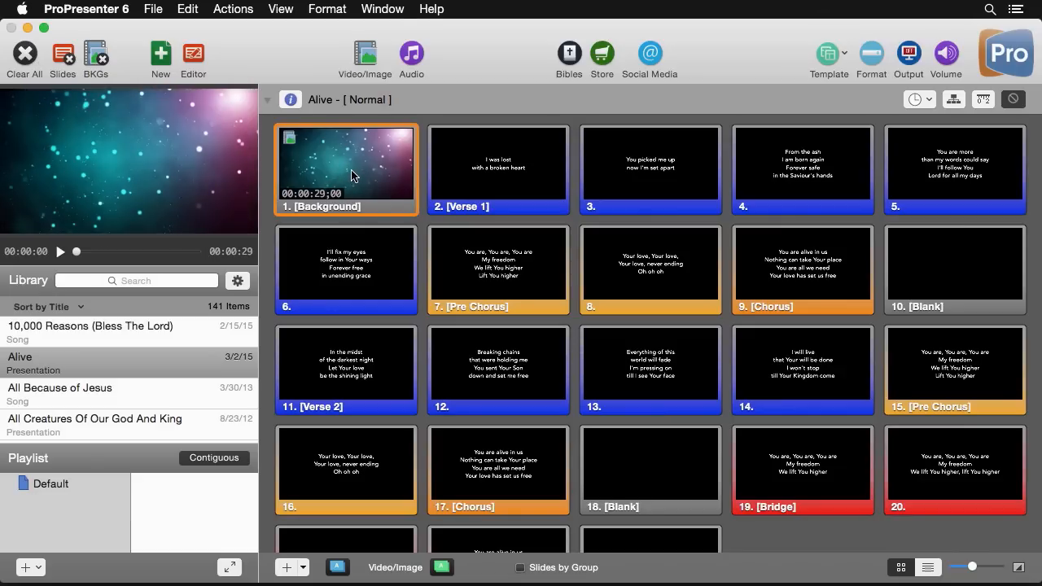
{"action": "mouse_move", "coordinate": [325, 170]}
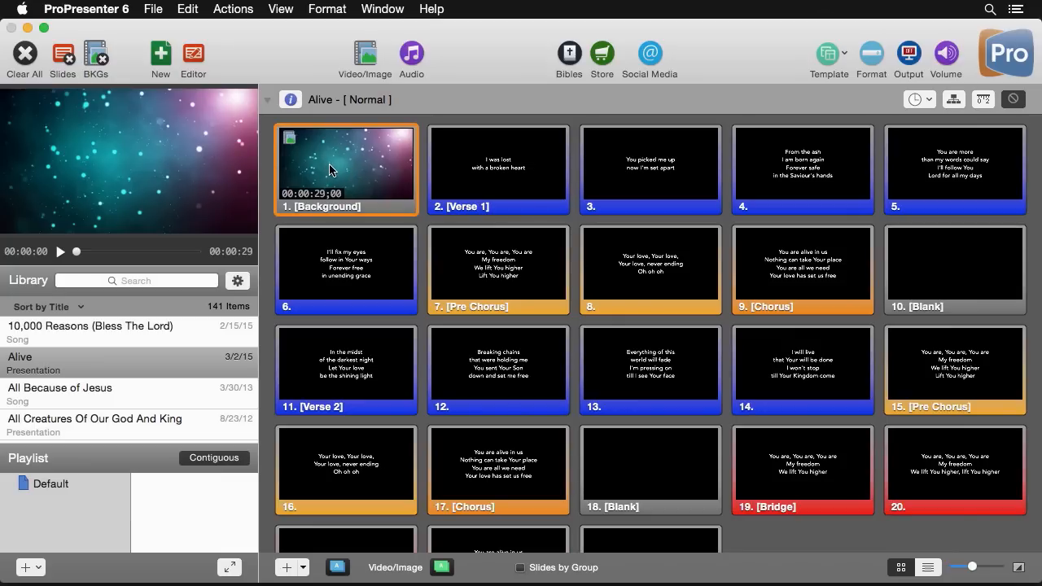
{"action": "left_click", "coordinate": [60, 251]}
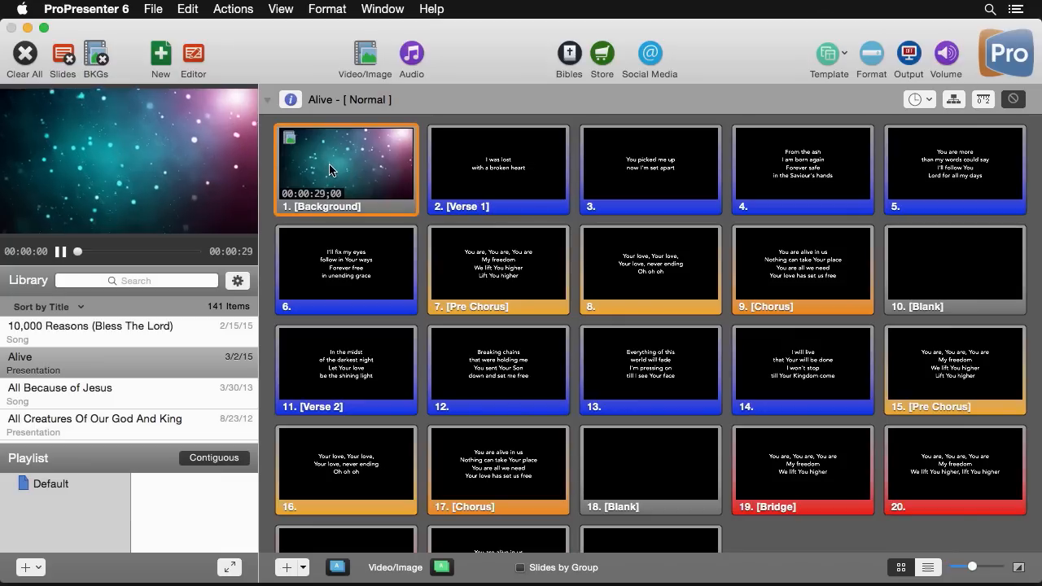
{"action": "left_click", "coordinate": [60, 251]}
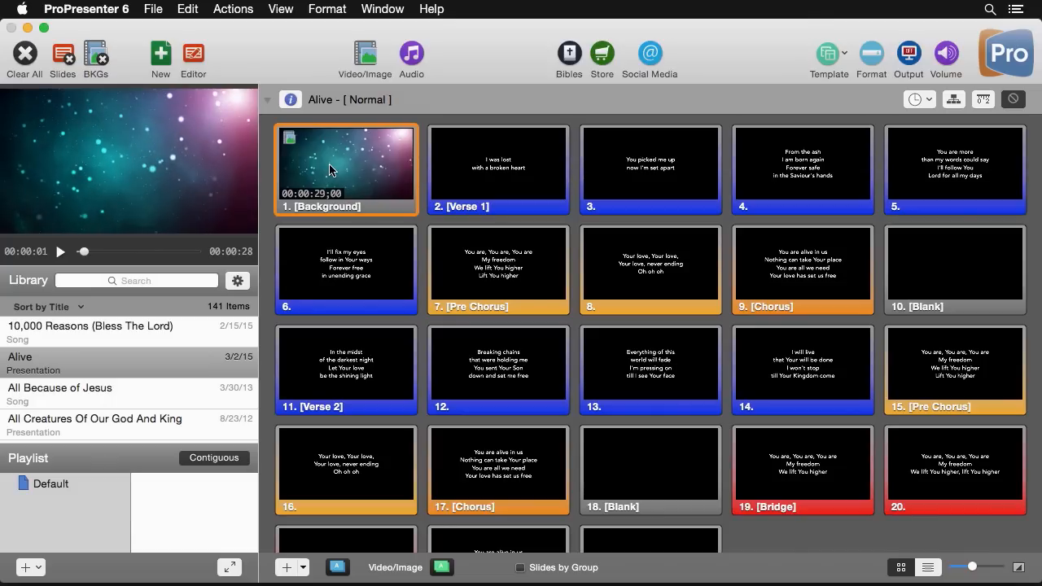
{"action": "mouse_move", "coordinate": [136, 21]}
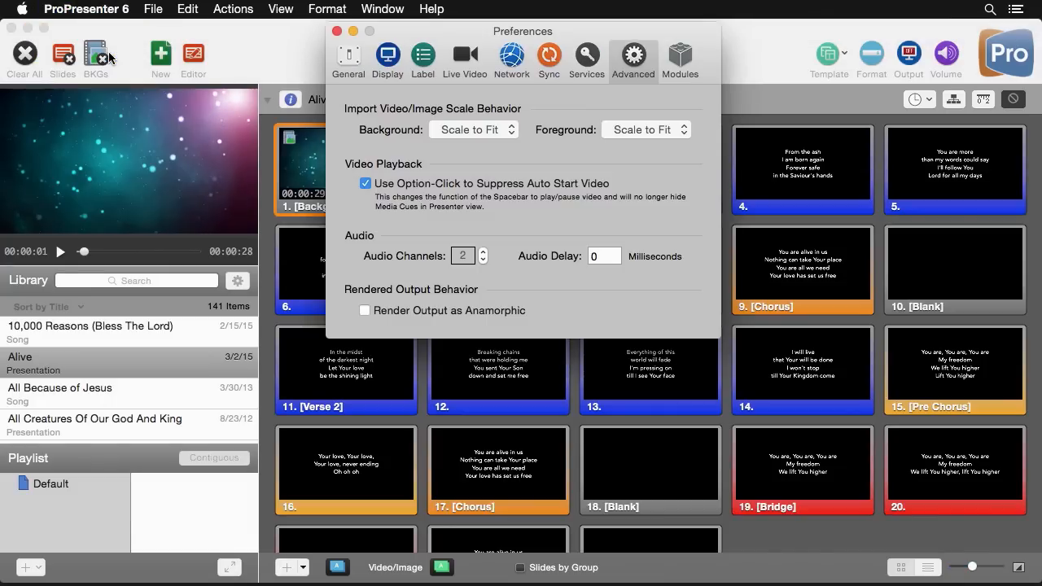
Uncheck 'Use Option-Click to Suppress Auto Start Video' in Advanced preferences.
{"action": "left_click", "coordinate": [365, 183]}
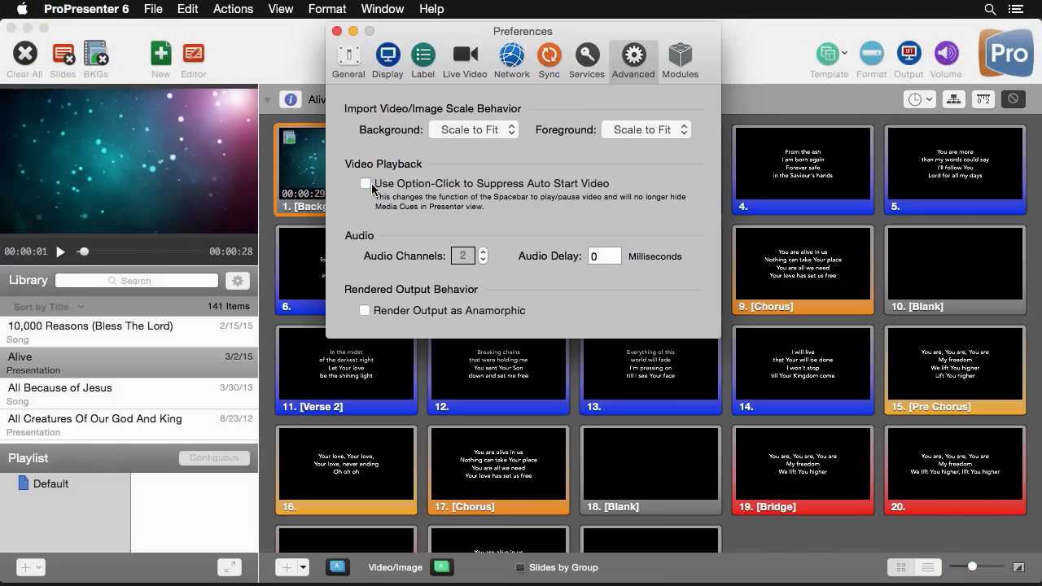
{"action": "mouse_move", "coordinate": [503, 255]}
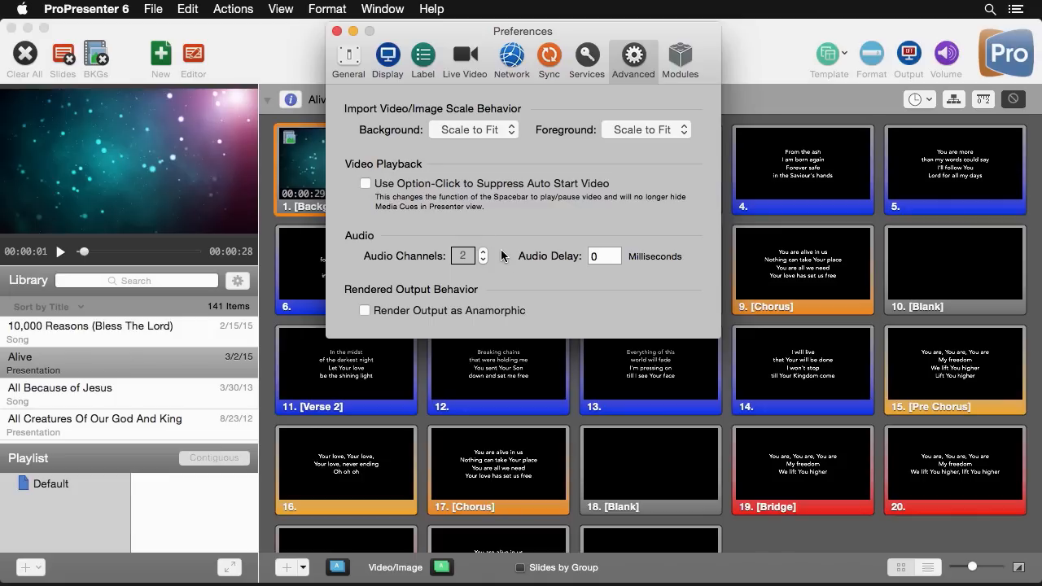
{"action": "mouse_move", "coordinate": [485, 263]}
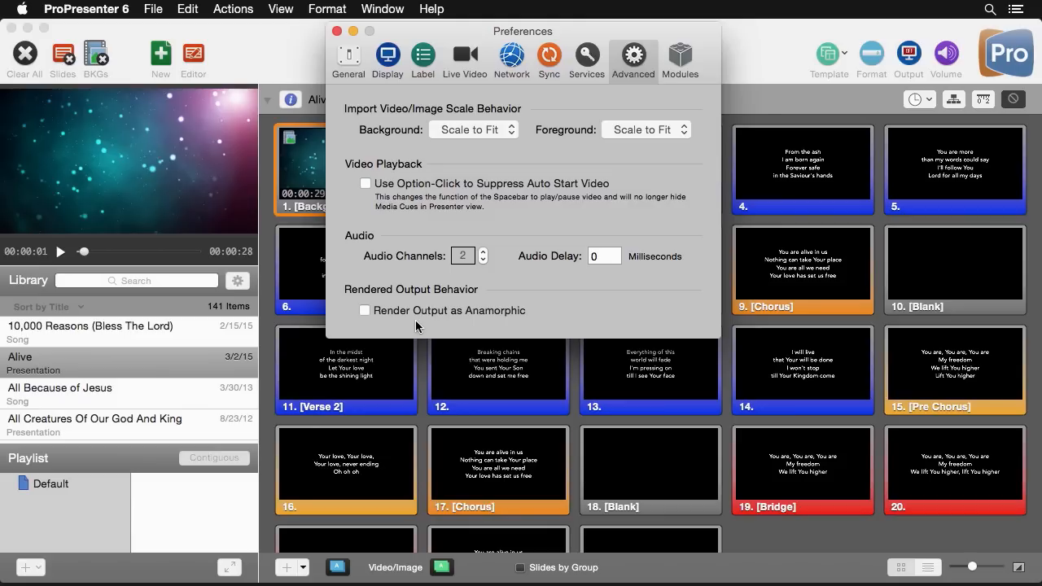
{"action": "mouse_move", "coordinate": [646, 110]}
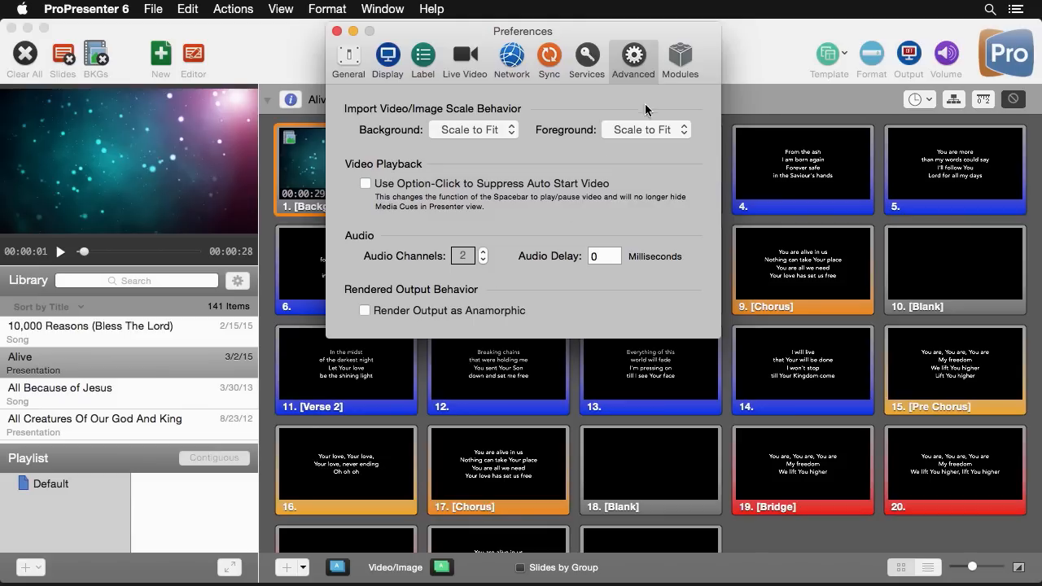
View the add-on modules: Alpha Key, Edge Blending, Master Control, Multi-Screen, SDI Output.
{"action": "left_click", "coordinate": [679, 57]}
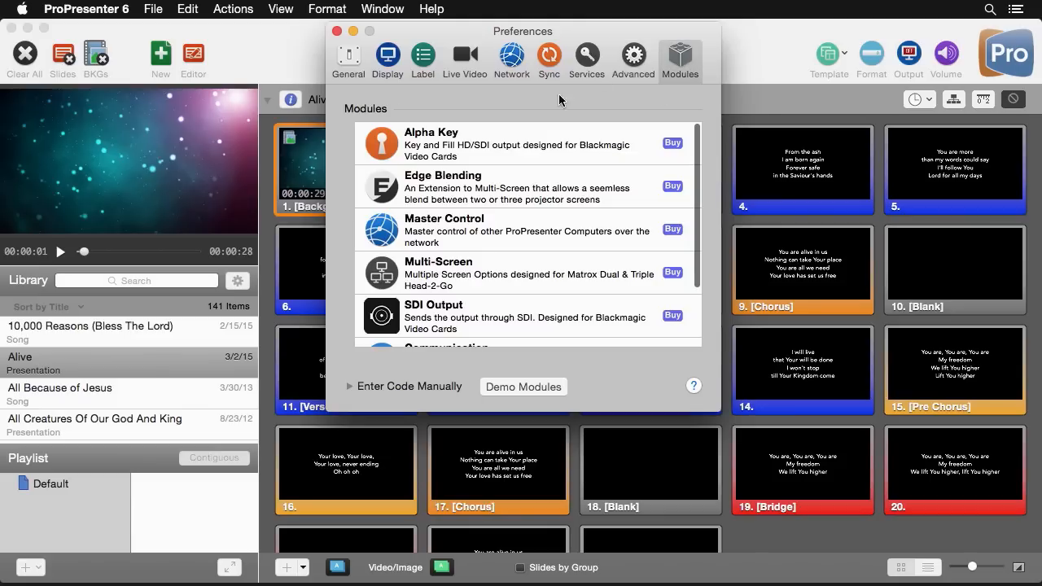
{"action": "mouse_move", "coordinate": [499, 227]}
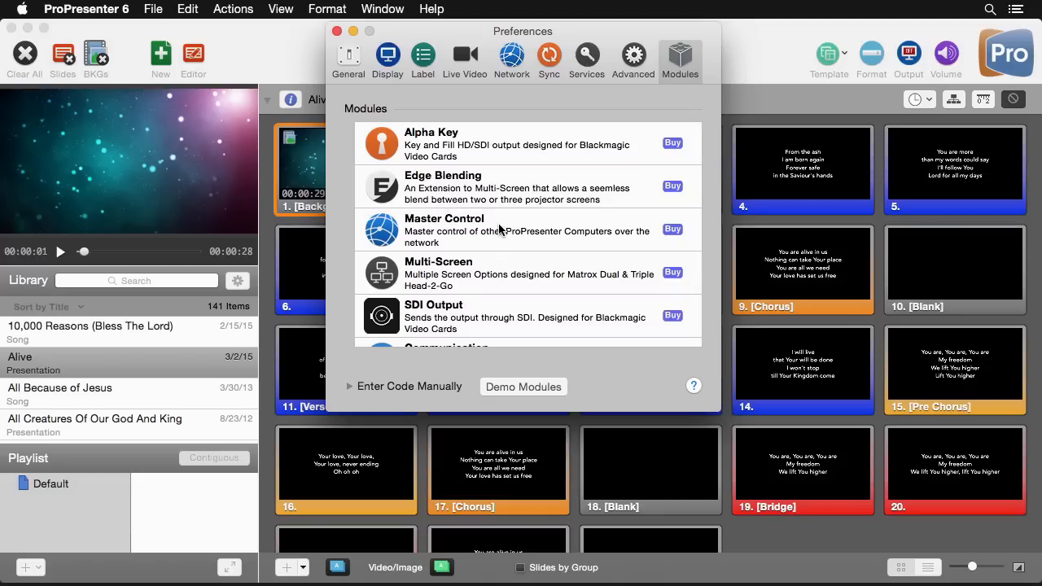
{"action": "mouse_move", "coordinate": [543, 339]}
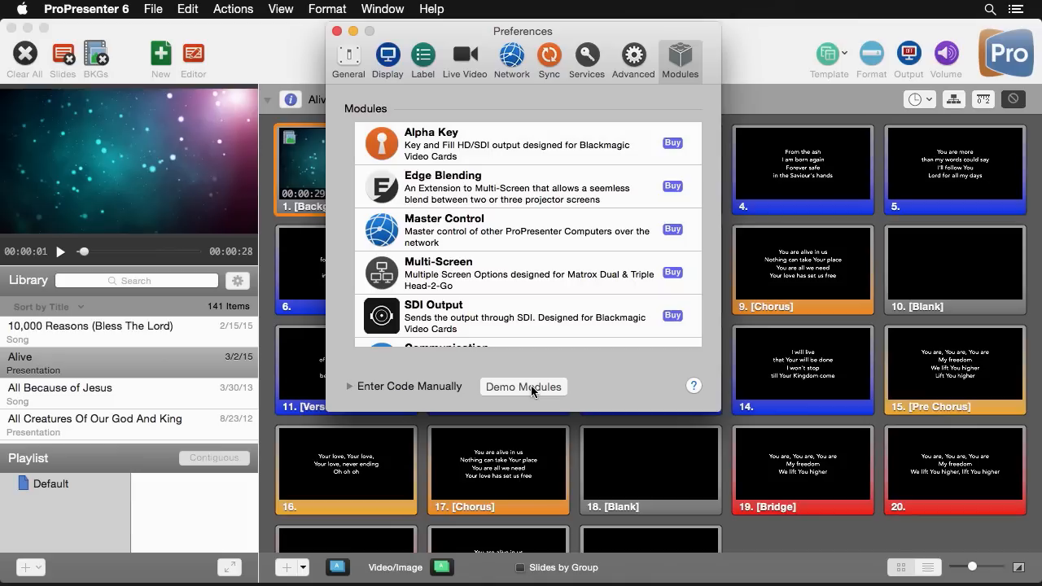
{"action": "mouse_move", "coordinate": [404, 112]}
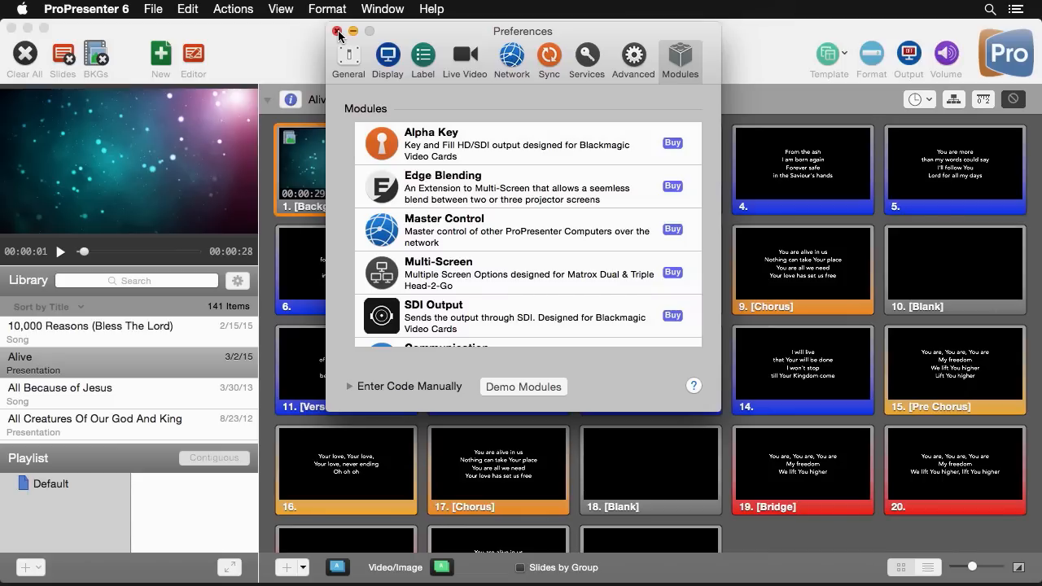
Close Preferences and bring up the toolbar's display options menu.
{"action": "left_click", "coordinate": [338, 31]}
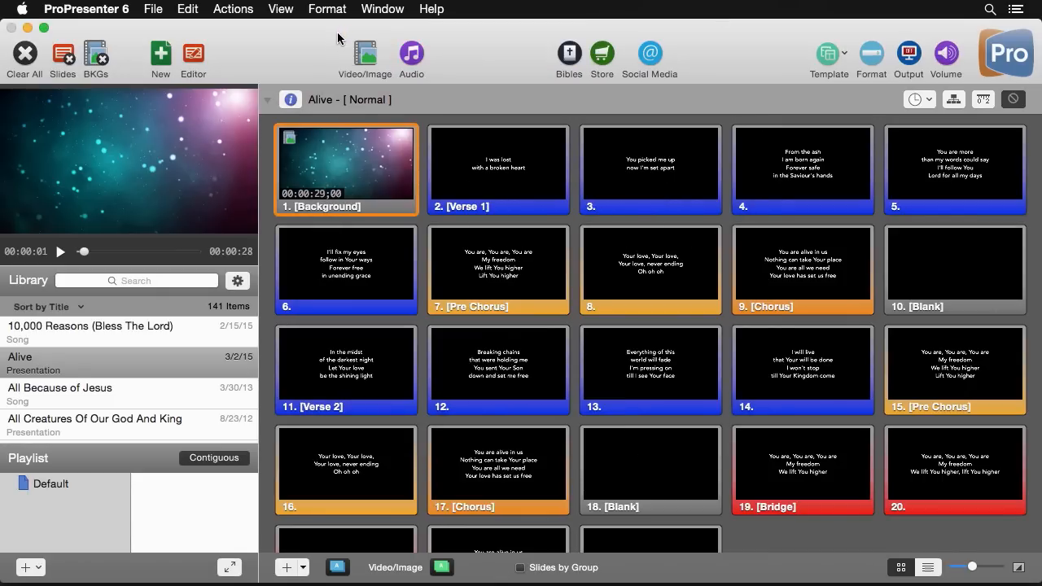
{"action": "mouse_move", "coordinate": [274, 58]}
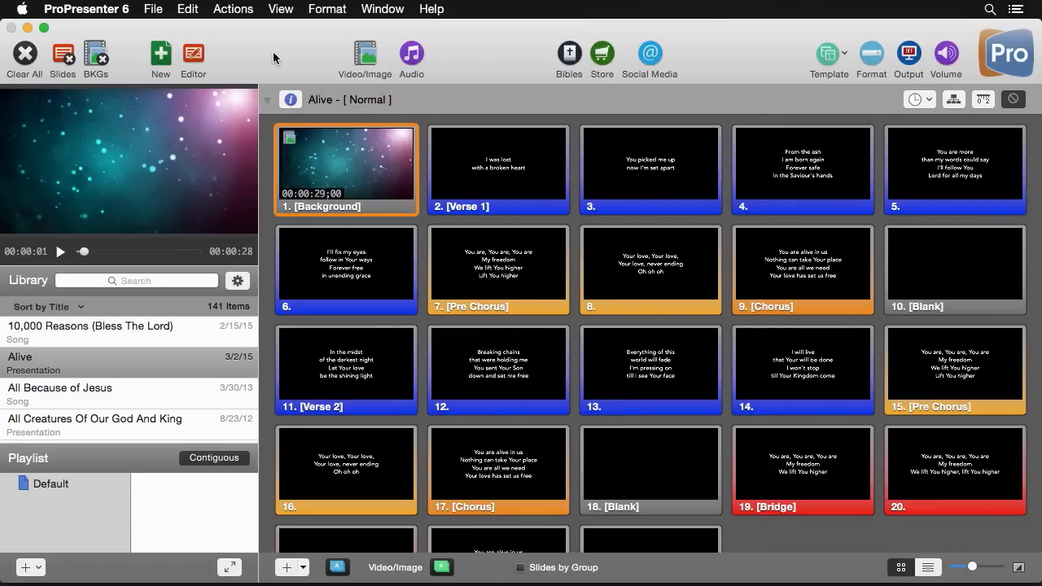
{"action": "mouse_move", "coordinate": [713, 67]}
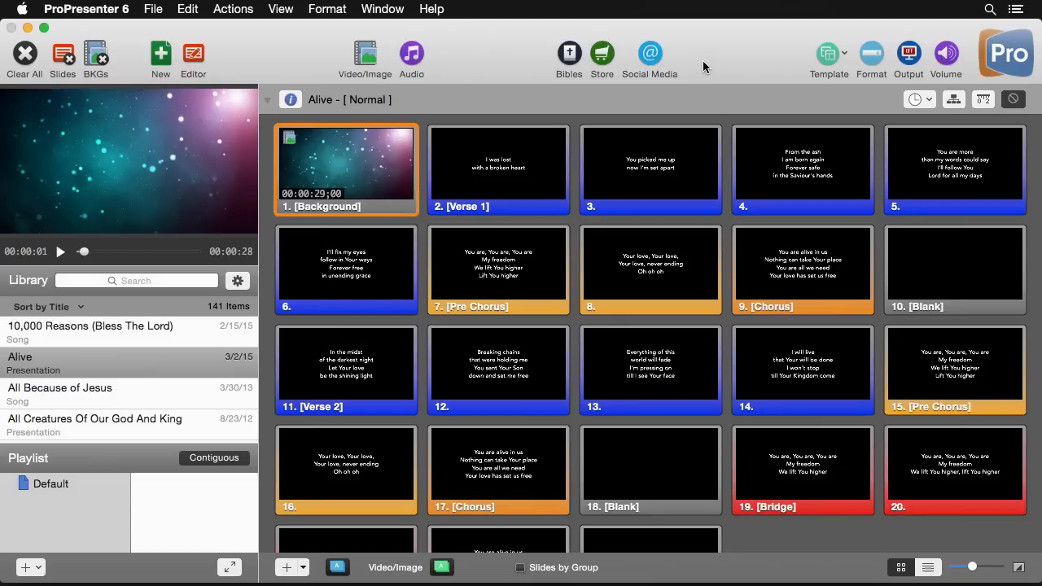
{"action": "right_click", "coordinate": [704, 66]}
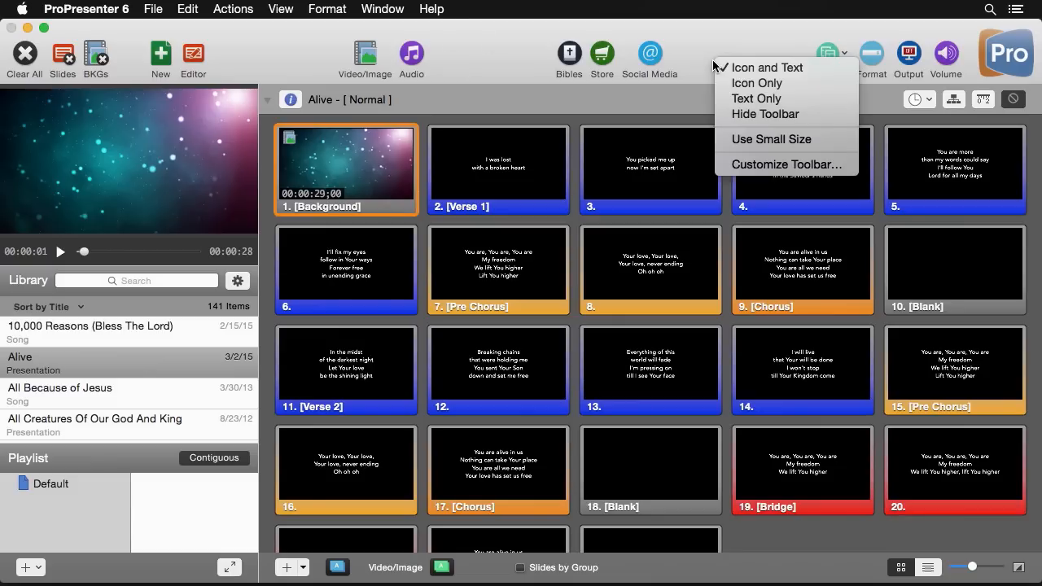
{"action": "mouse_move", "coordinate": [785, 164]}
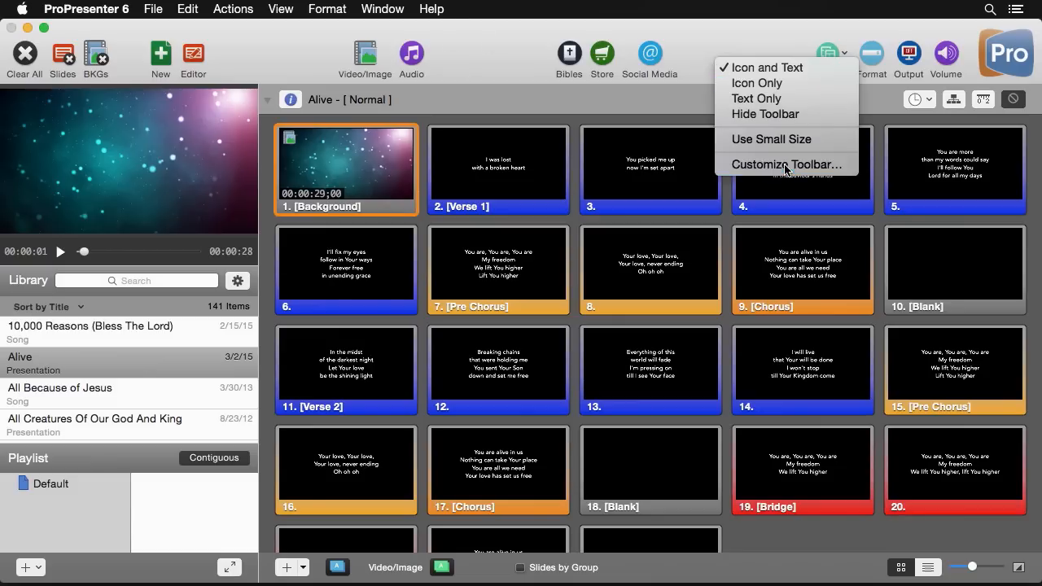
Add Stage Display Message to the toolbar and show toolbar items as icons only.
{"action": "left_click", "coordinate": [786, 164]}
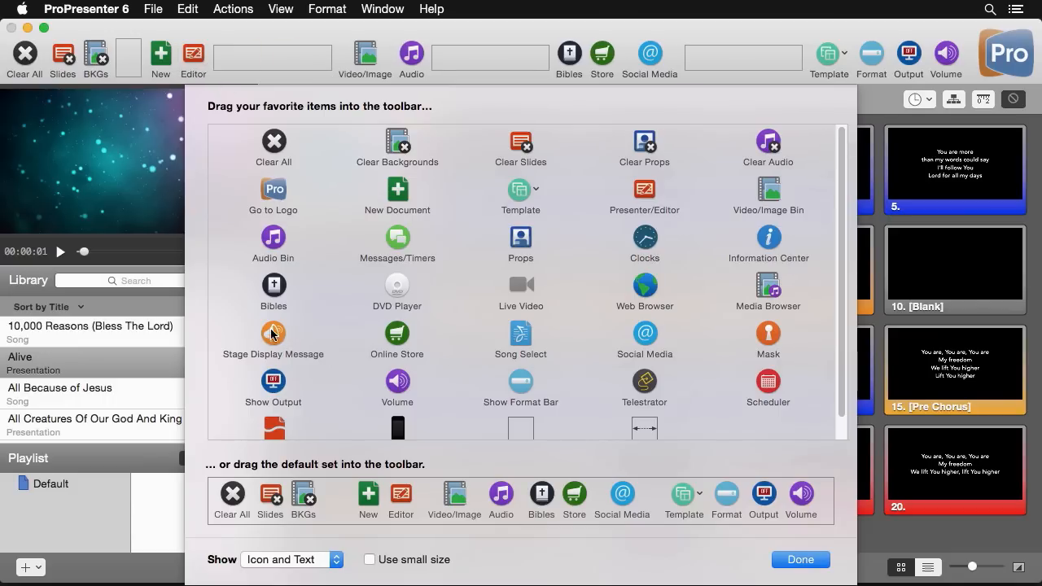
{"action": "left_click_drag", "start_coordinate": [273, 334], "coordinate": [440, 53]}
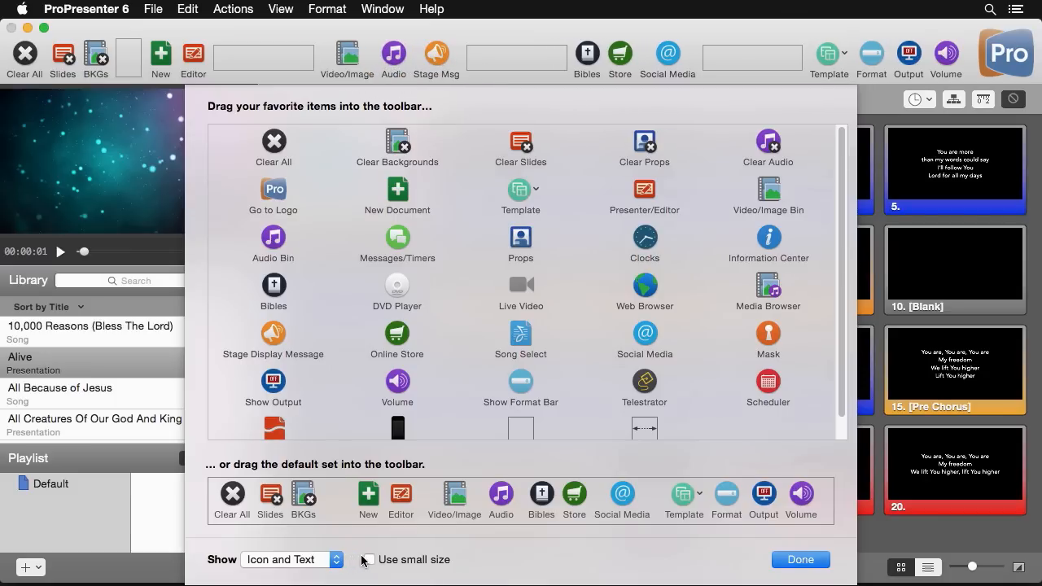
{"action": "left_click", "coordinate": [369, 559]}
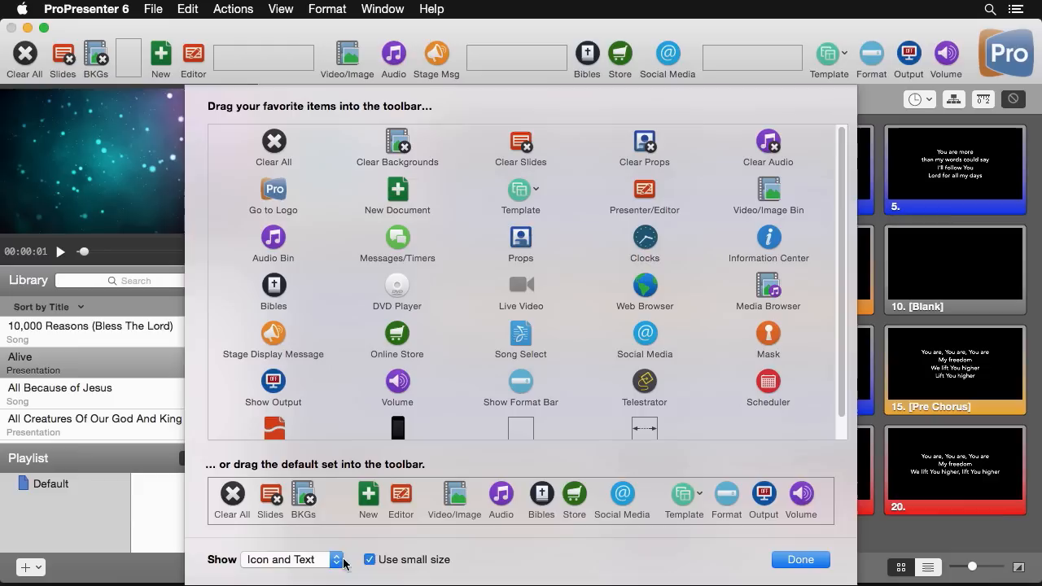
{"action": "left_click", "coordinate": [291, 559]}
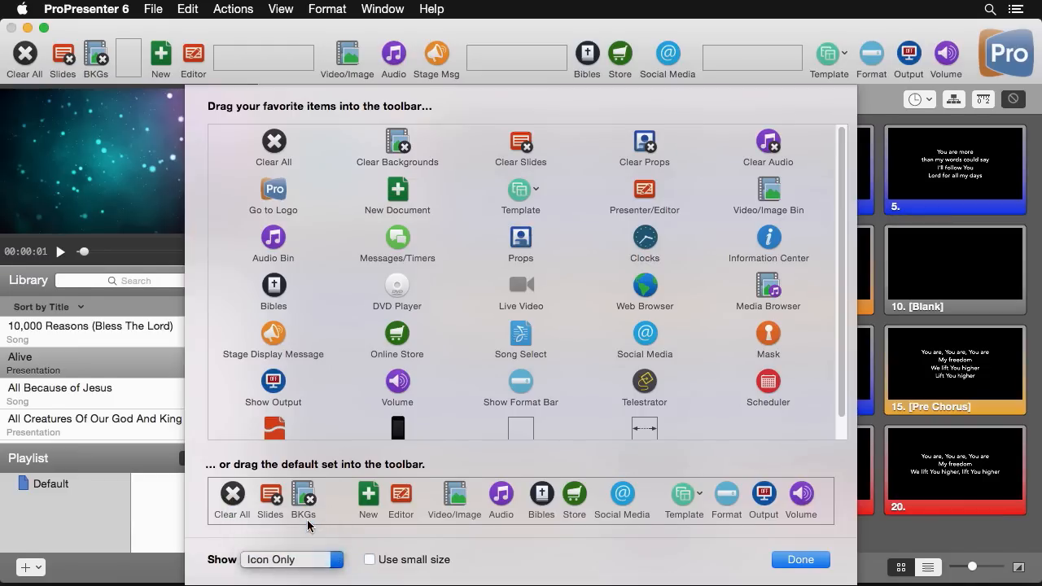
{"action": "left_click", "coordinate": [291, 559]}
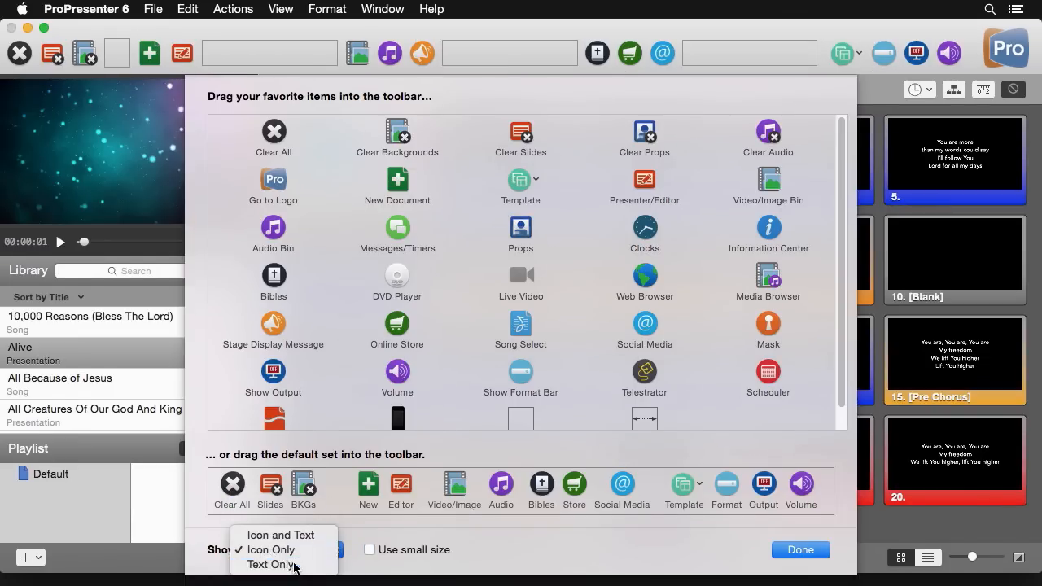